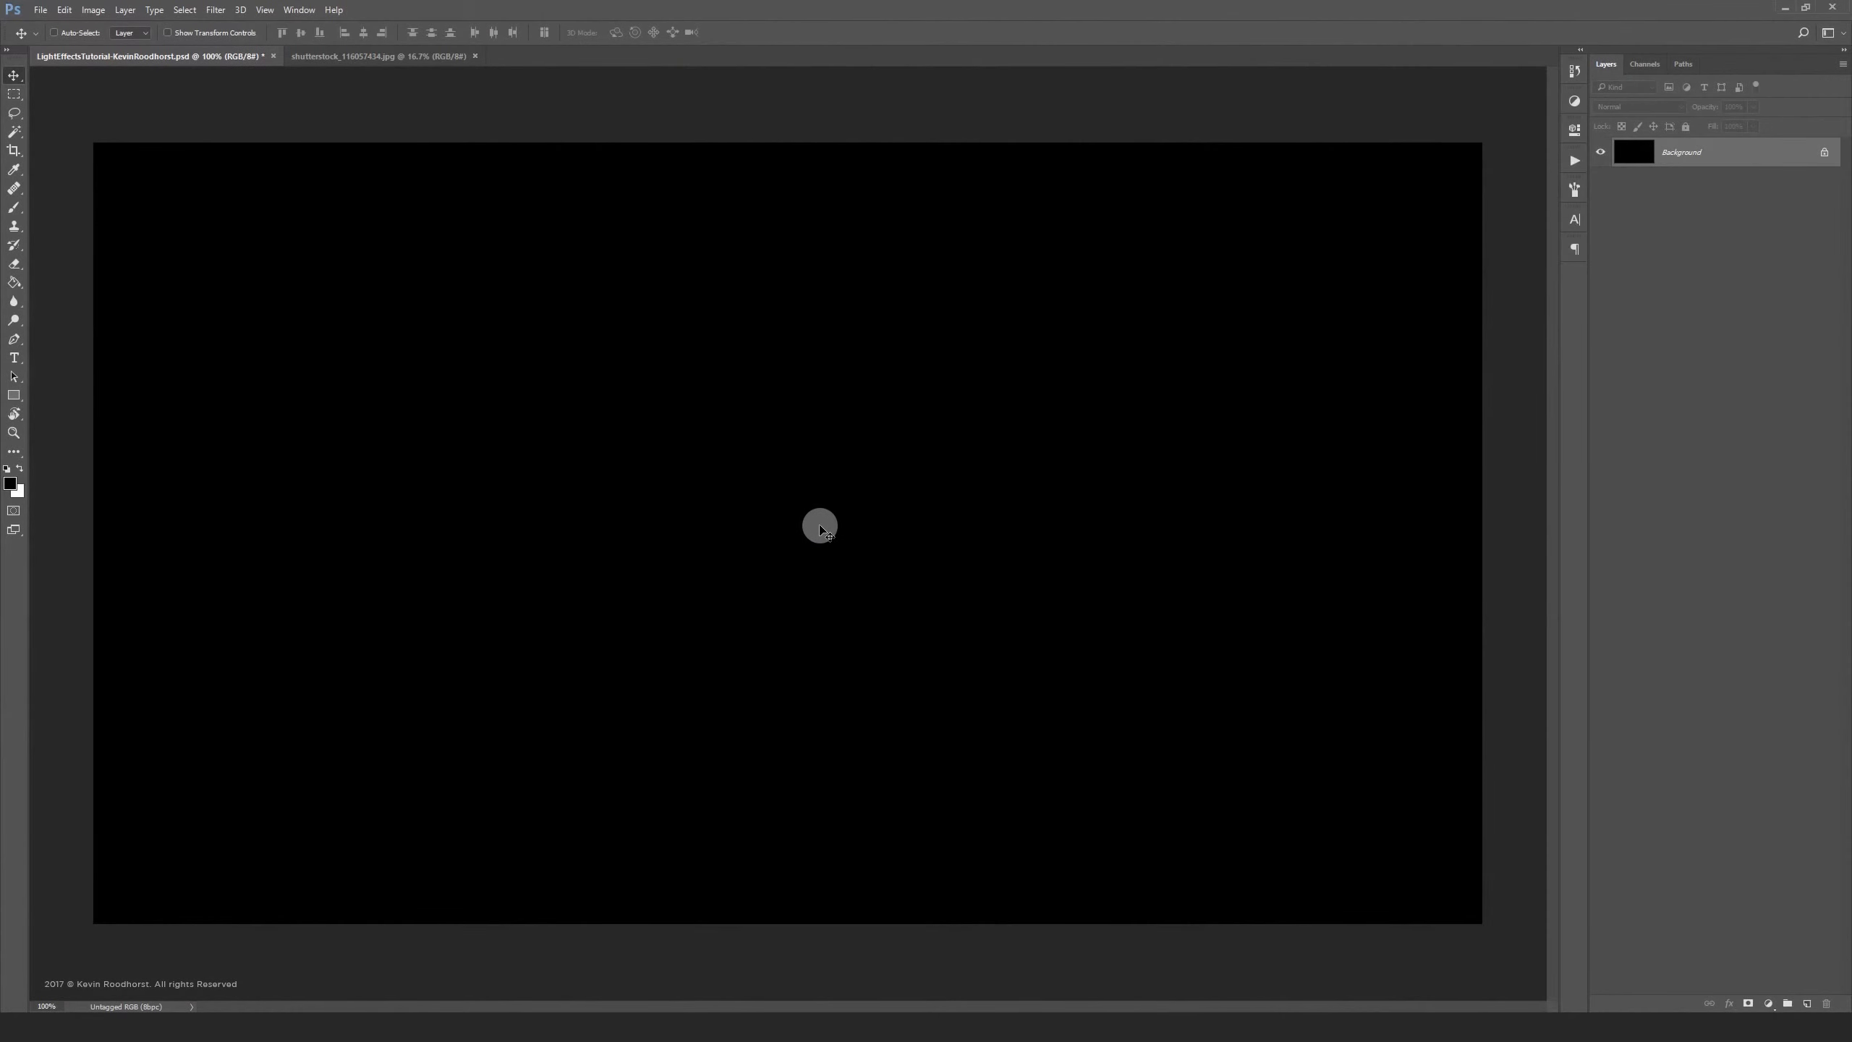
{"action": "mouse_move", "coordinate": [826, 526]}
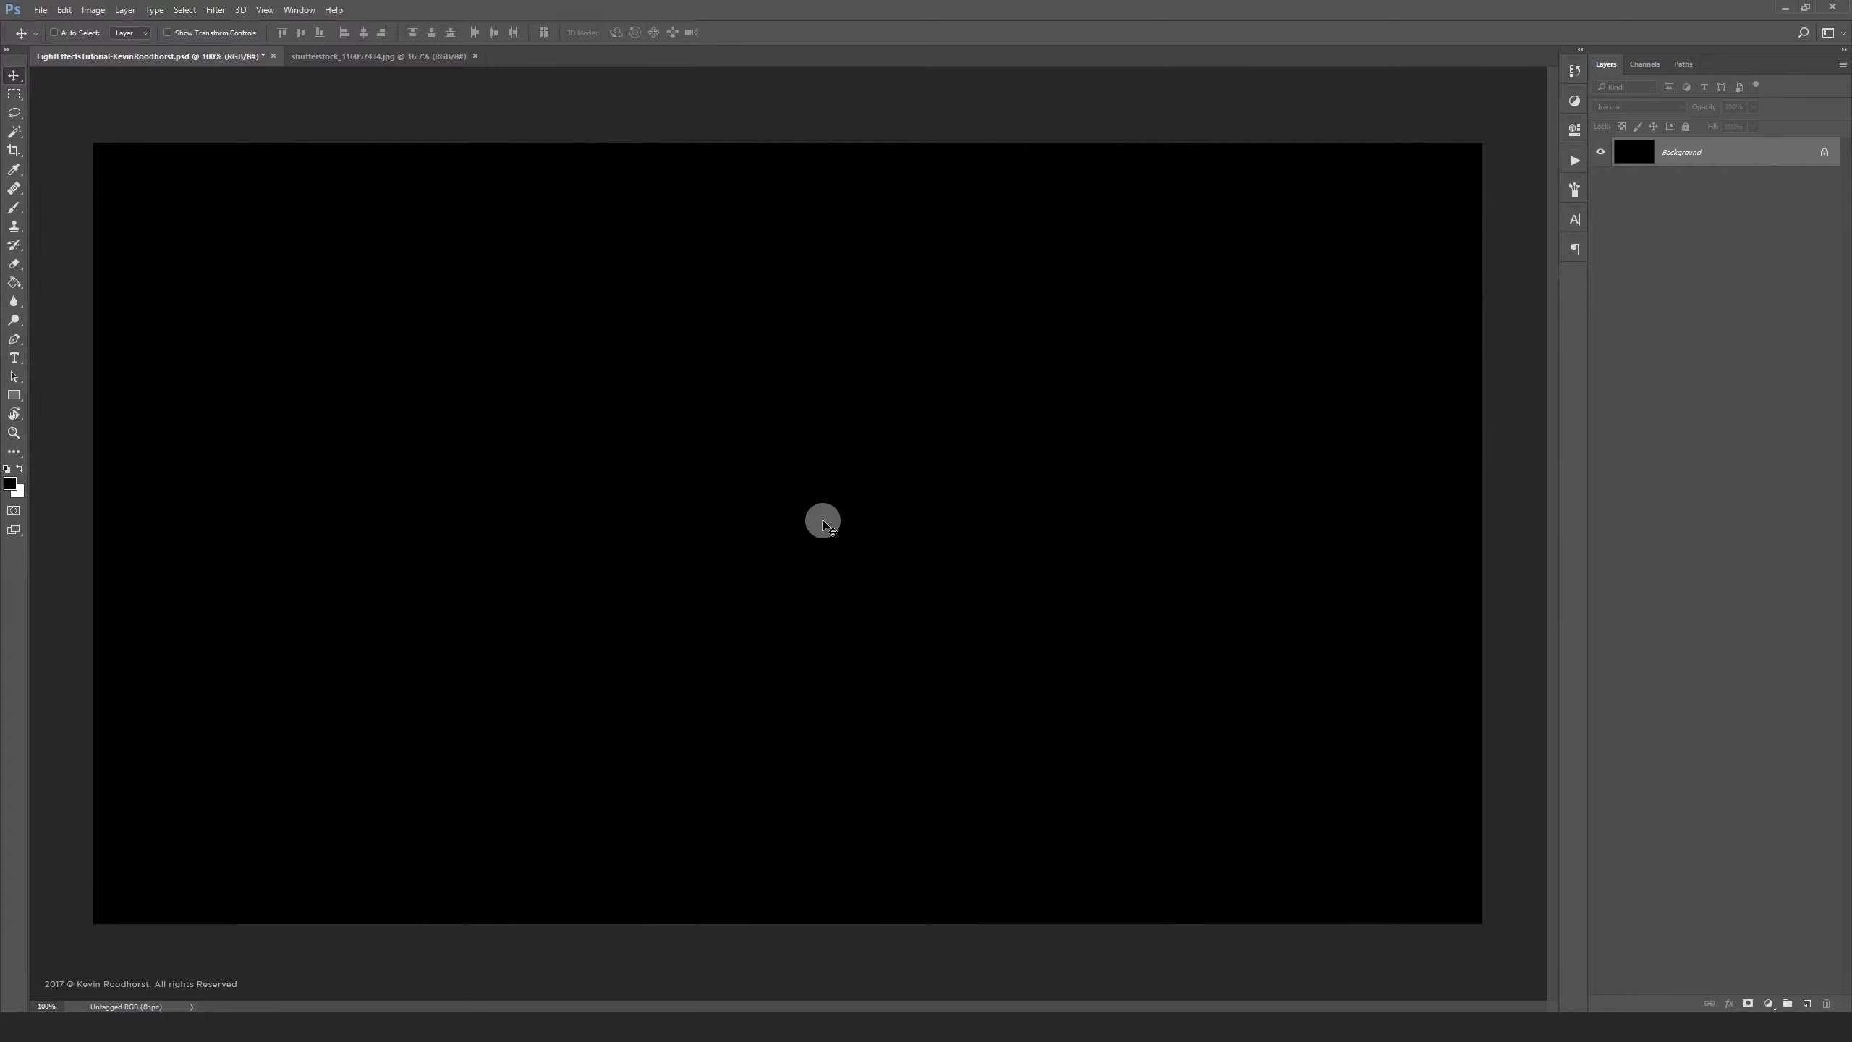
{"action": "mouse_move", "coordinate": [822, 529]}
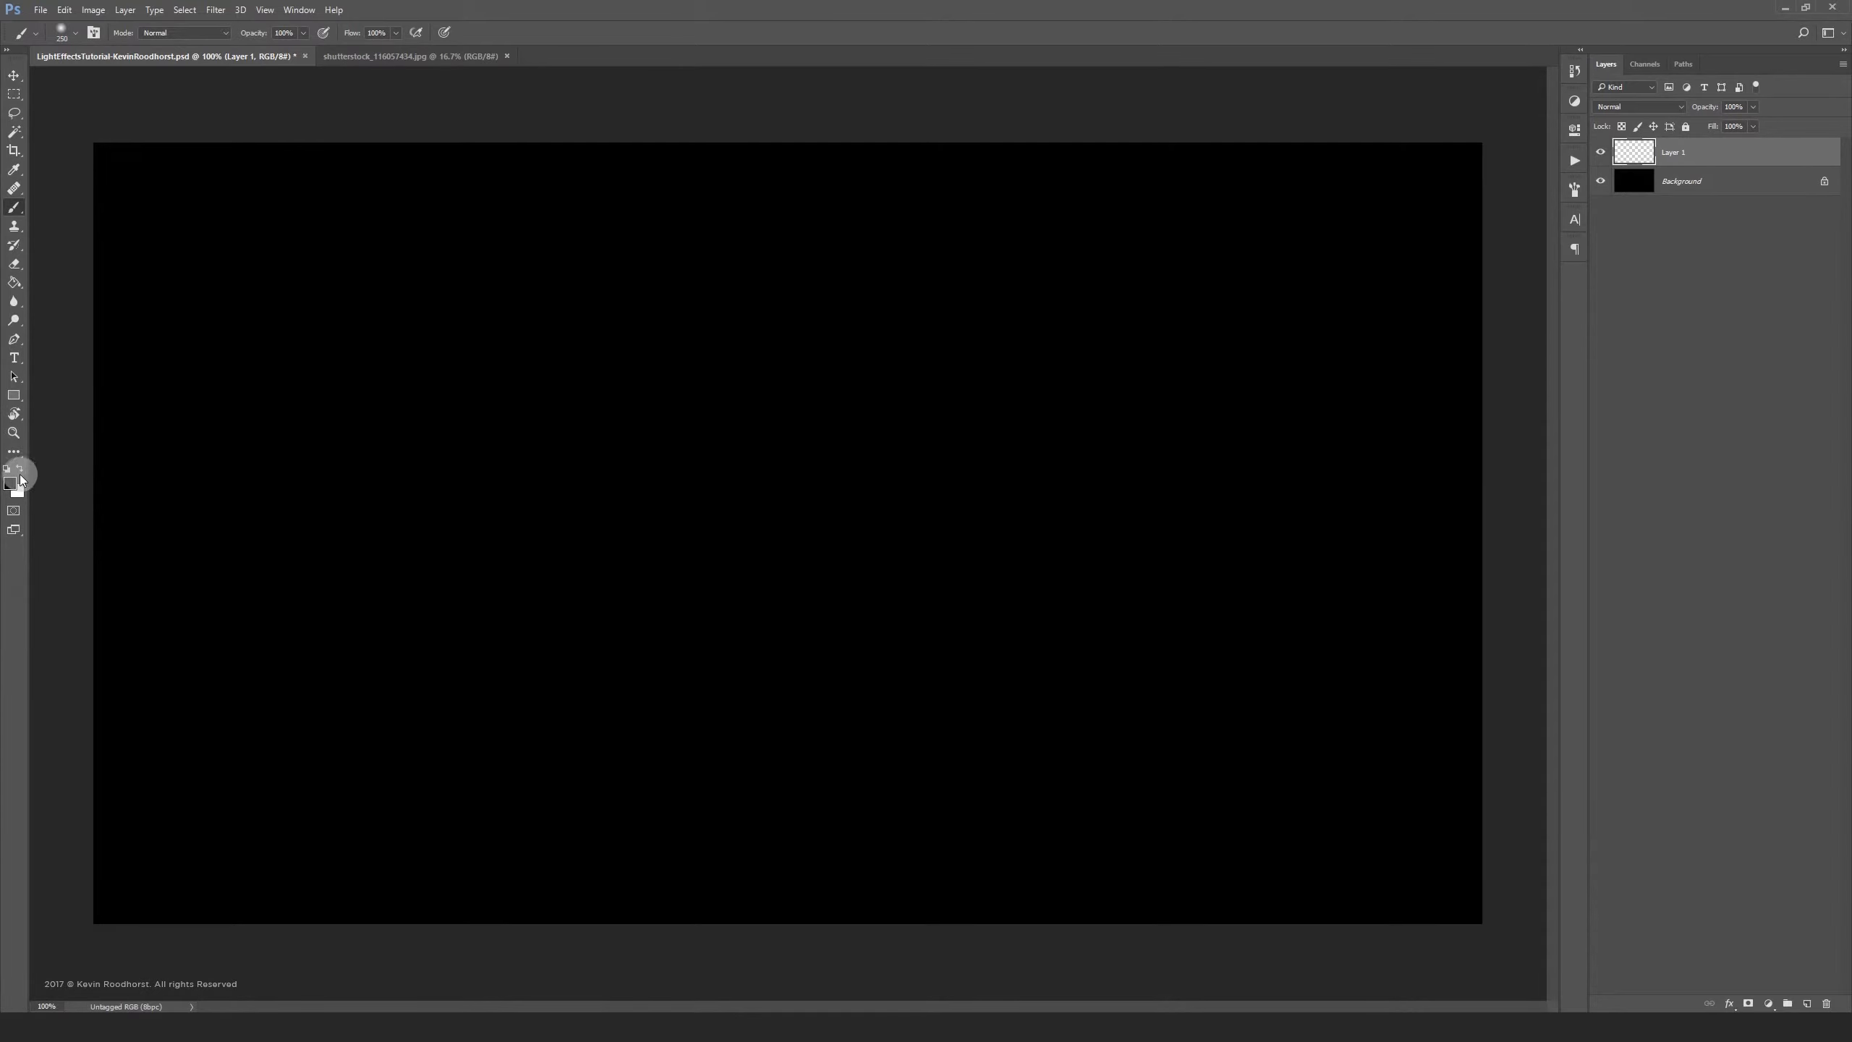
Pick a vivid purple foreground colour and drag brush opacity down to 50%
{"action": "left_click", "coordinate": [13, 484]}
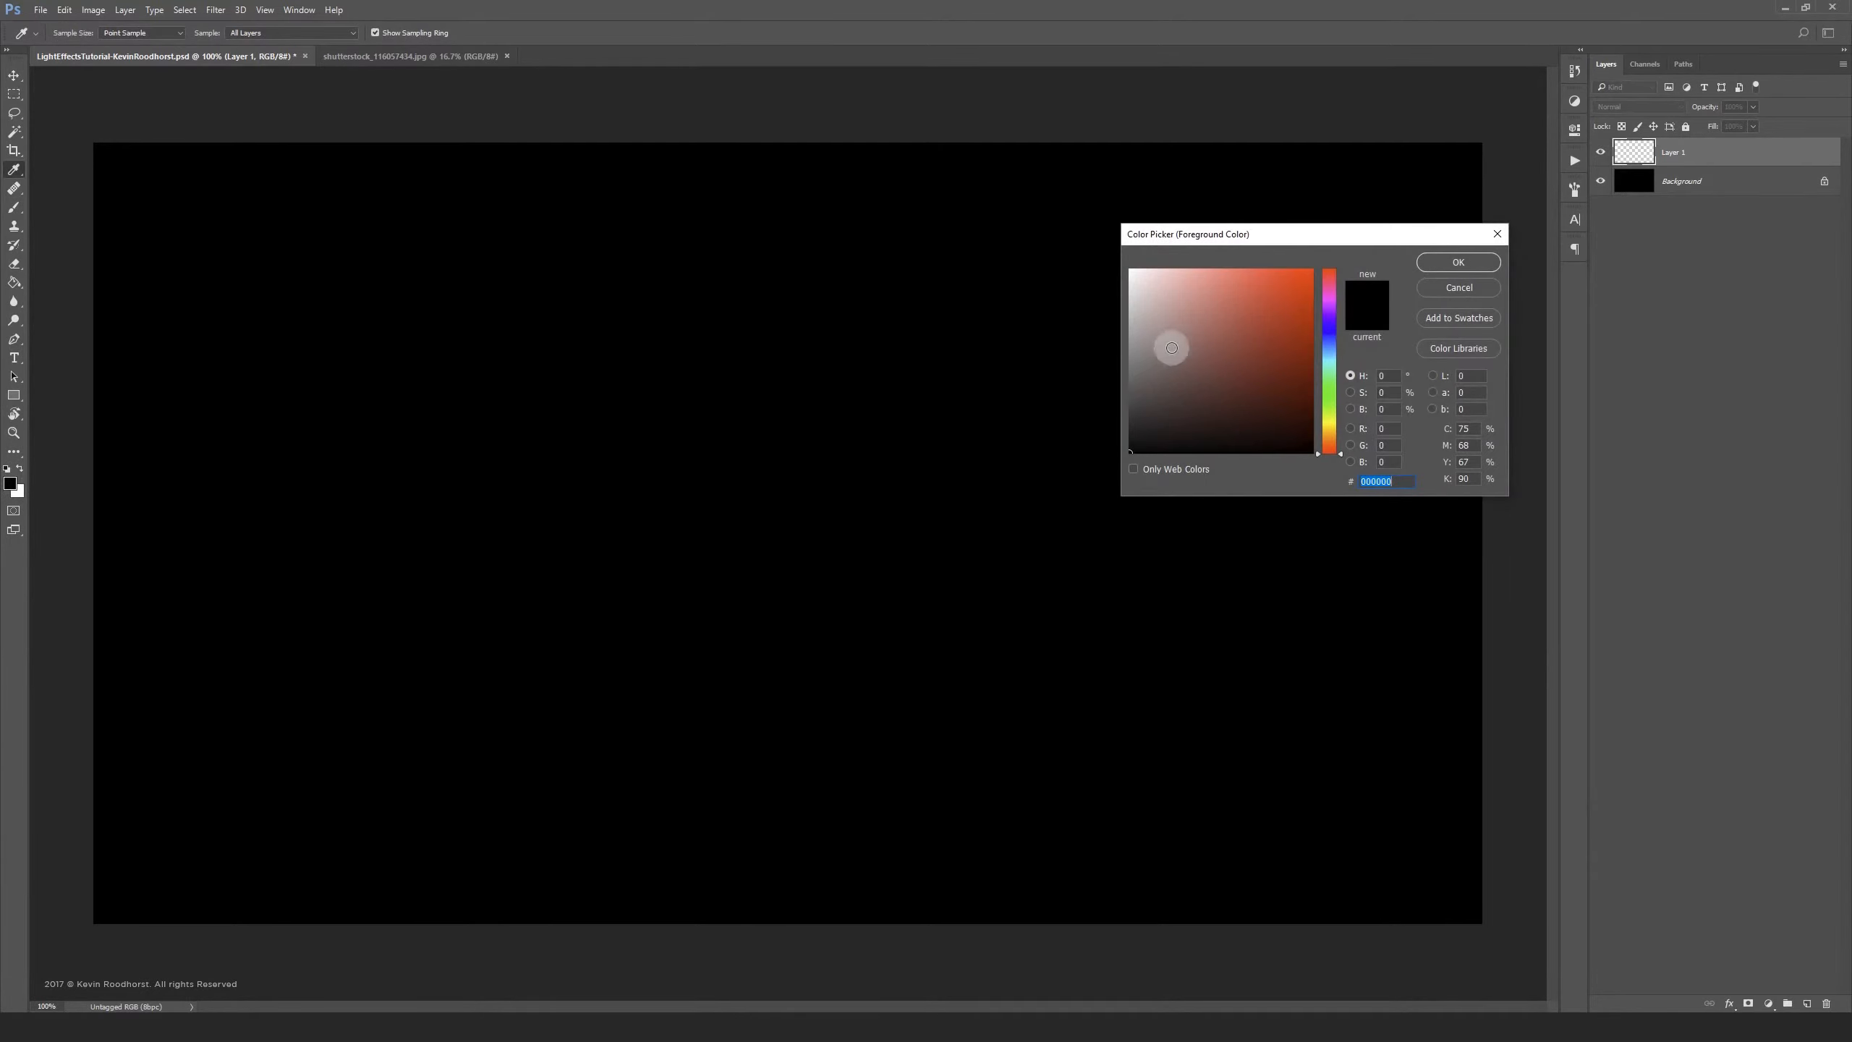
{"action": "left_click", "coordinate": [1329, 308]}
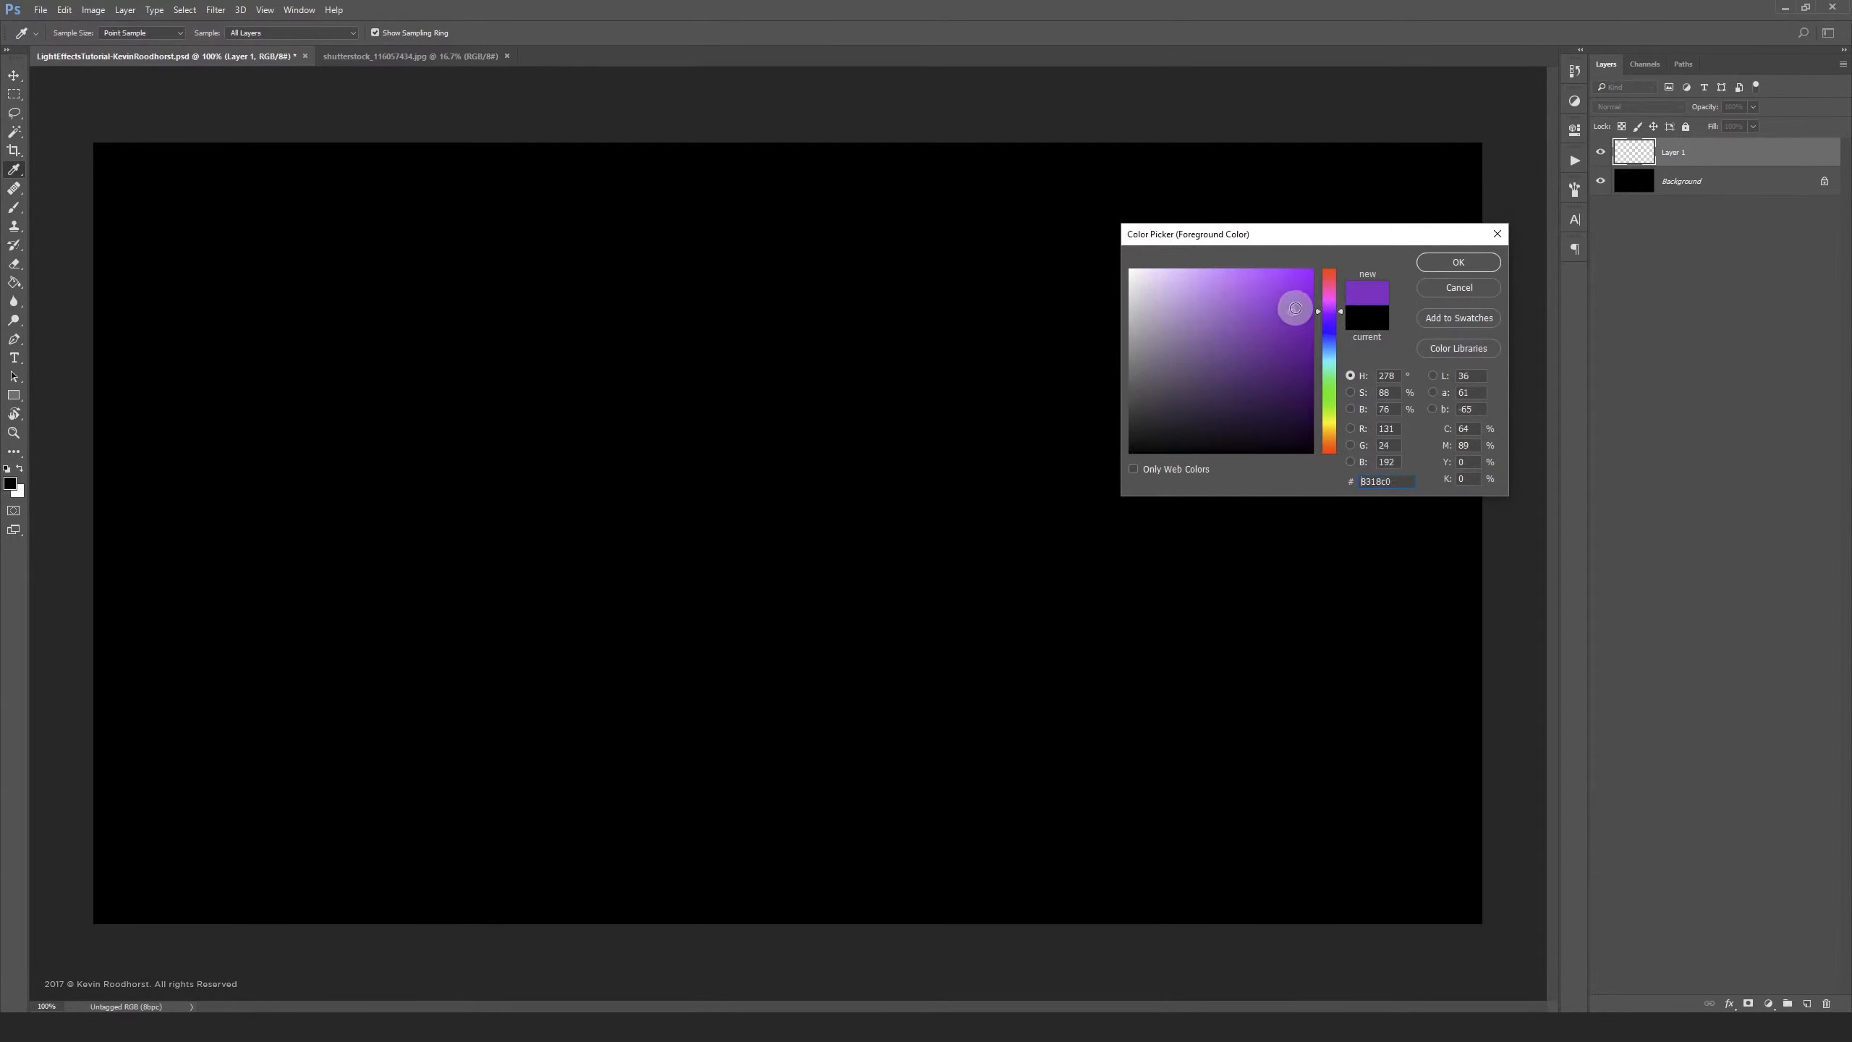
{"action": "left_click", "coordinate": [1459, 262]}
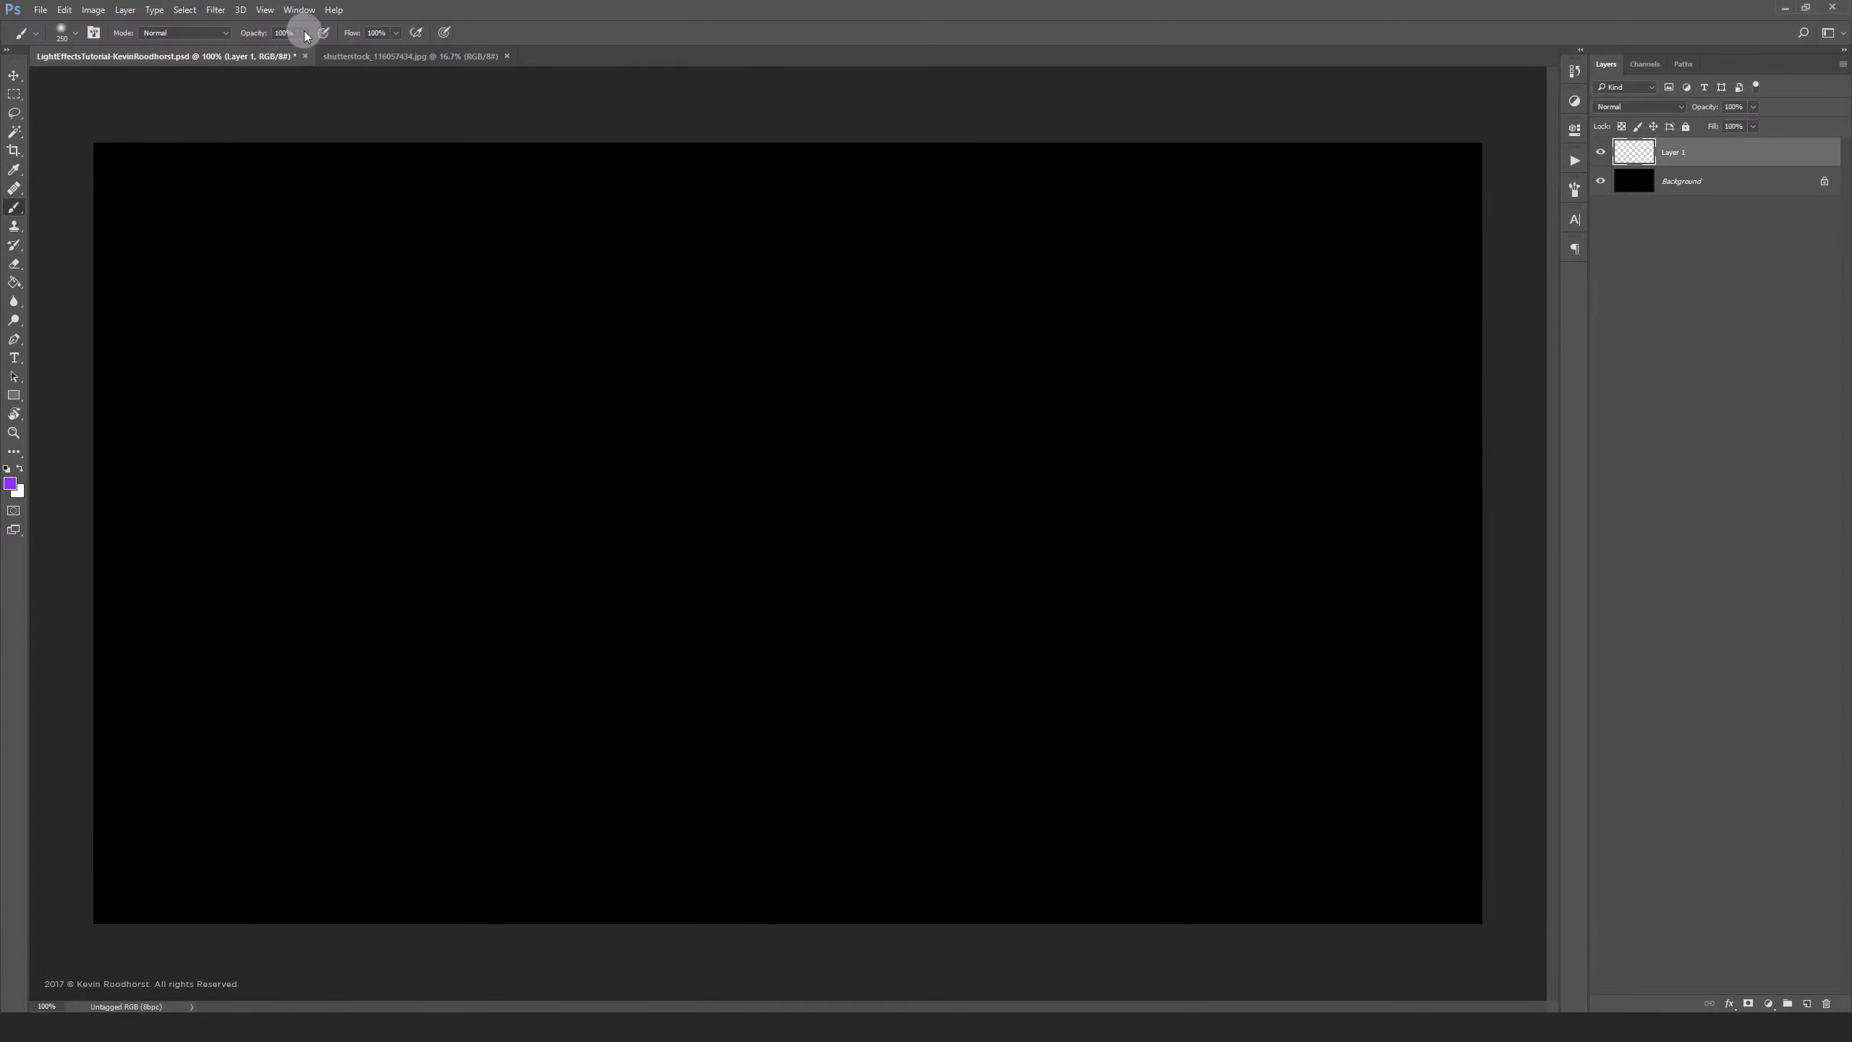
{"action": "left_click_drag", "start_coordinate": [304, 32], "coordinate": [292, 53]}
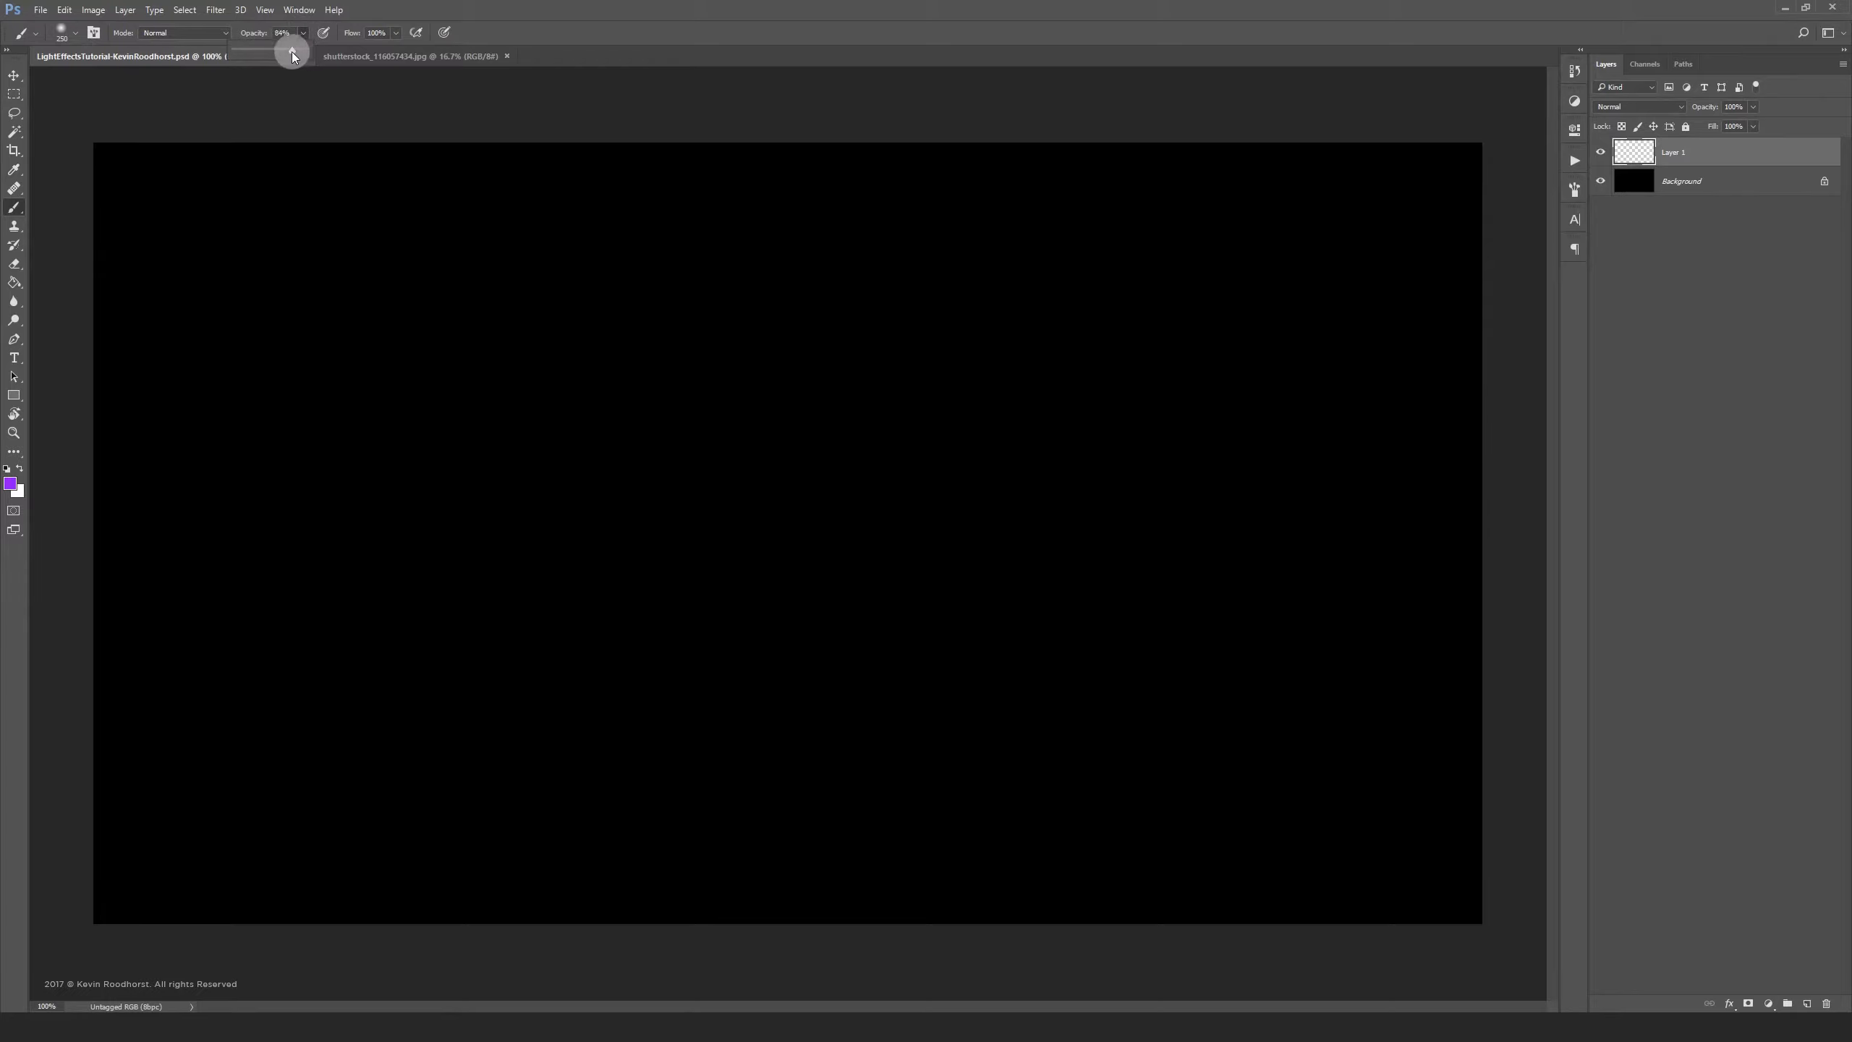
{"action": "left_click_drag", "start_coordinate": [289, 32], "coordinate": [282, 31]}
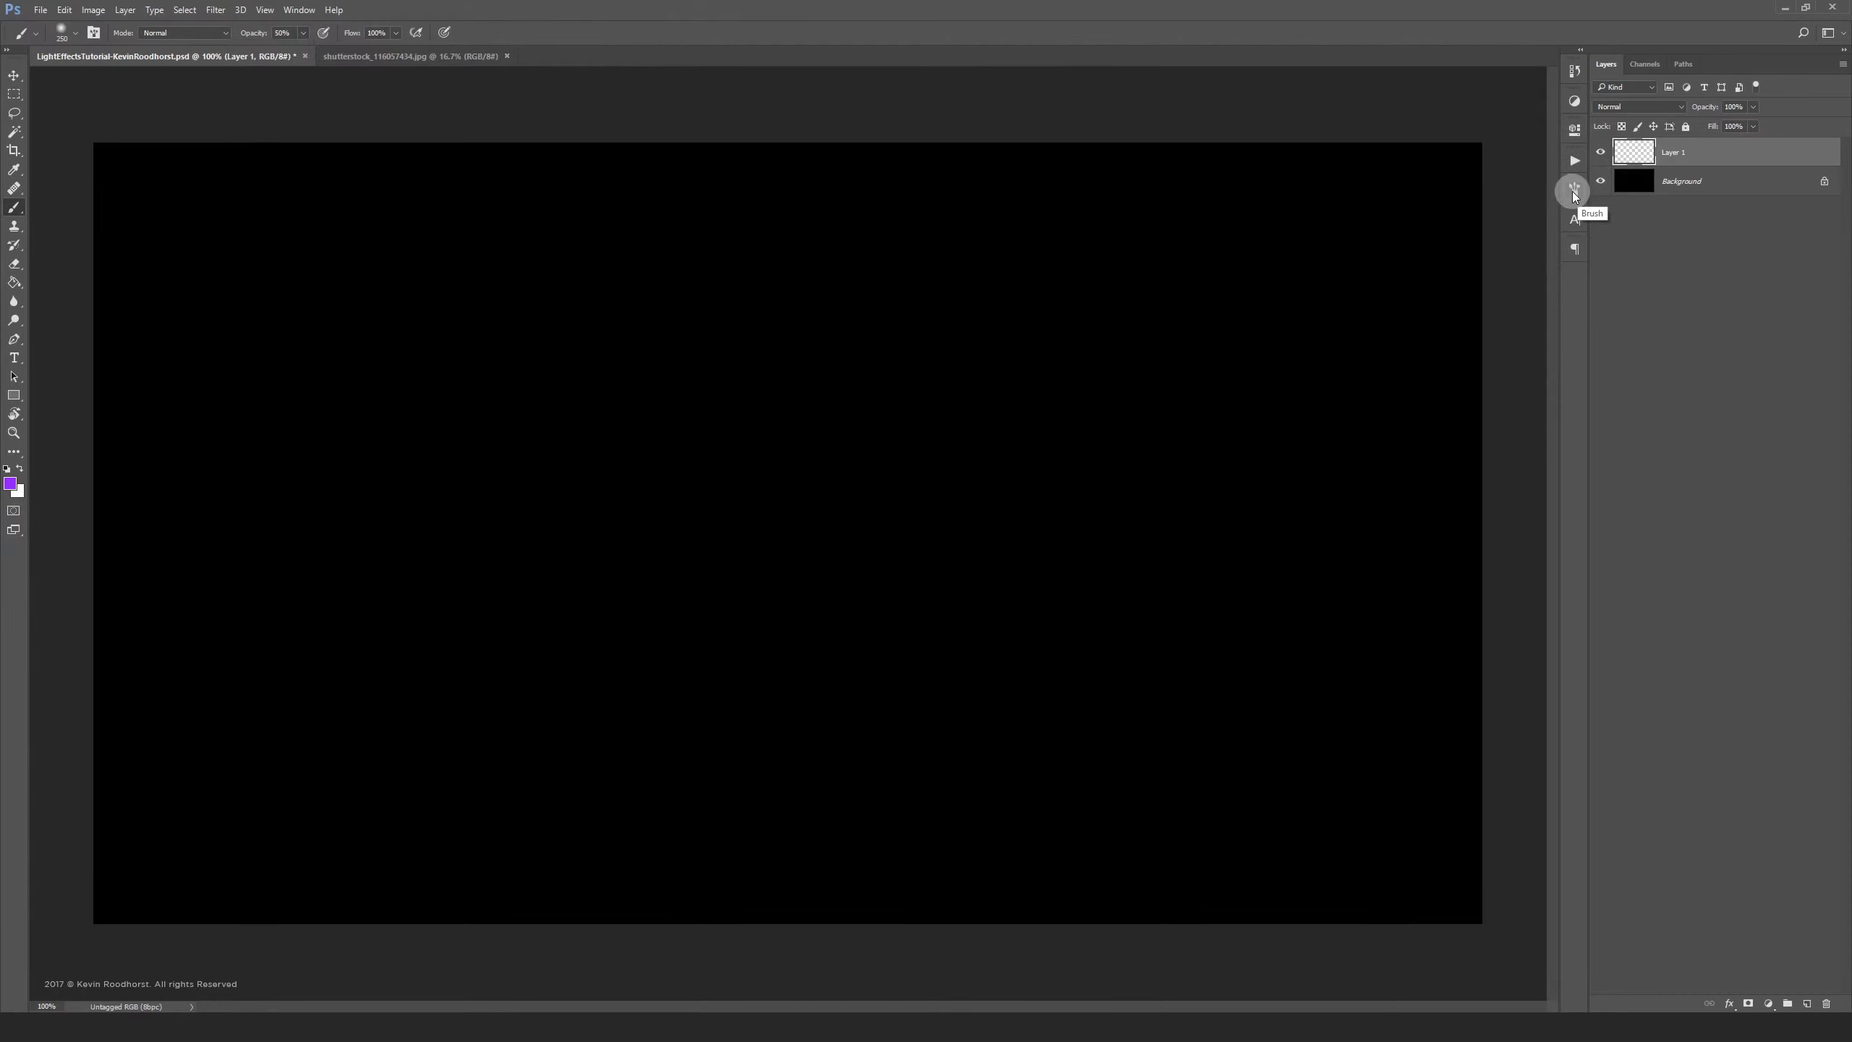
Choose a large soft brush and paint a purple glow left of the canvas centre
{"action": "left_click", "coordinate": [1573, 190]}
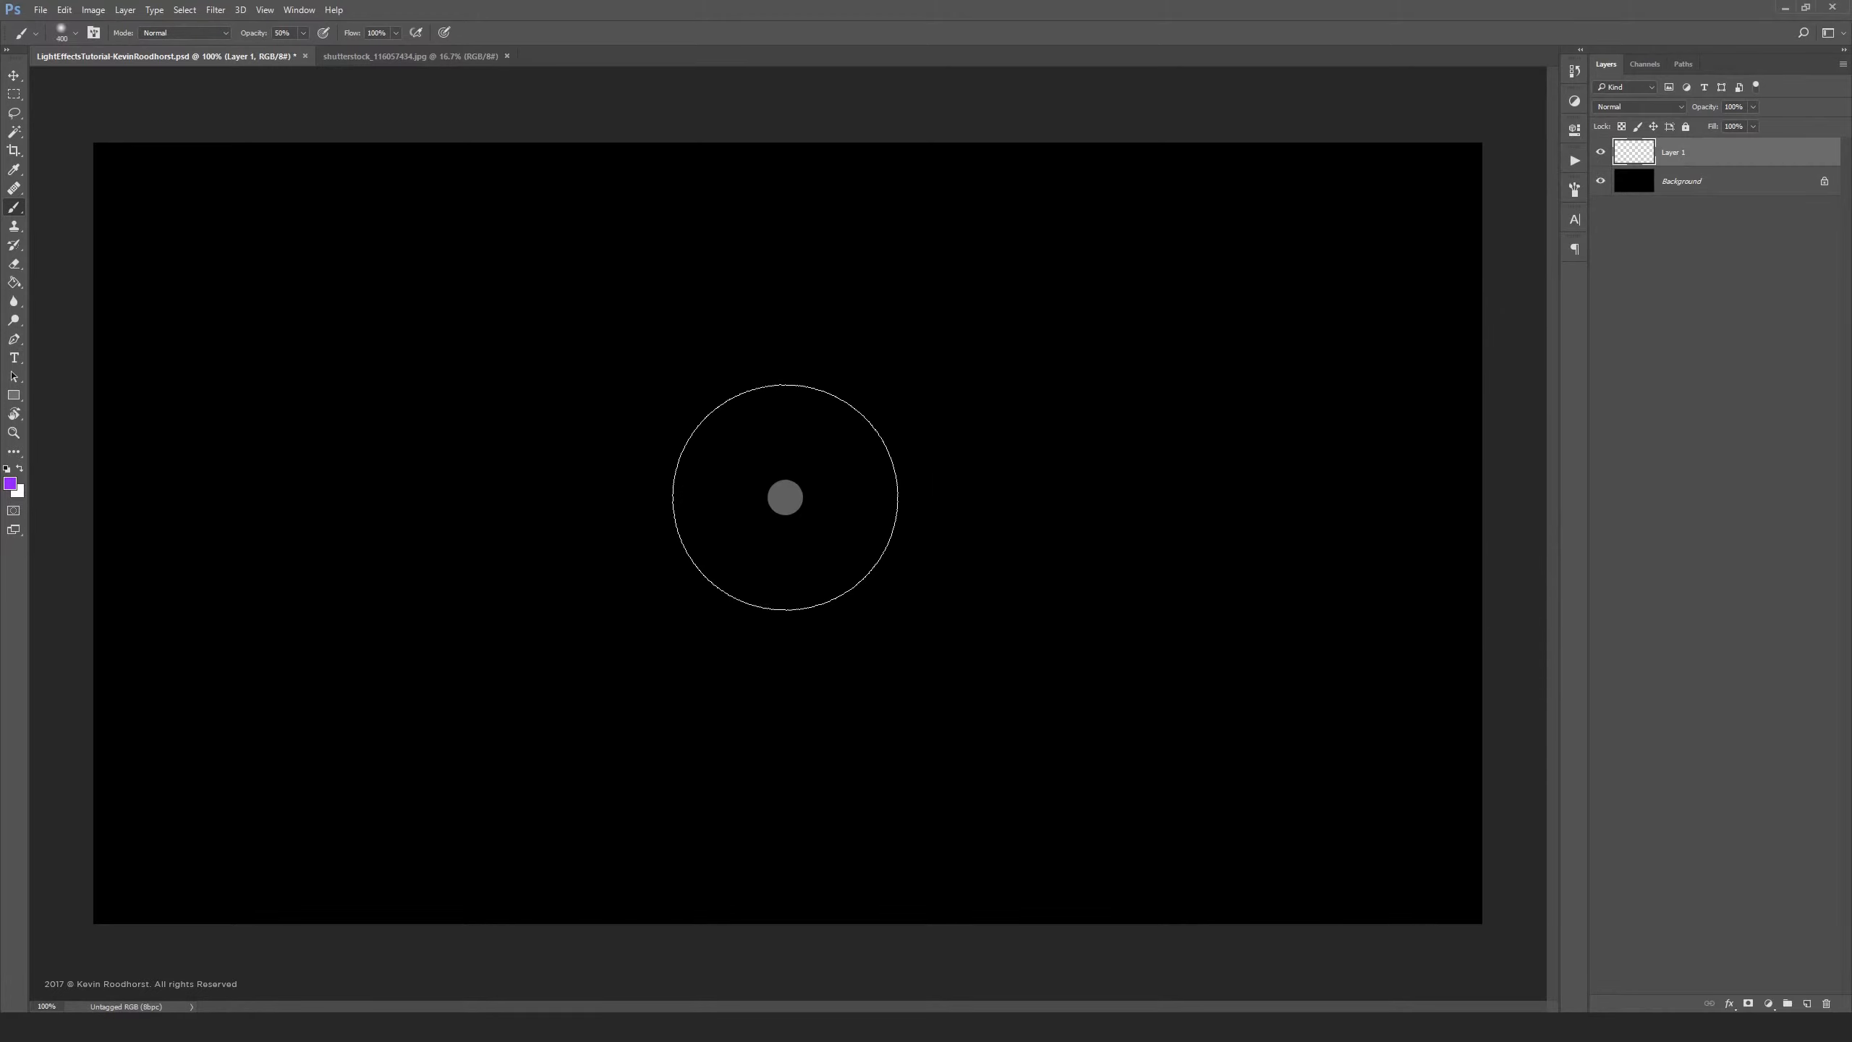
{"action": "left_click", "coordinate": [783, 505]}
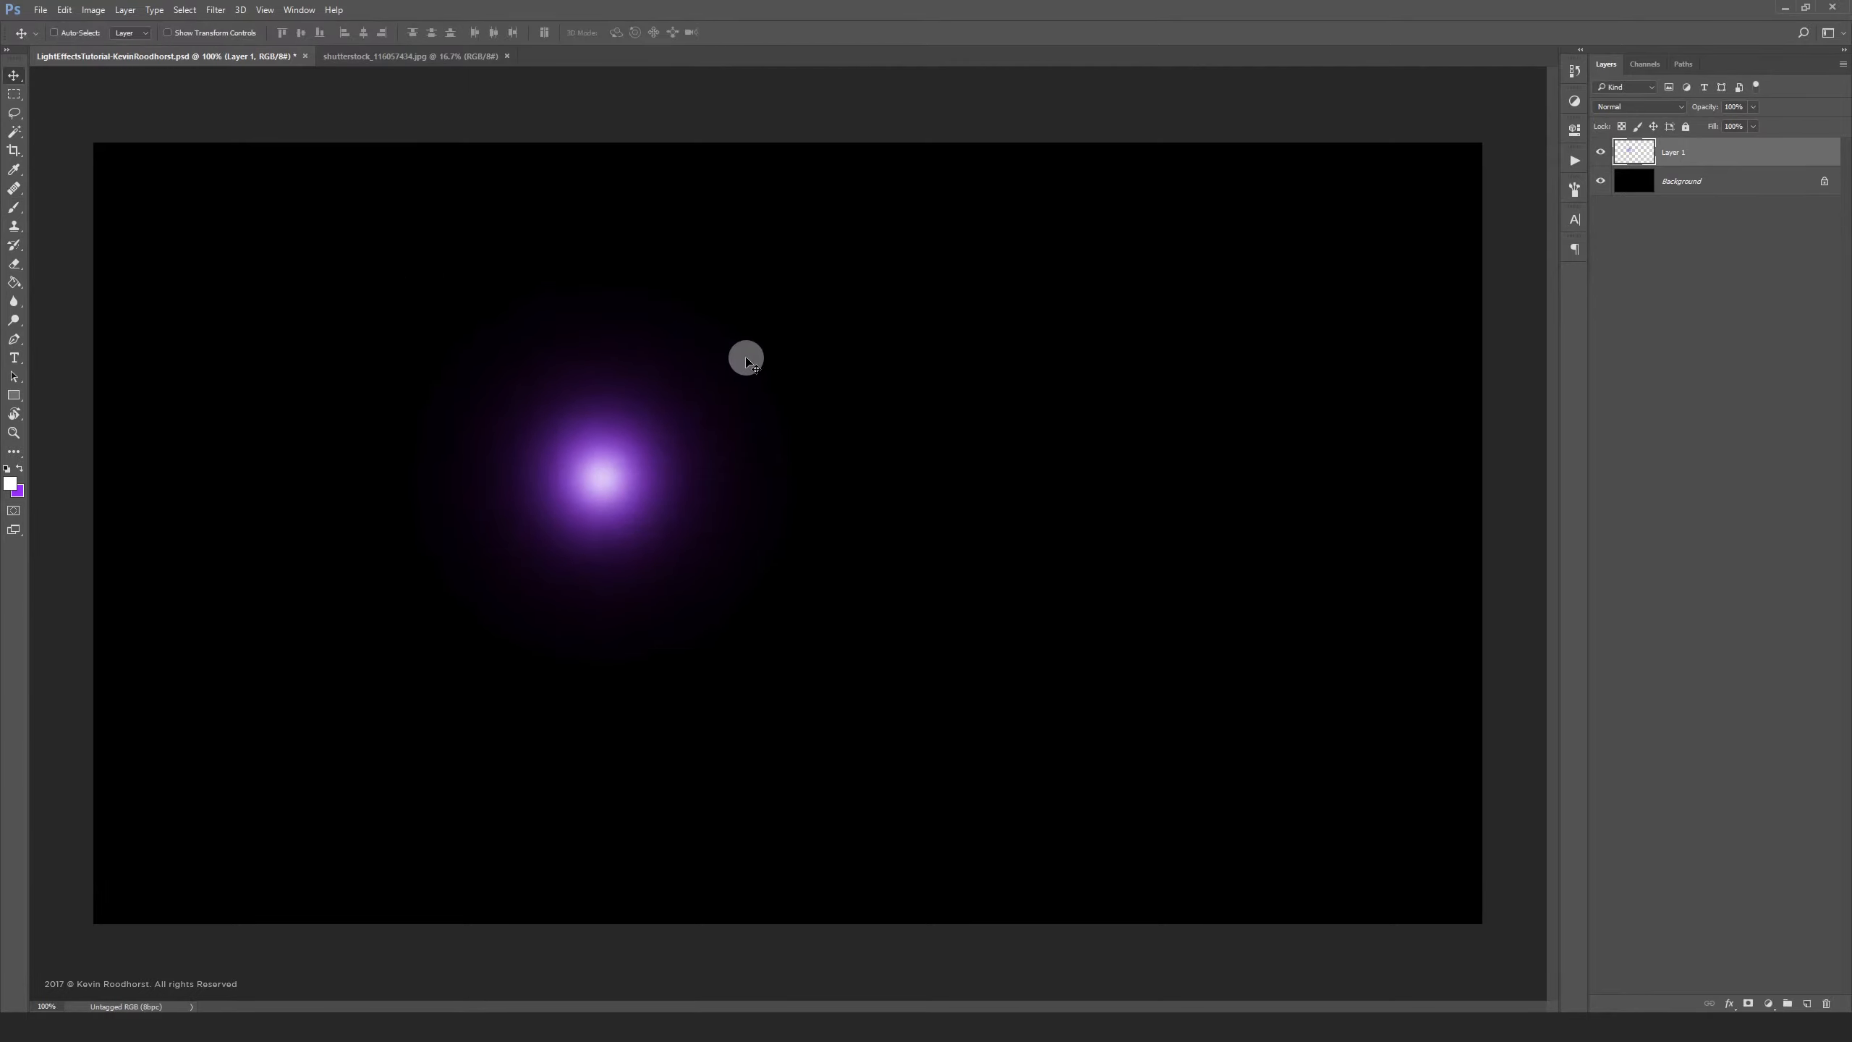
Alt-drag copies of the glow across the canvas and duplicate the Background layer
{"action": "left_click_drag", "start_coordinate": [745, 358], "coordinate": [705, 586]}
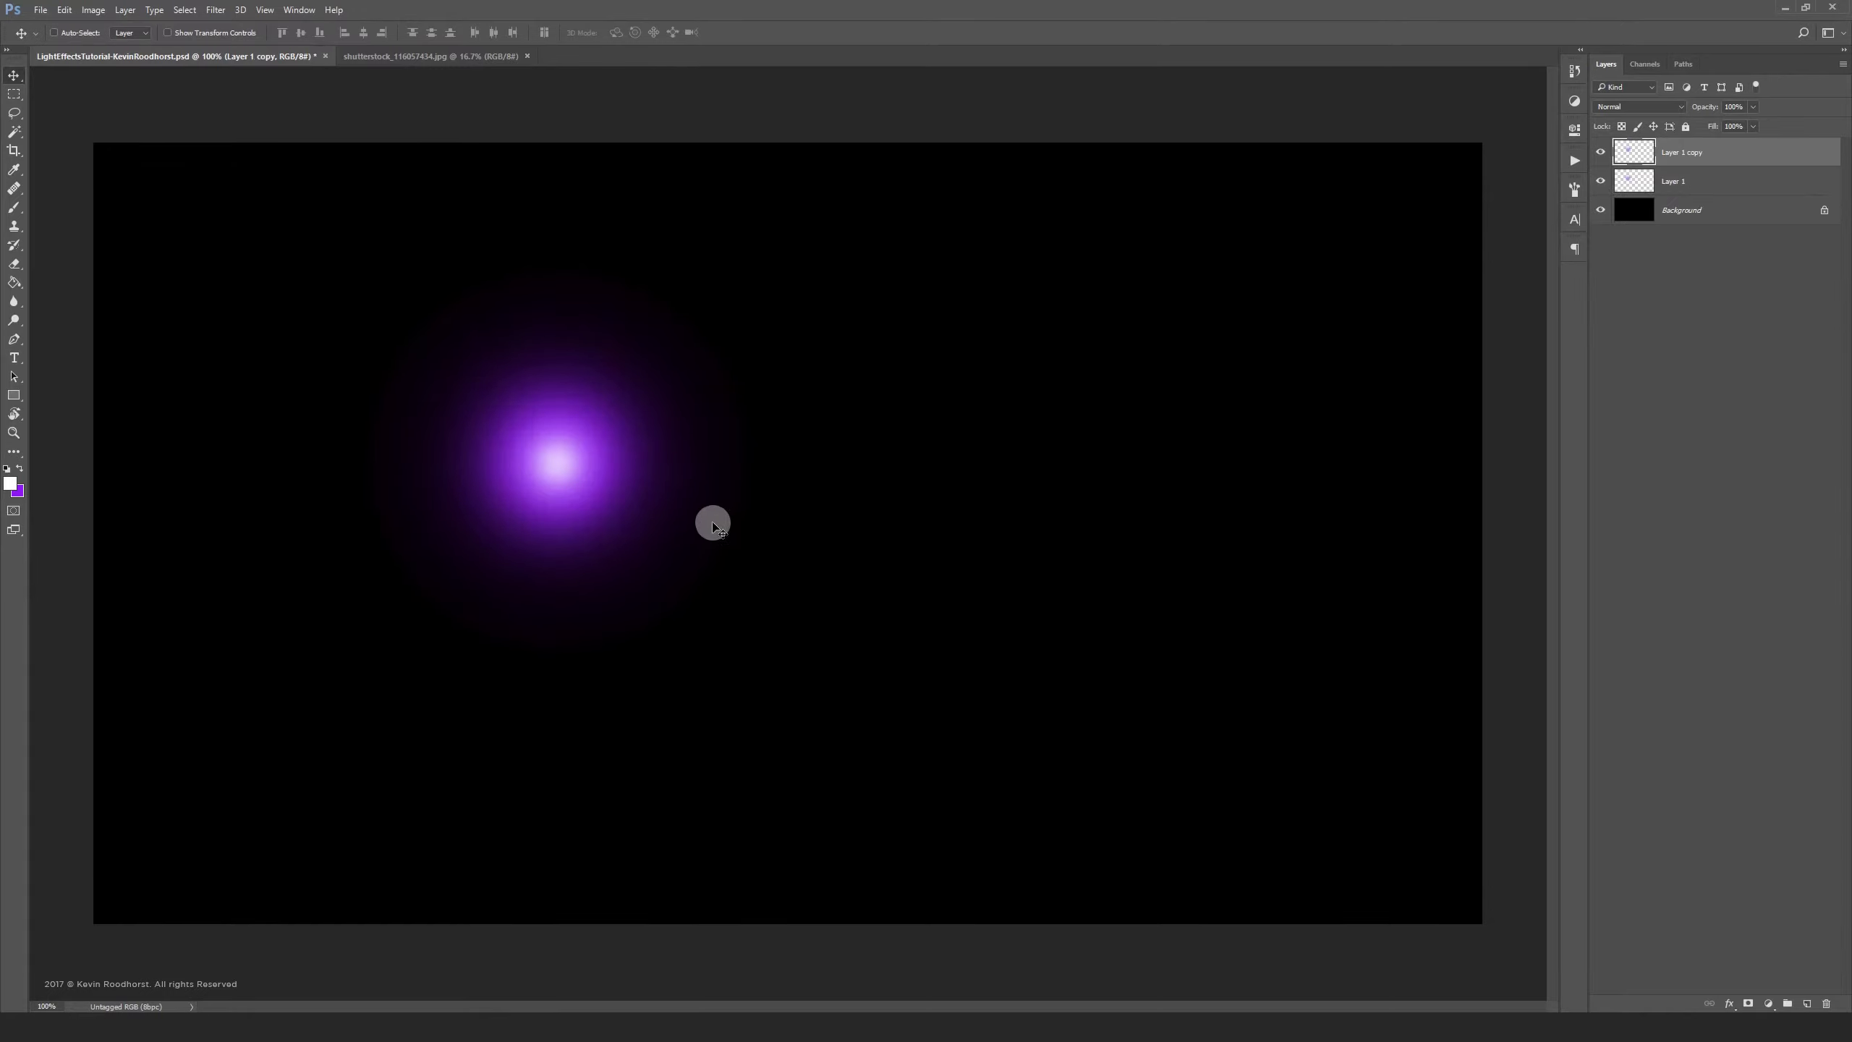
{"action": "left_click_drag", "start_coordinate": [712, 524], "coordinate": [1077, 590]}
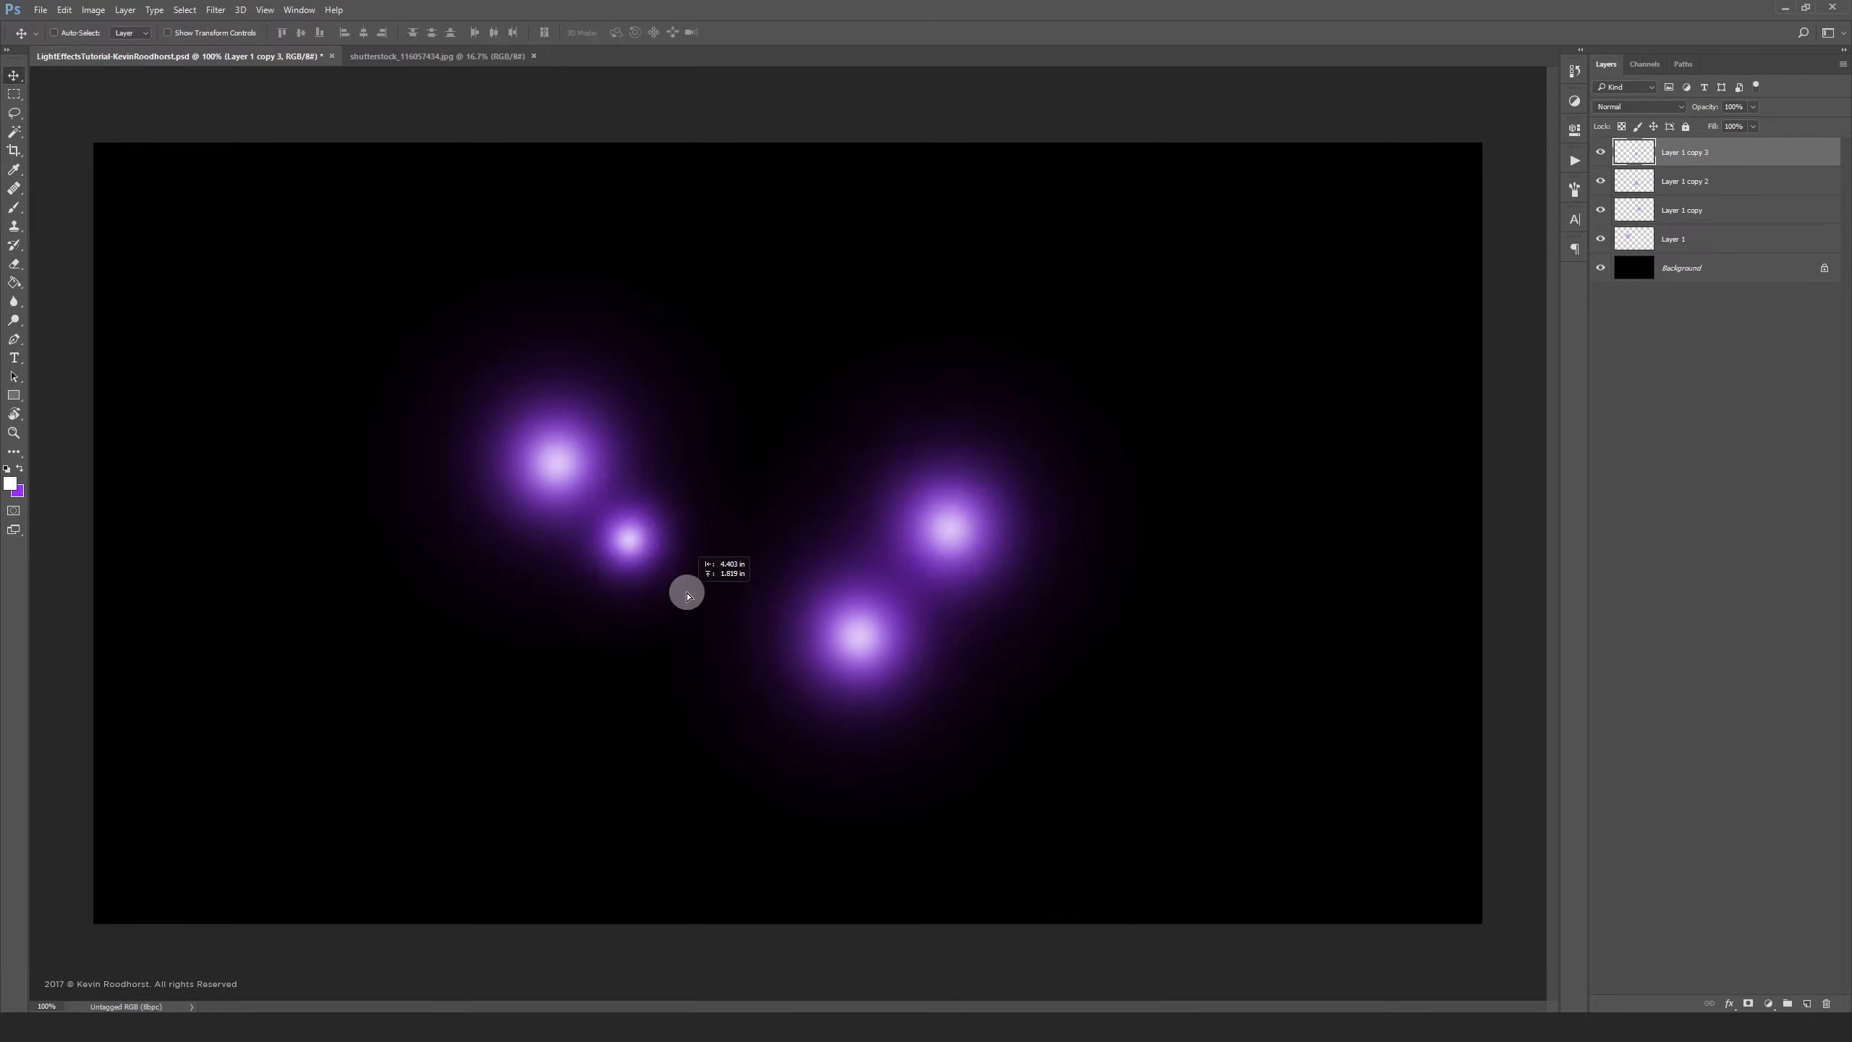
{"action": "key", "text": "Ctrl+J"}
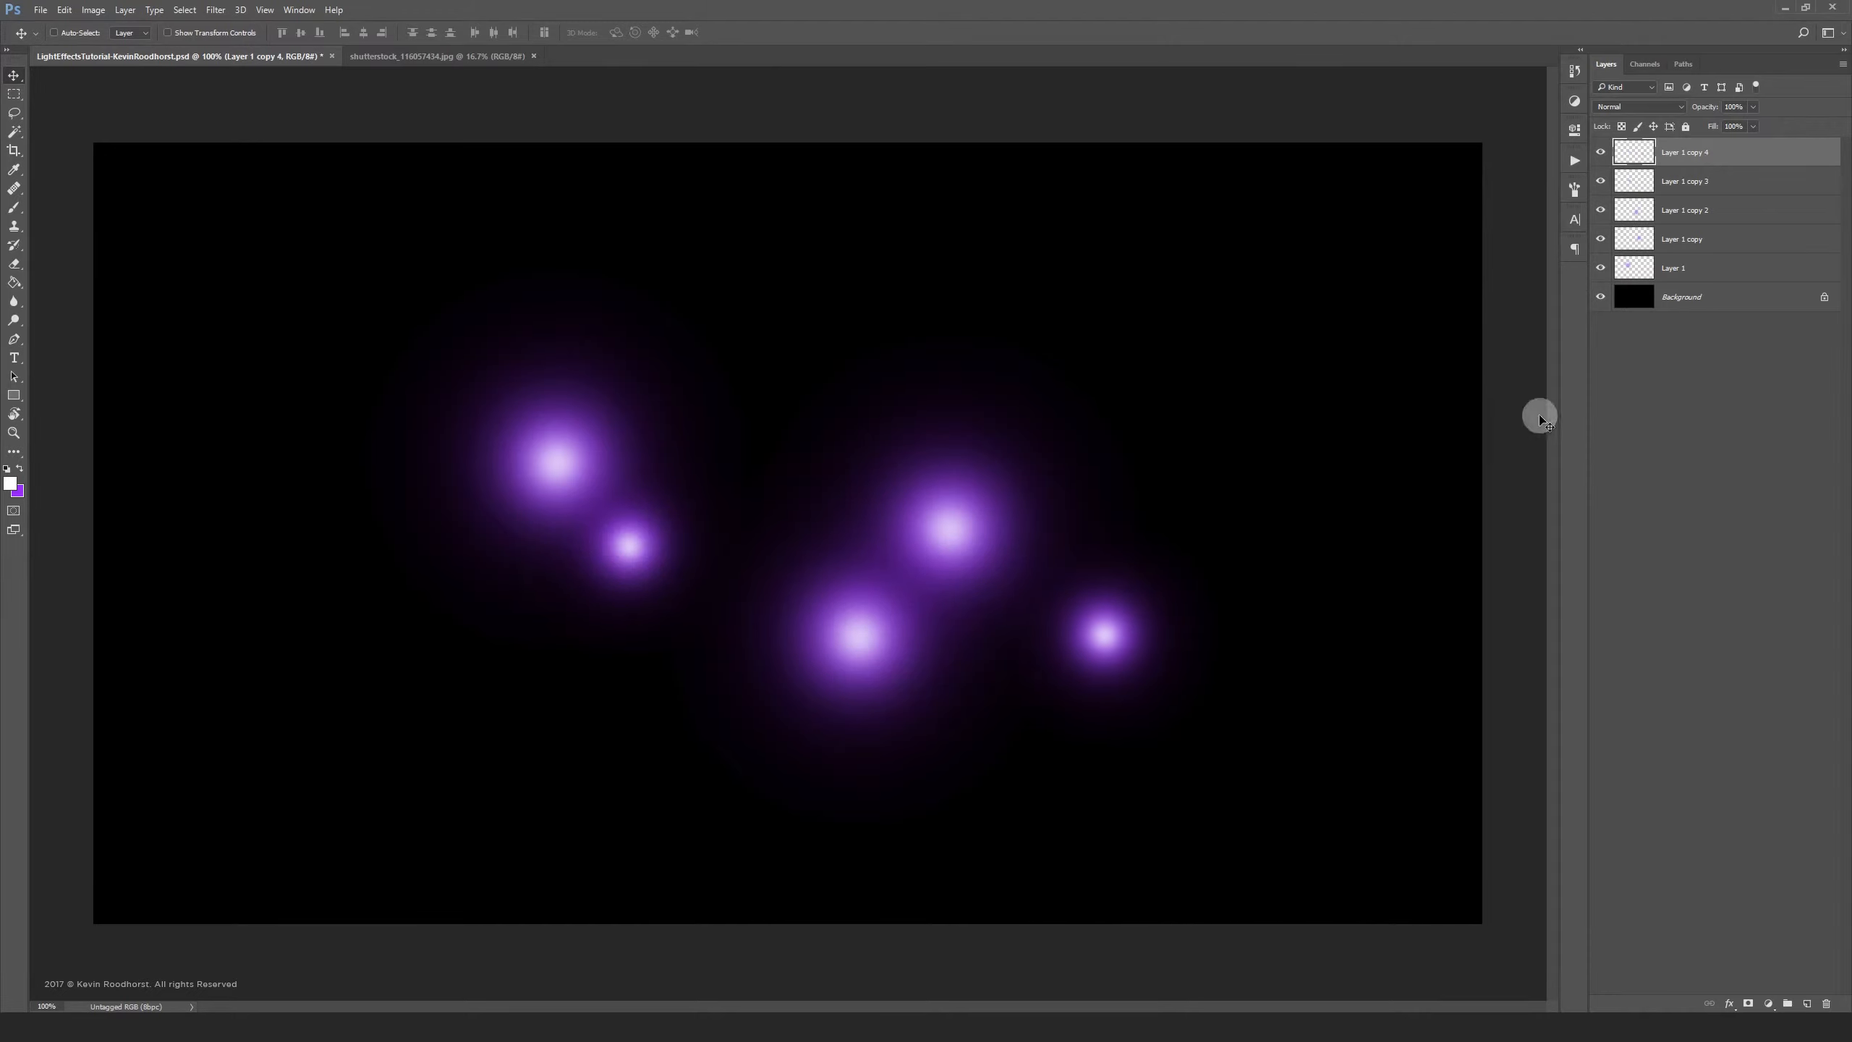
{"action": "left_click", "coordinate": [1693, 305]}
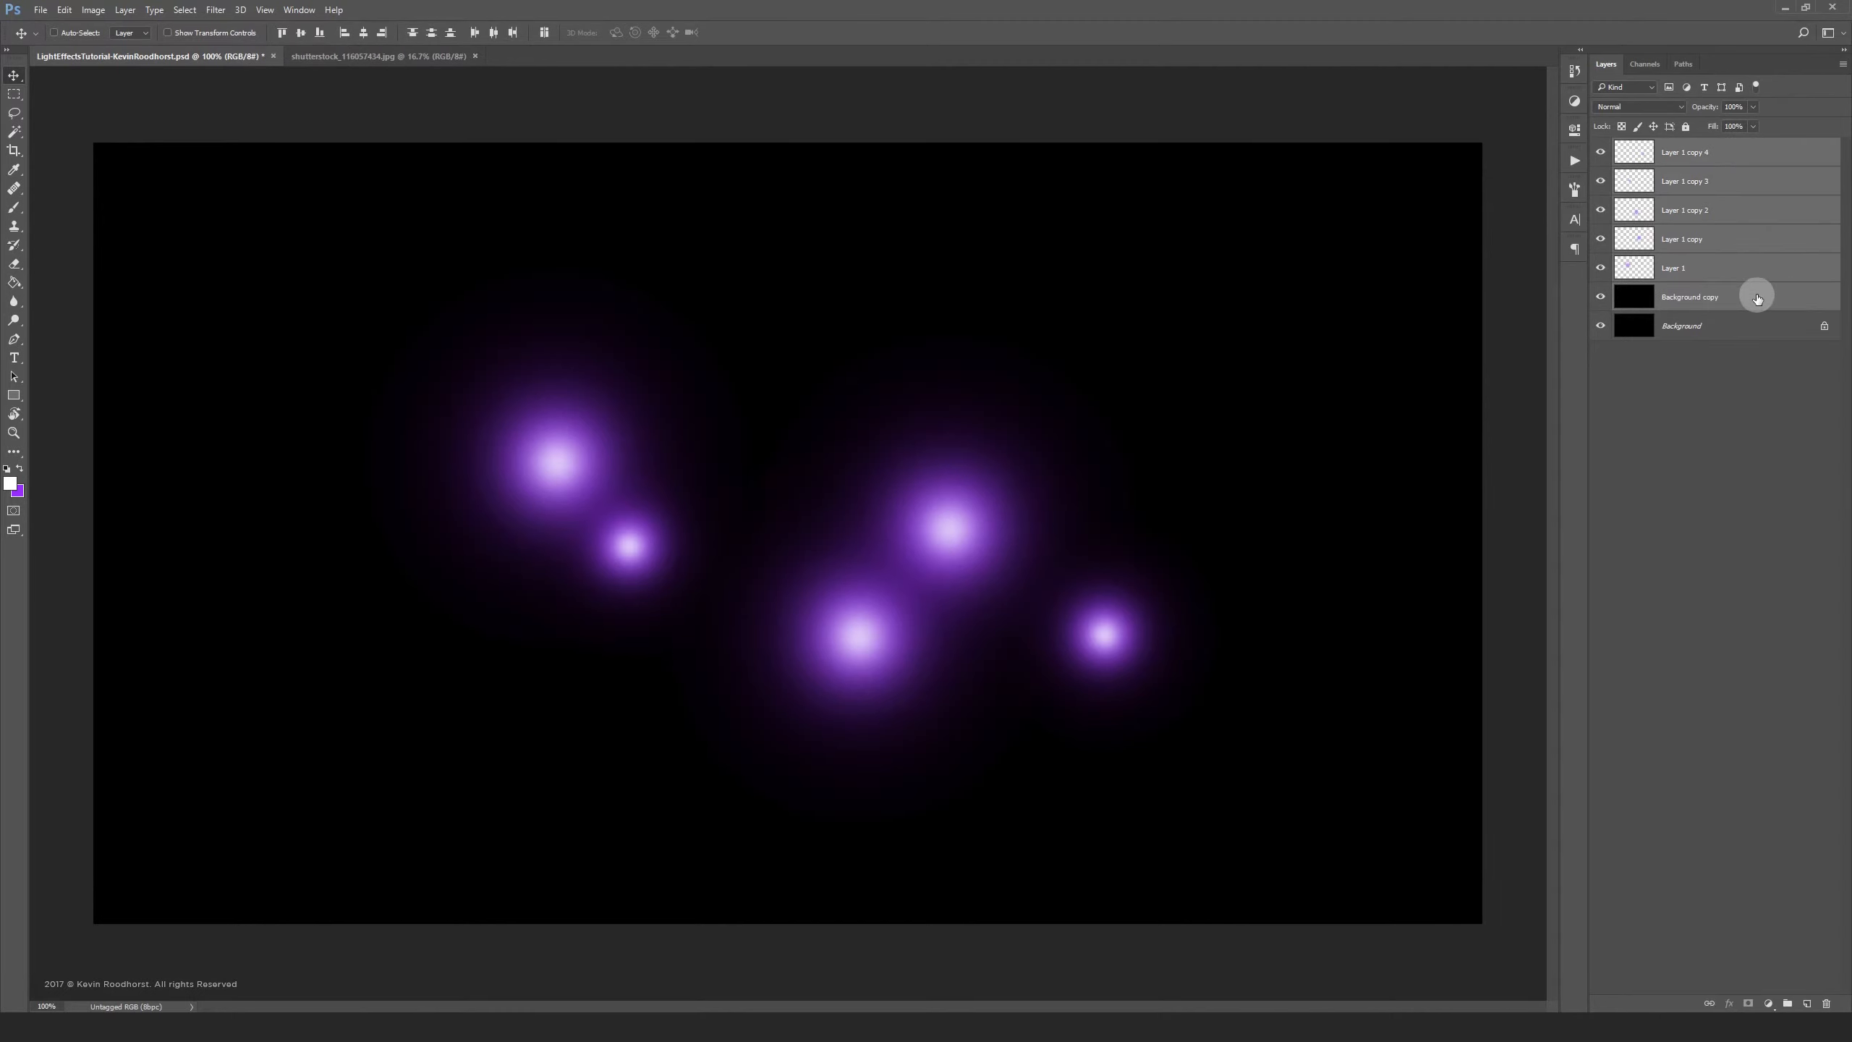
Merge the selected glow layers and Background copy with Merge Layers
{"action": "right_click", "coordinate": [1759, 296]}
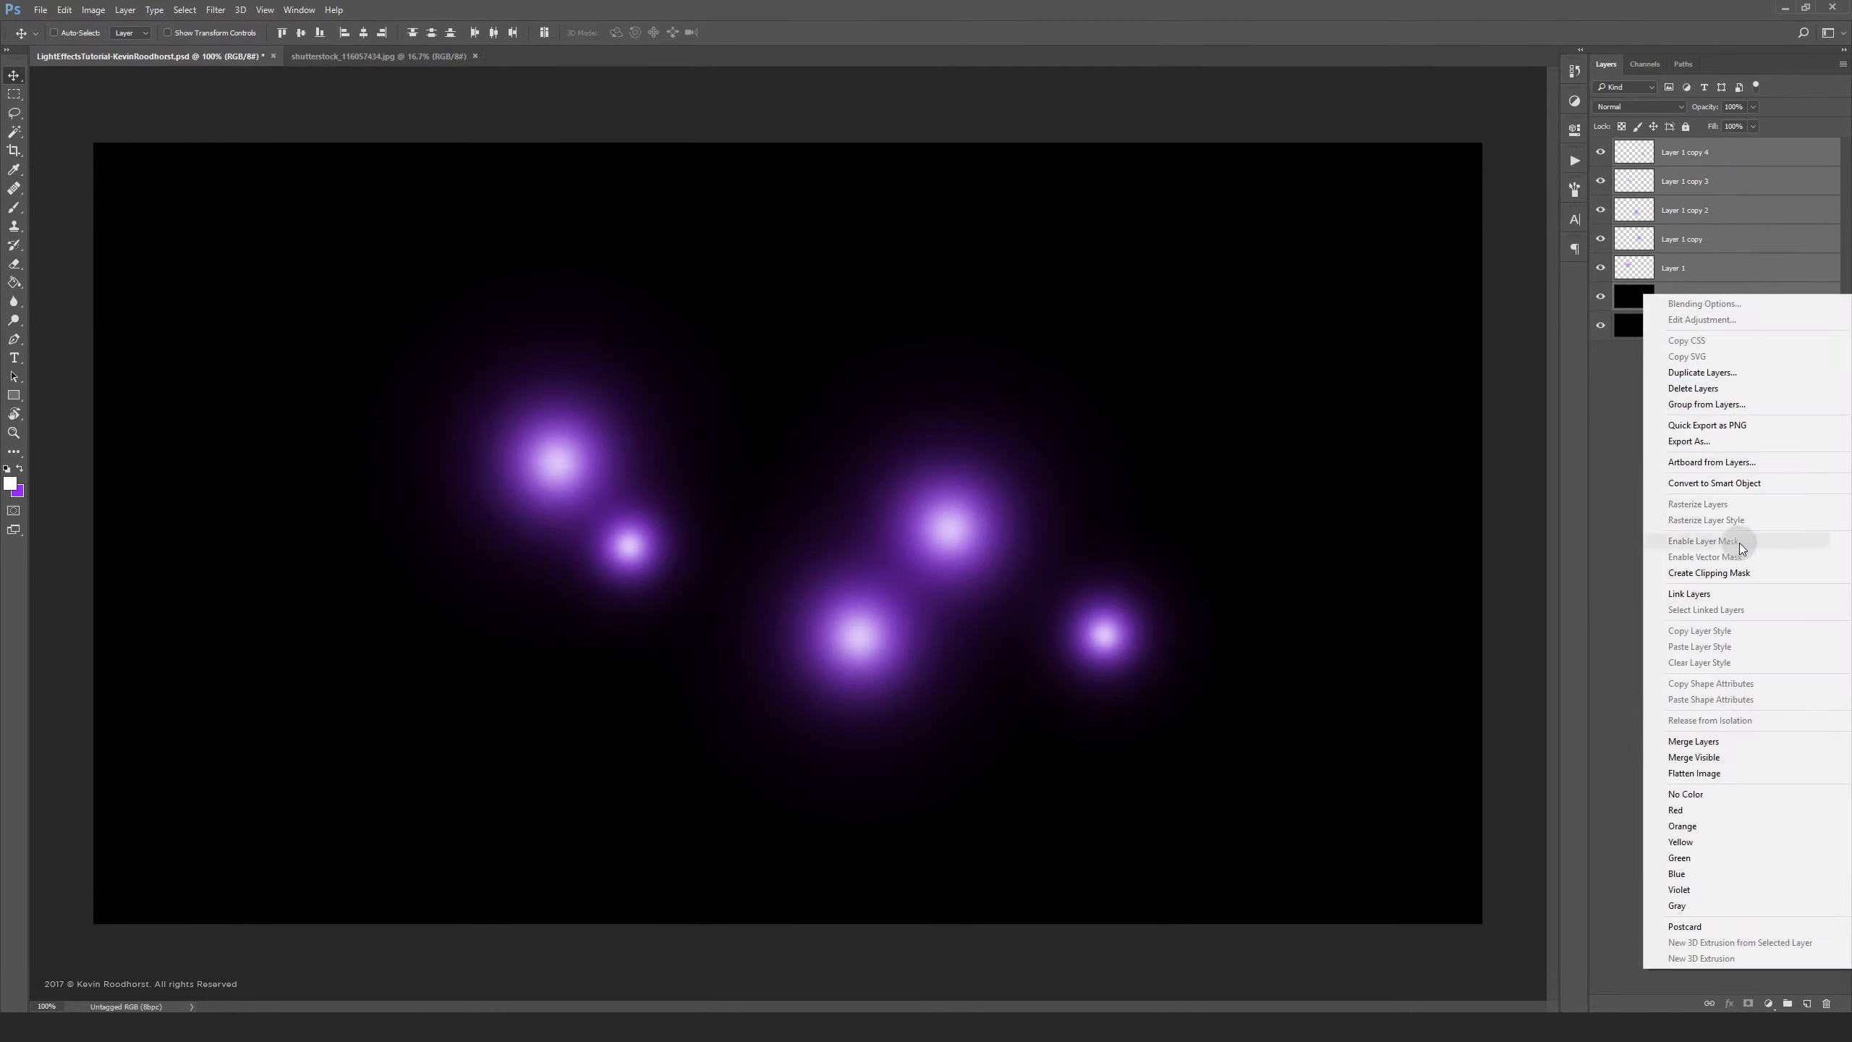
{"action": "mouse_move", "coordinate": [1747, 744]}
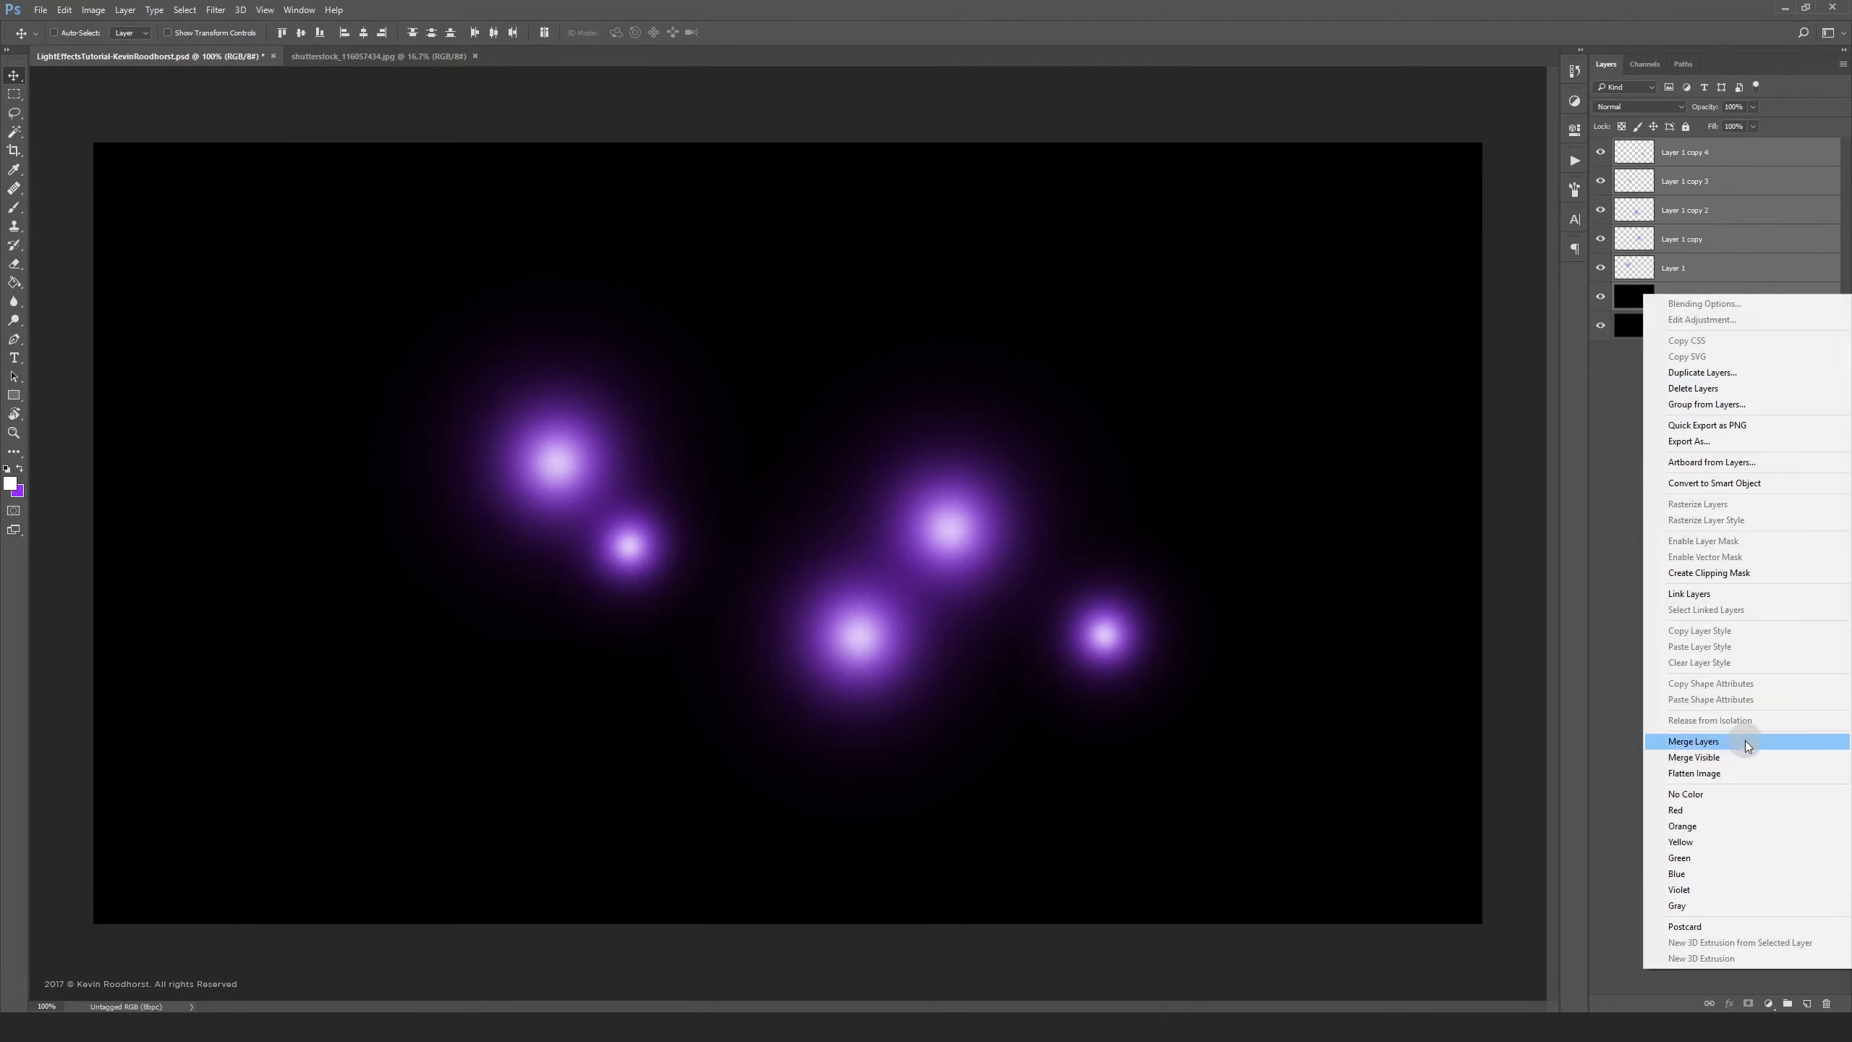
{"action": "left_click", "coordinate": [1694, 741]}
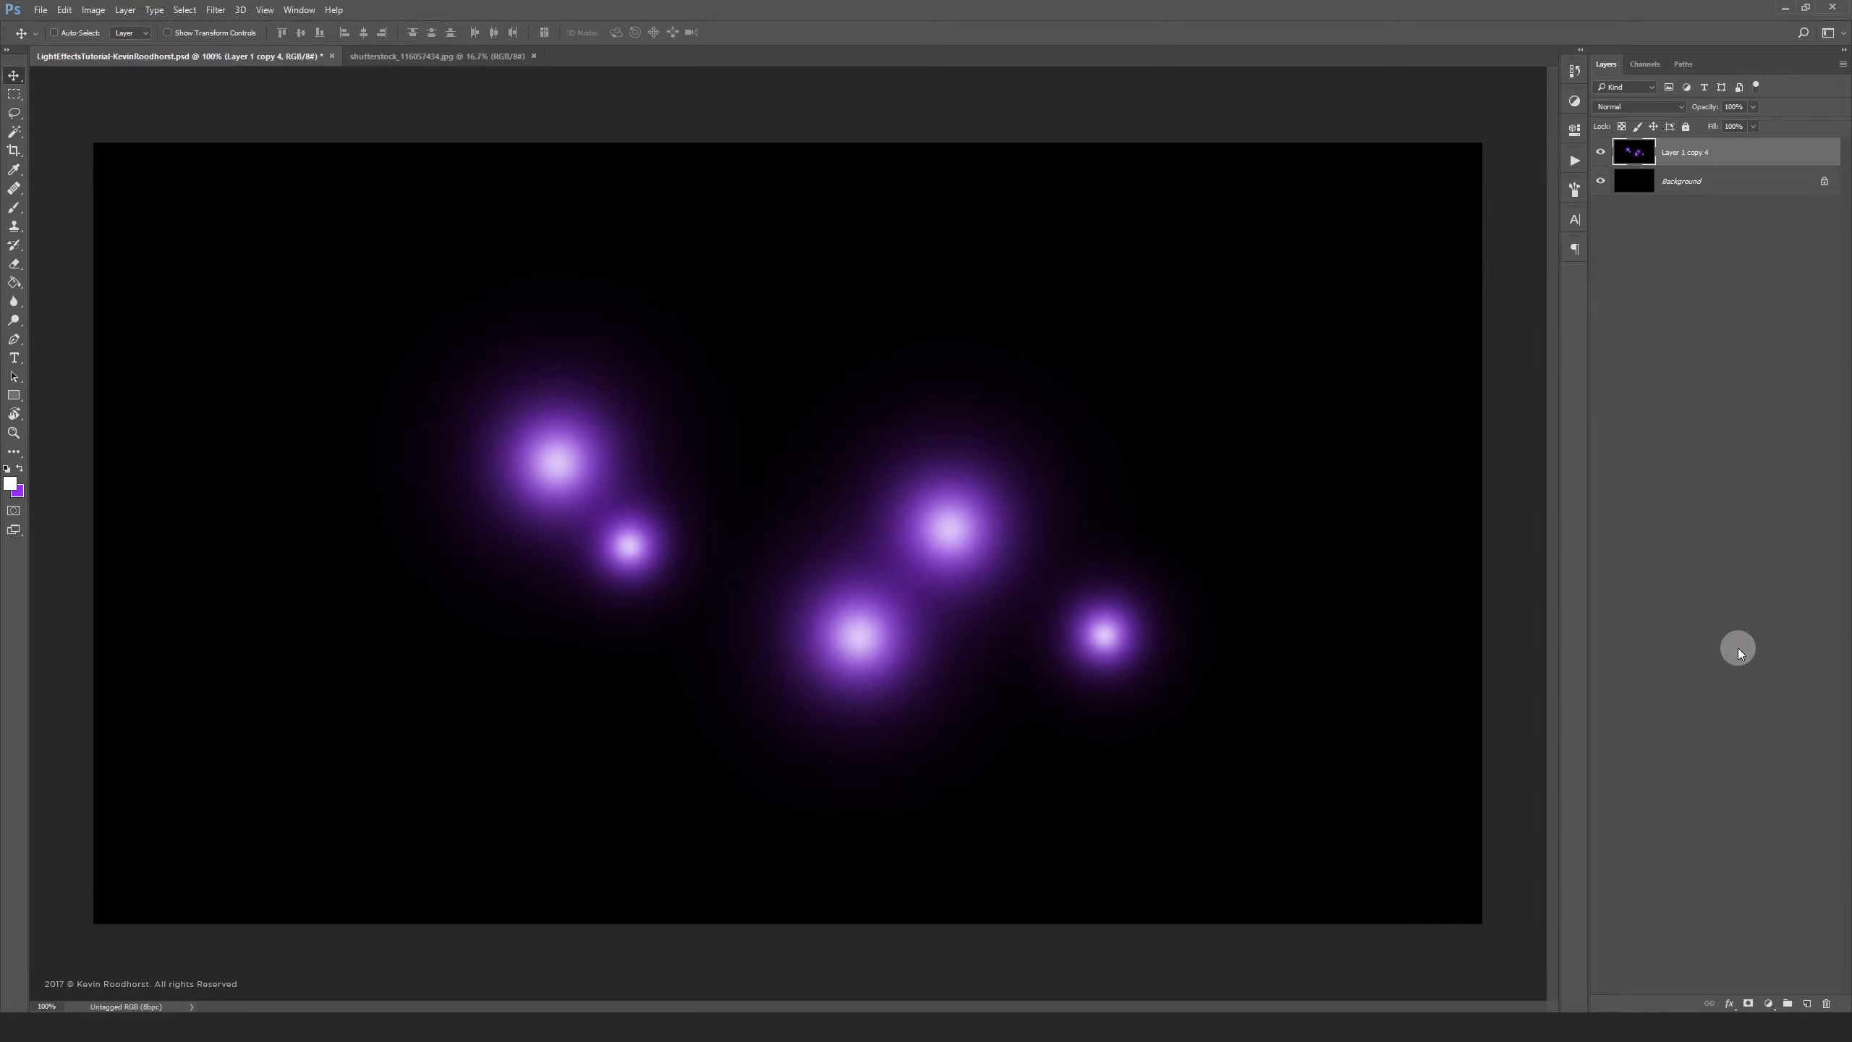
{"action": "mouse_move", "coordinate": [577, 295]}
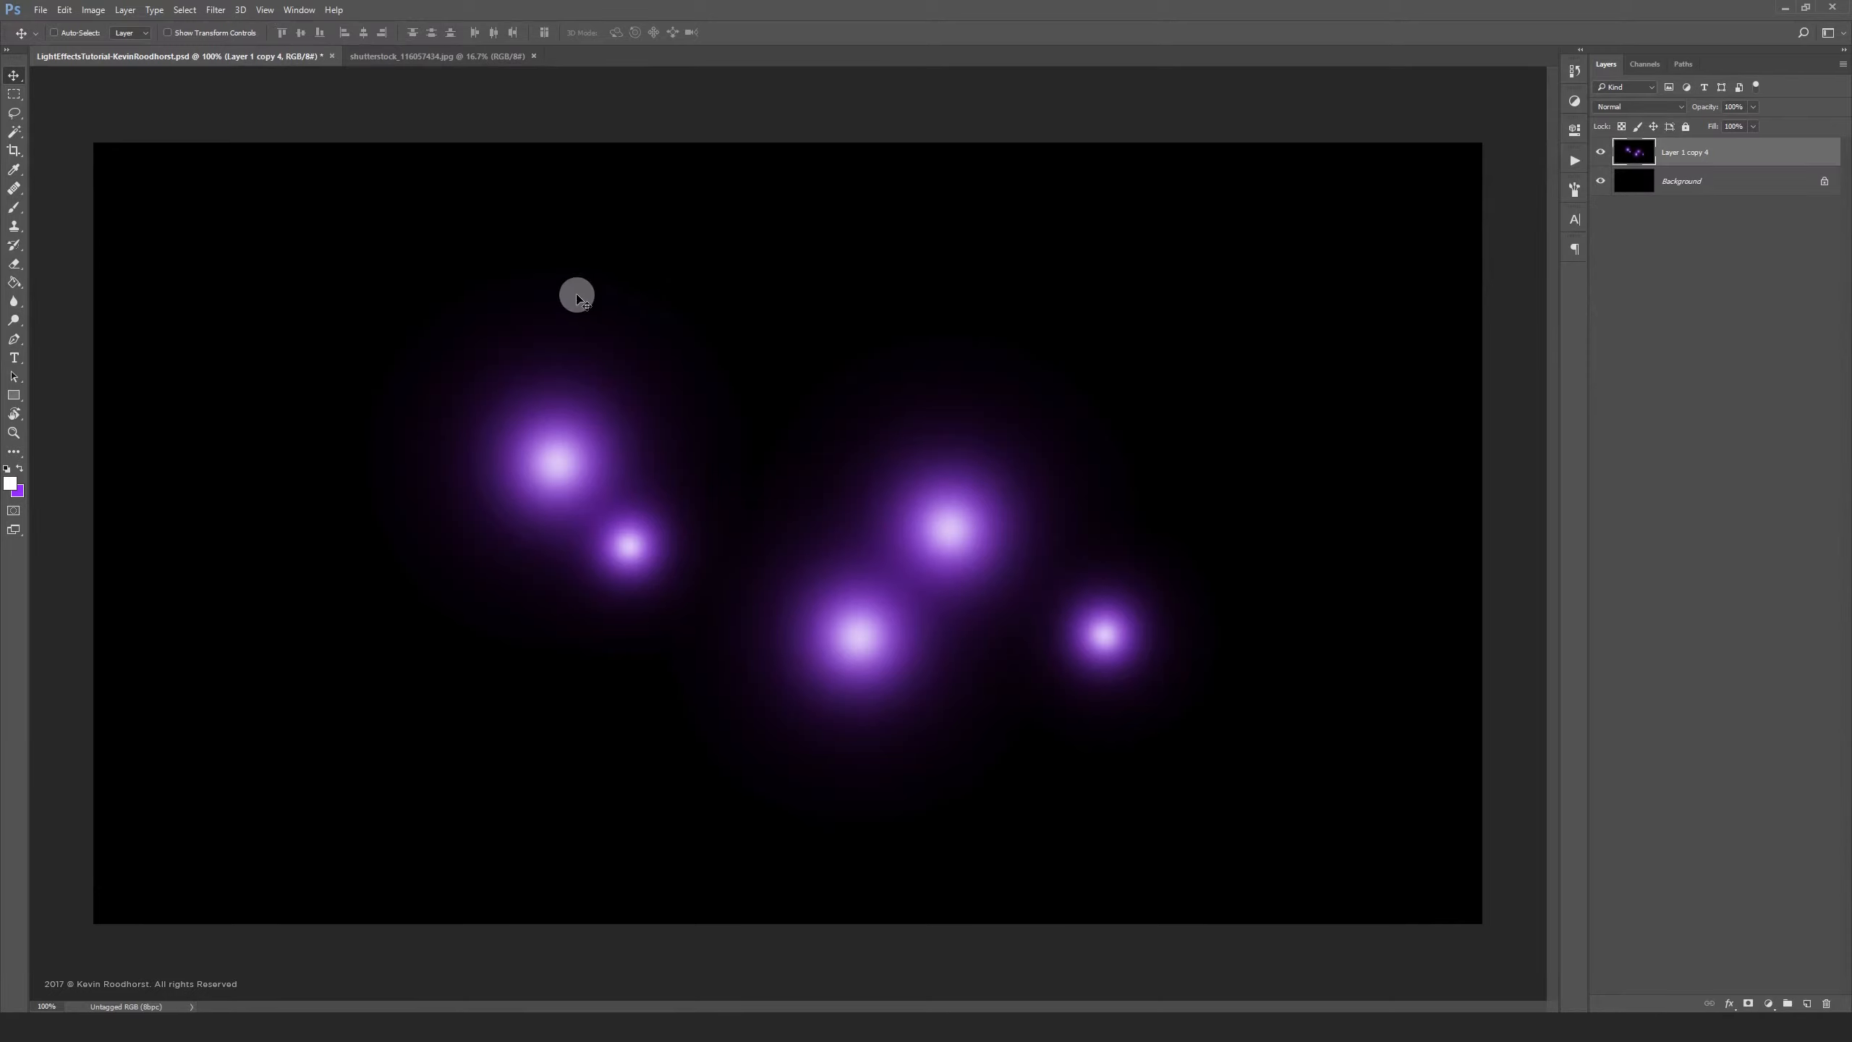
Choose Filter > Distort > Wave for the merged glow layer
{"action": "left_click", "coordinate": [212, 10]}
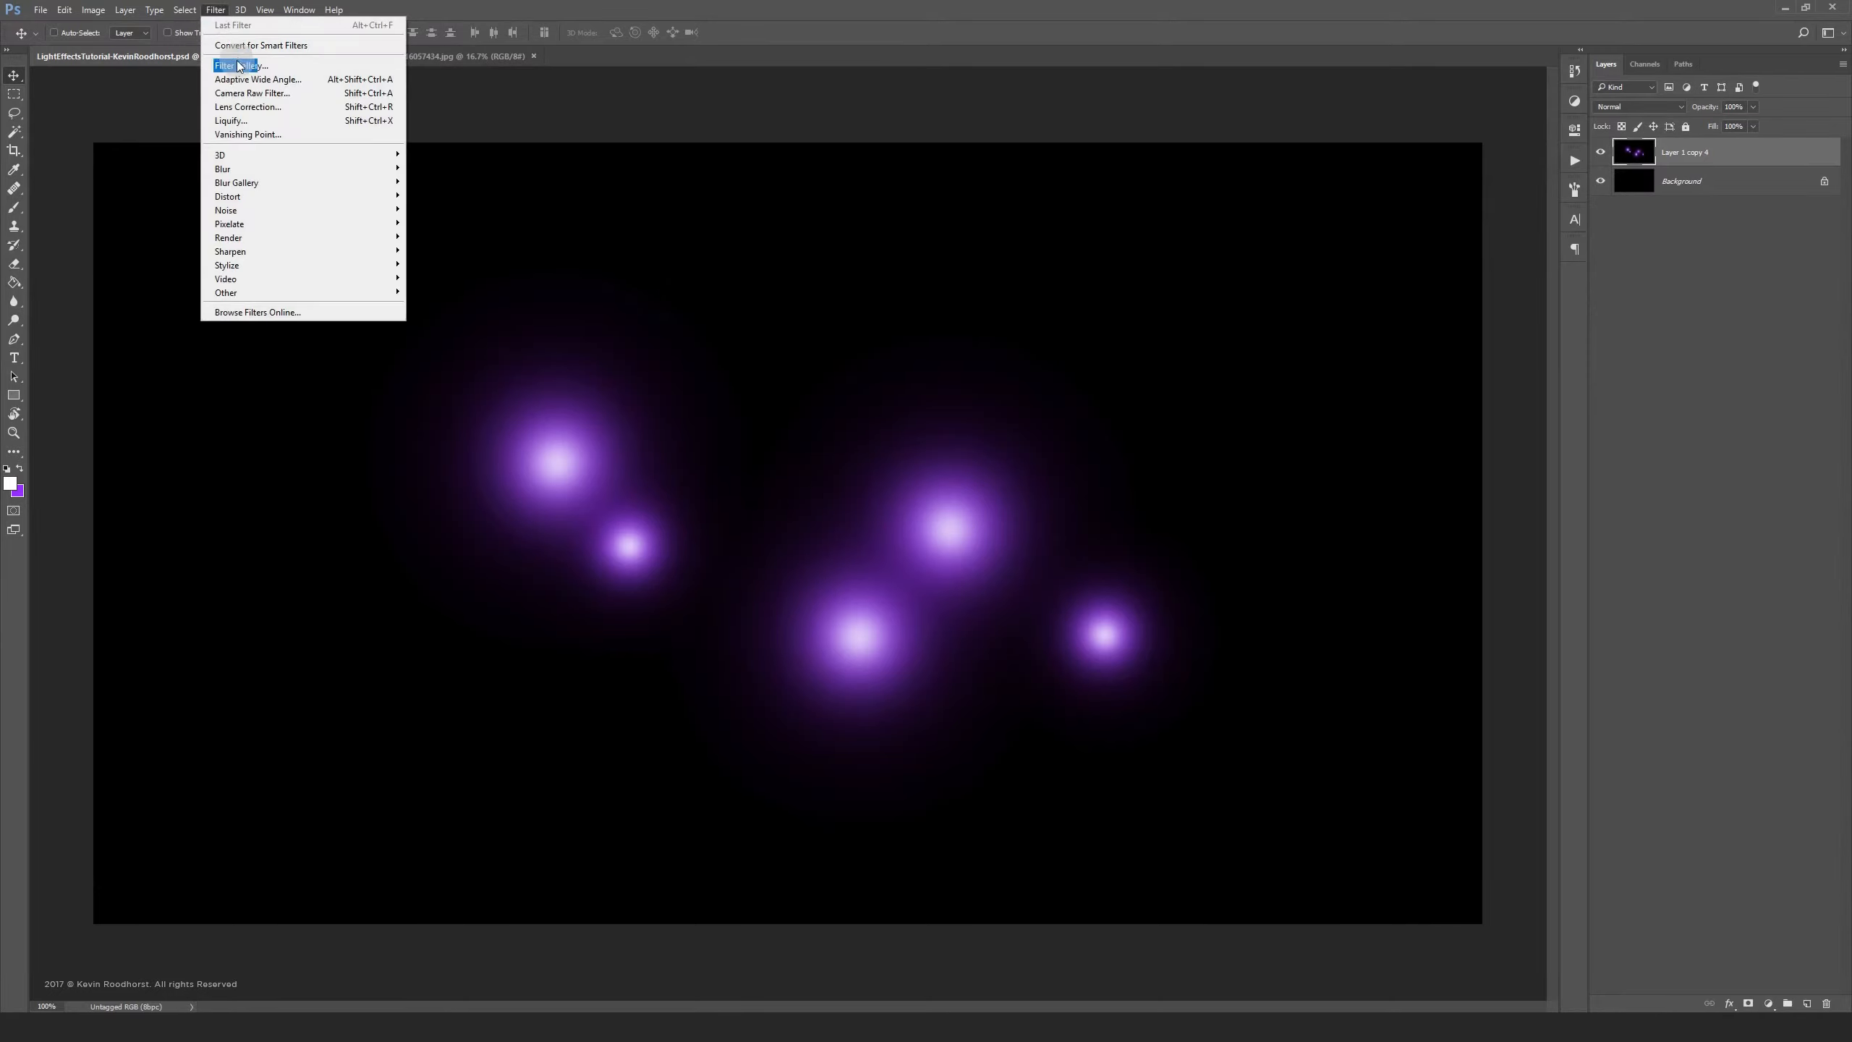
{"action": "mouse_move", "coordinate": [228, 196]}
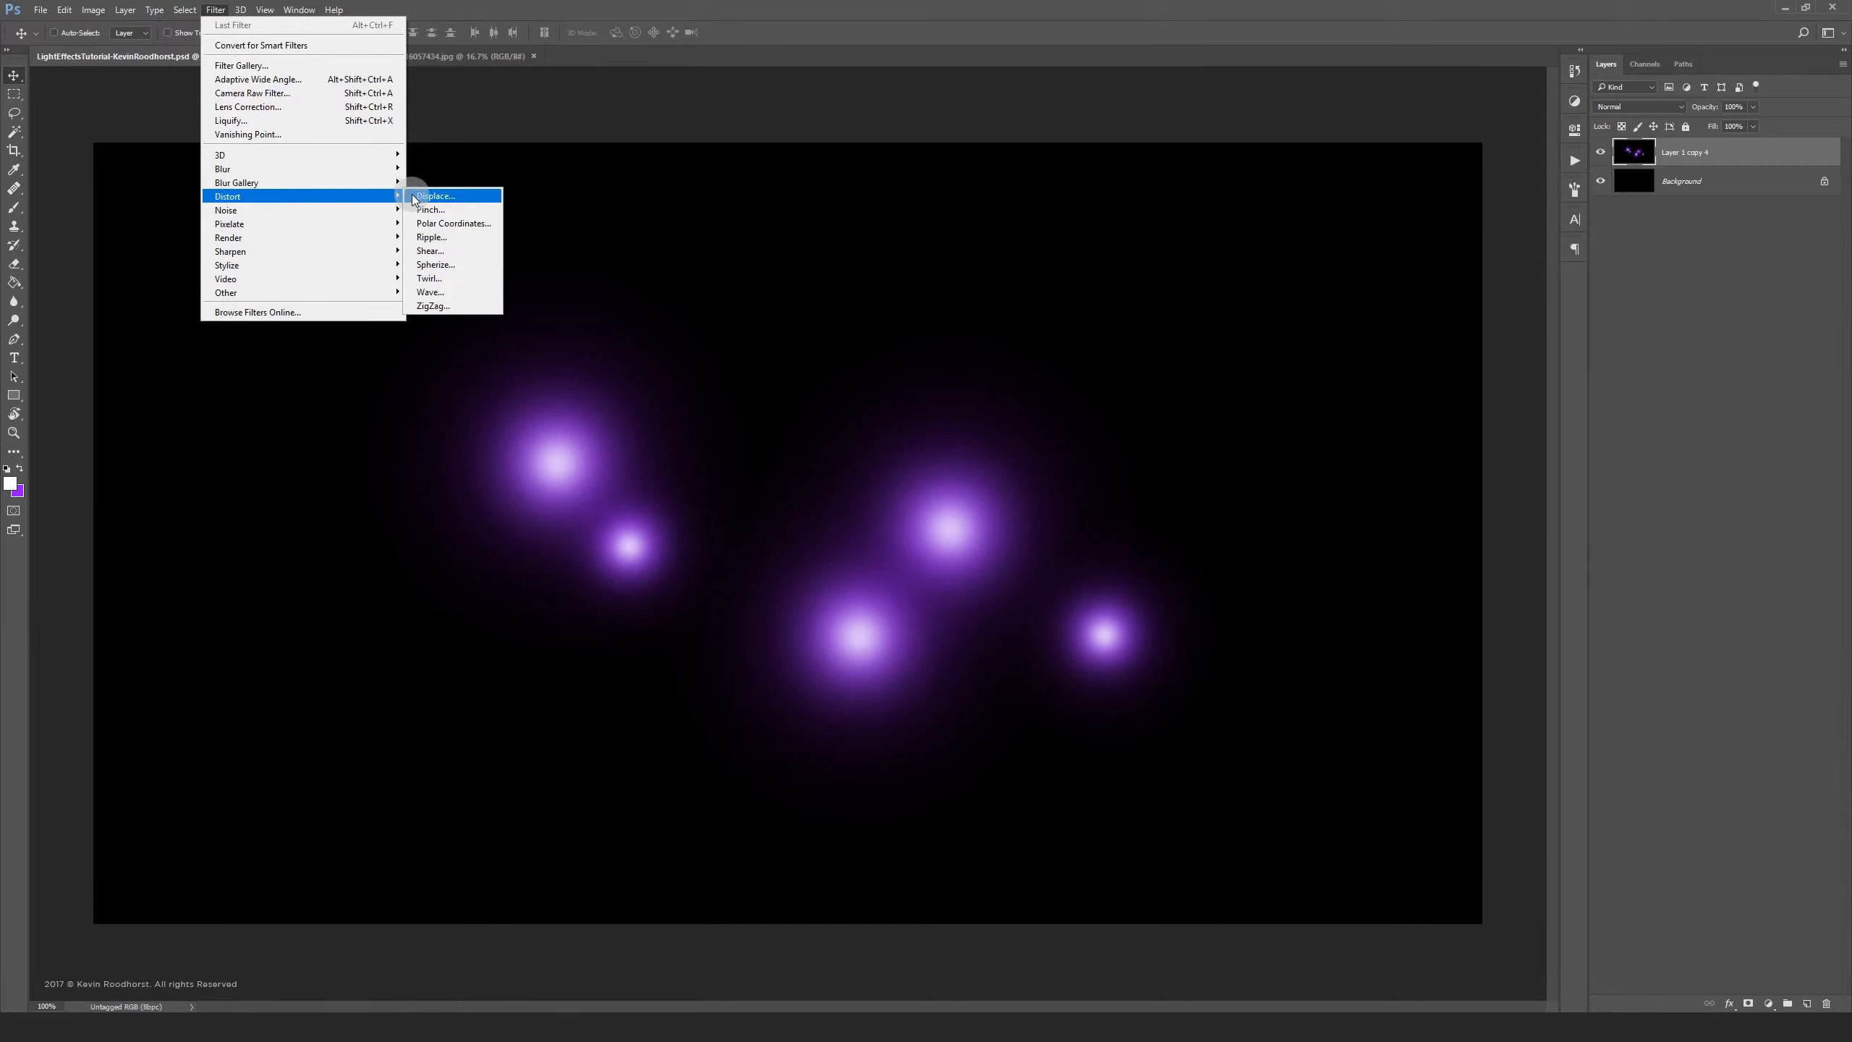
{"action": "mouse_move", "coordinate": [463, 292]}
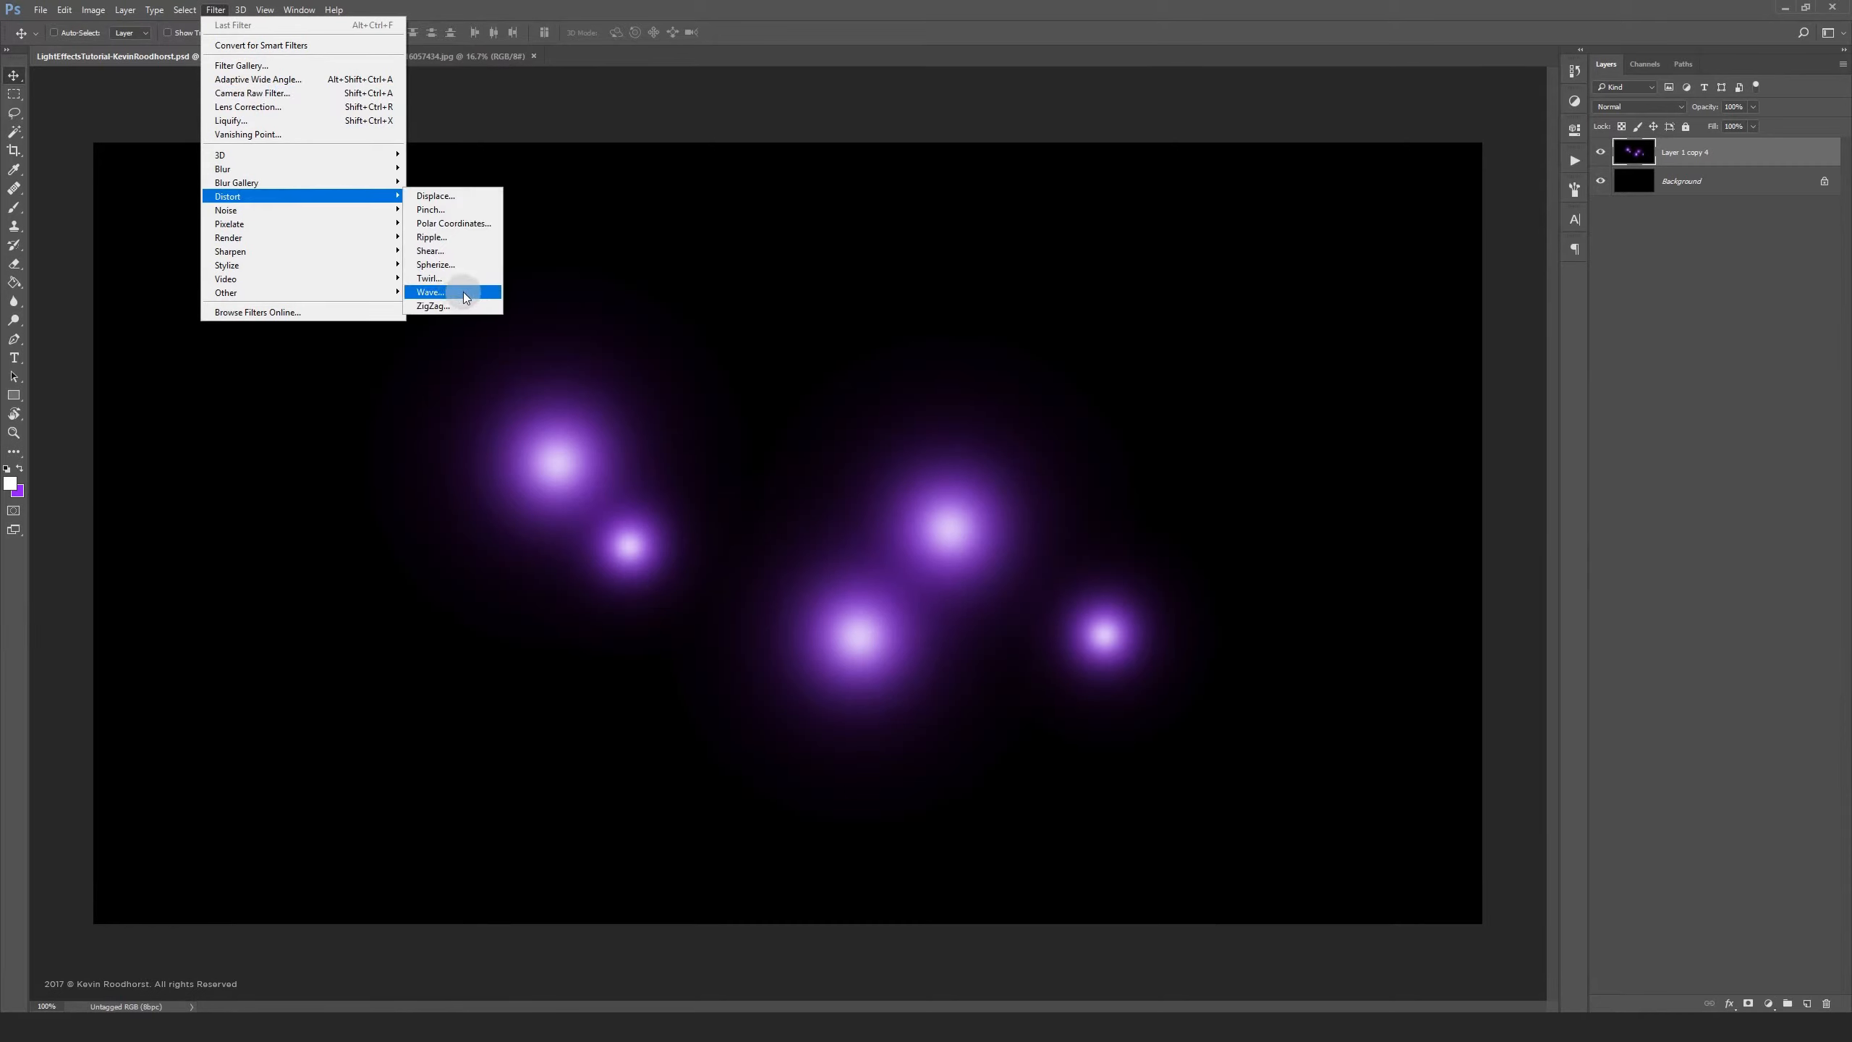
{"action": "left_click", "coordinate": [430, 292]}
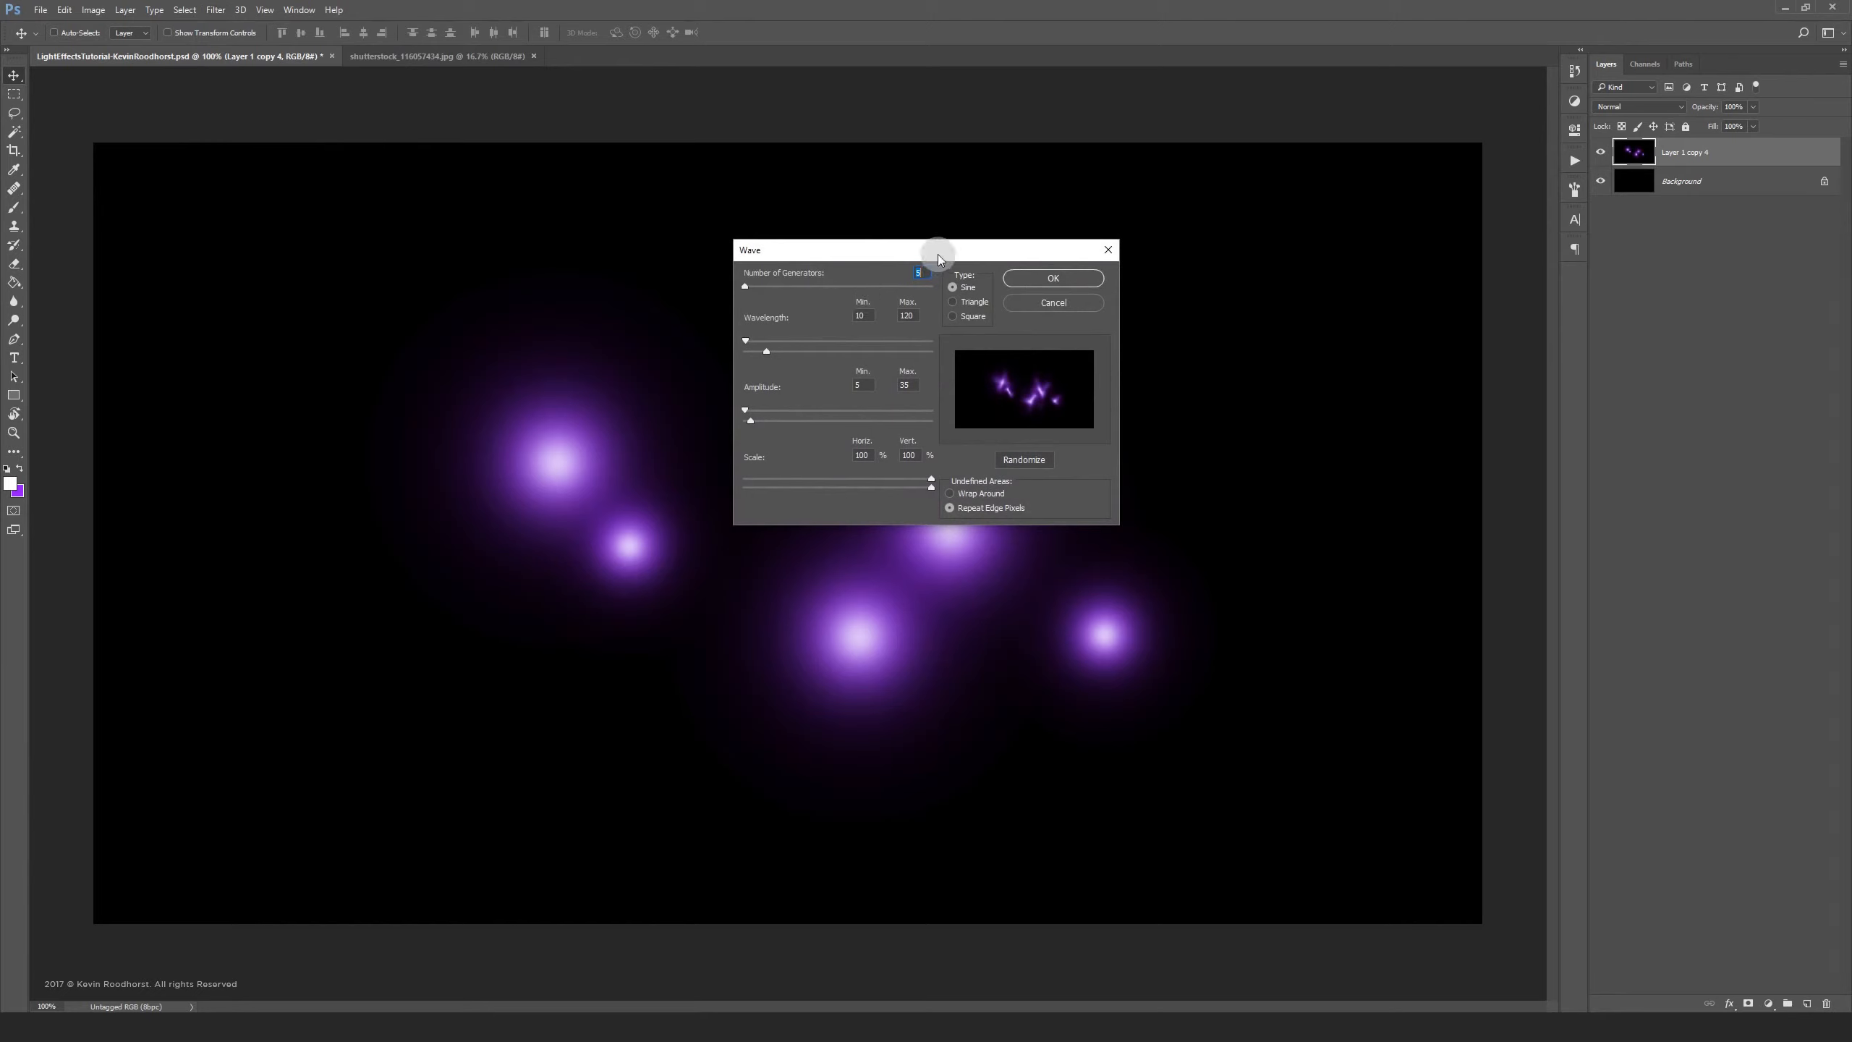
Set the Wave wavelength range to roughly 151–541
{"action": "left_click_drag", "start_coordinate": [937, 249], "coordinate": [1256, 169]}
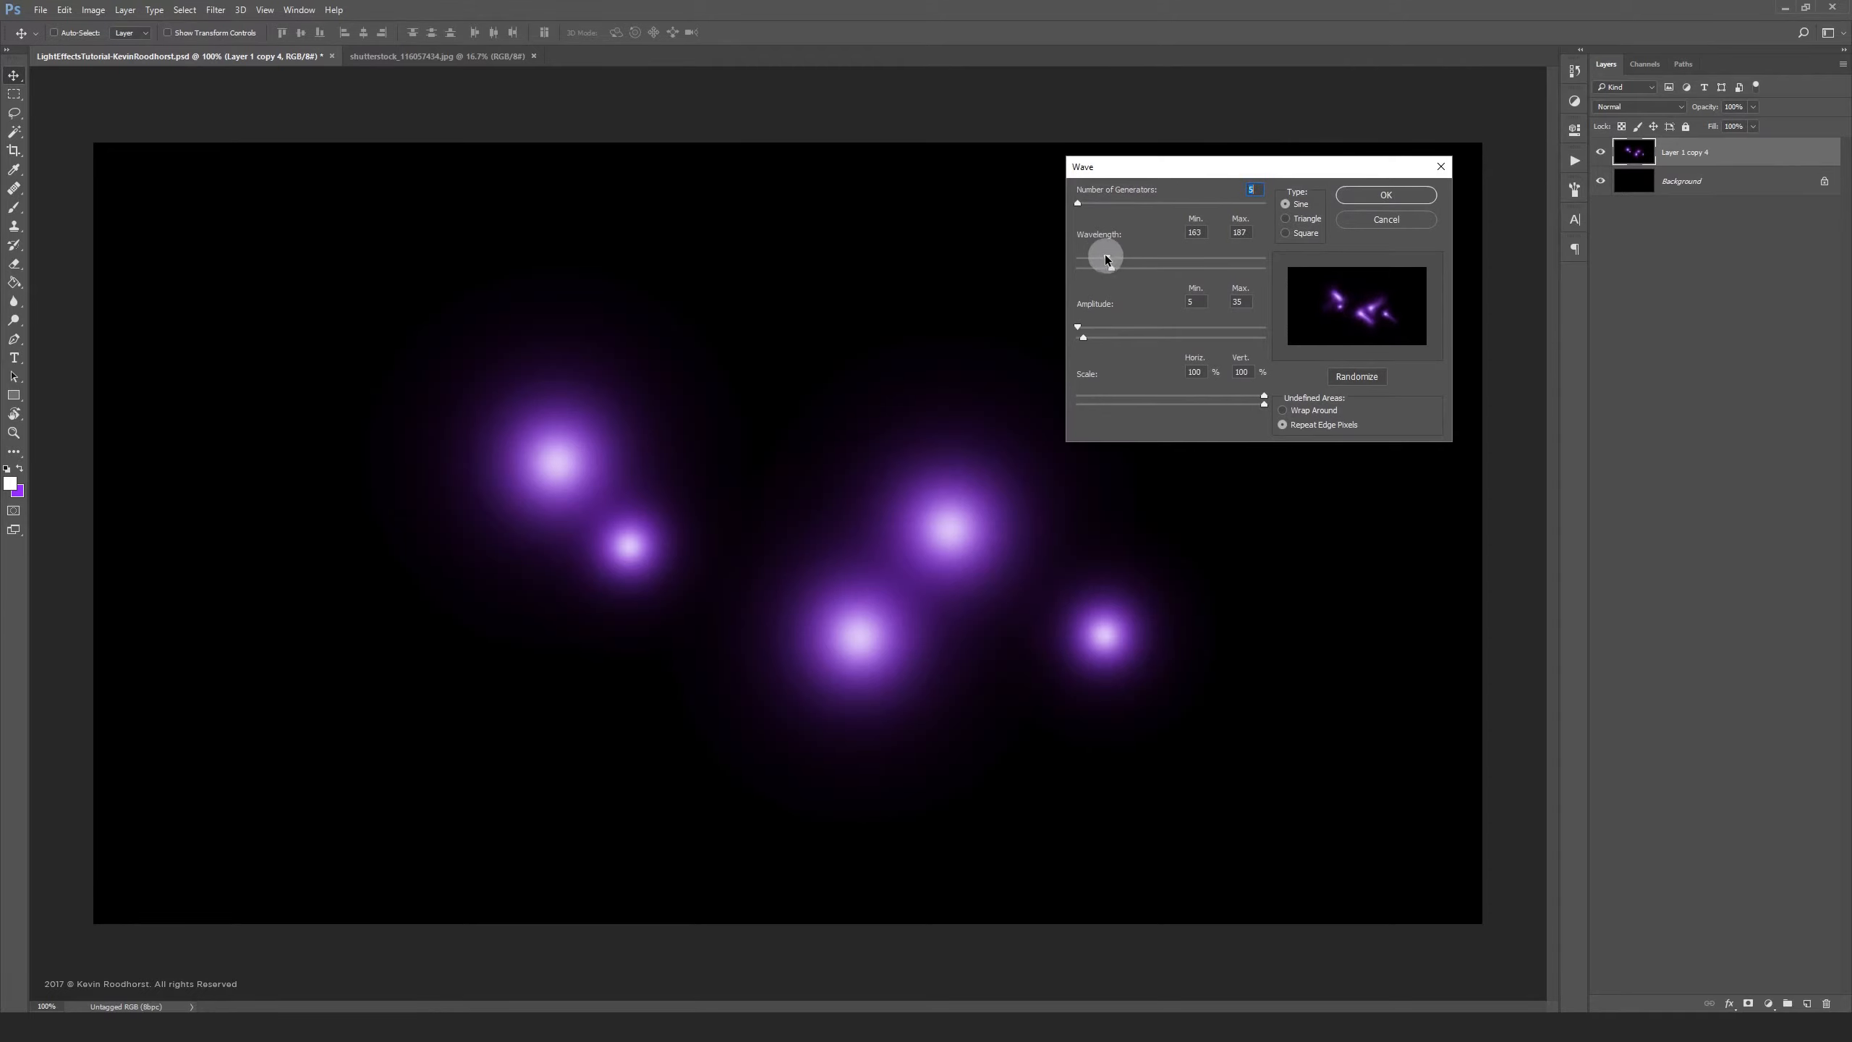
{"action": "left_click_drag", "start_coordinate": [1105, 258], "coordinate": [1116, 266]}
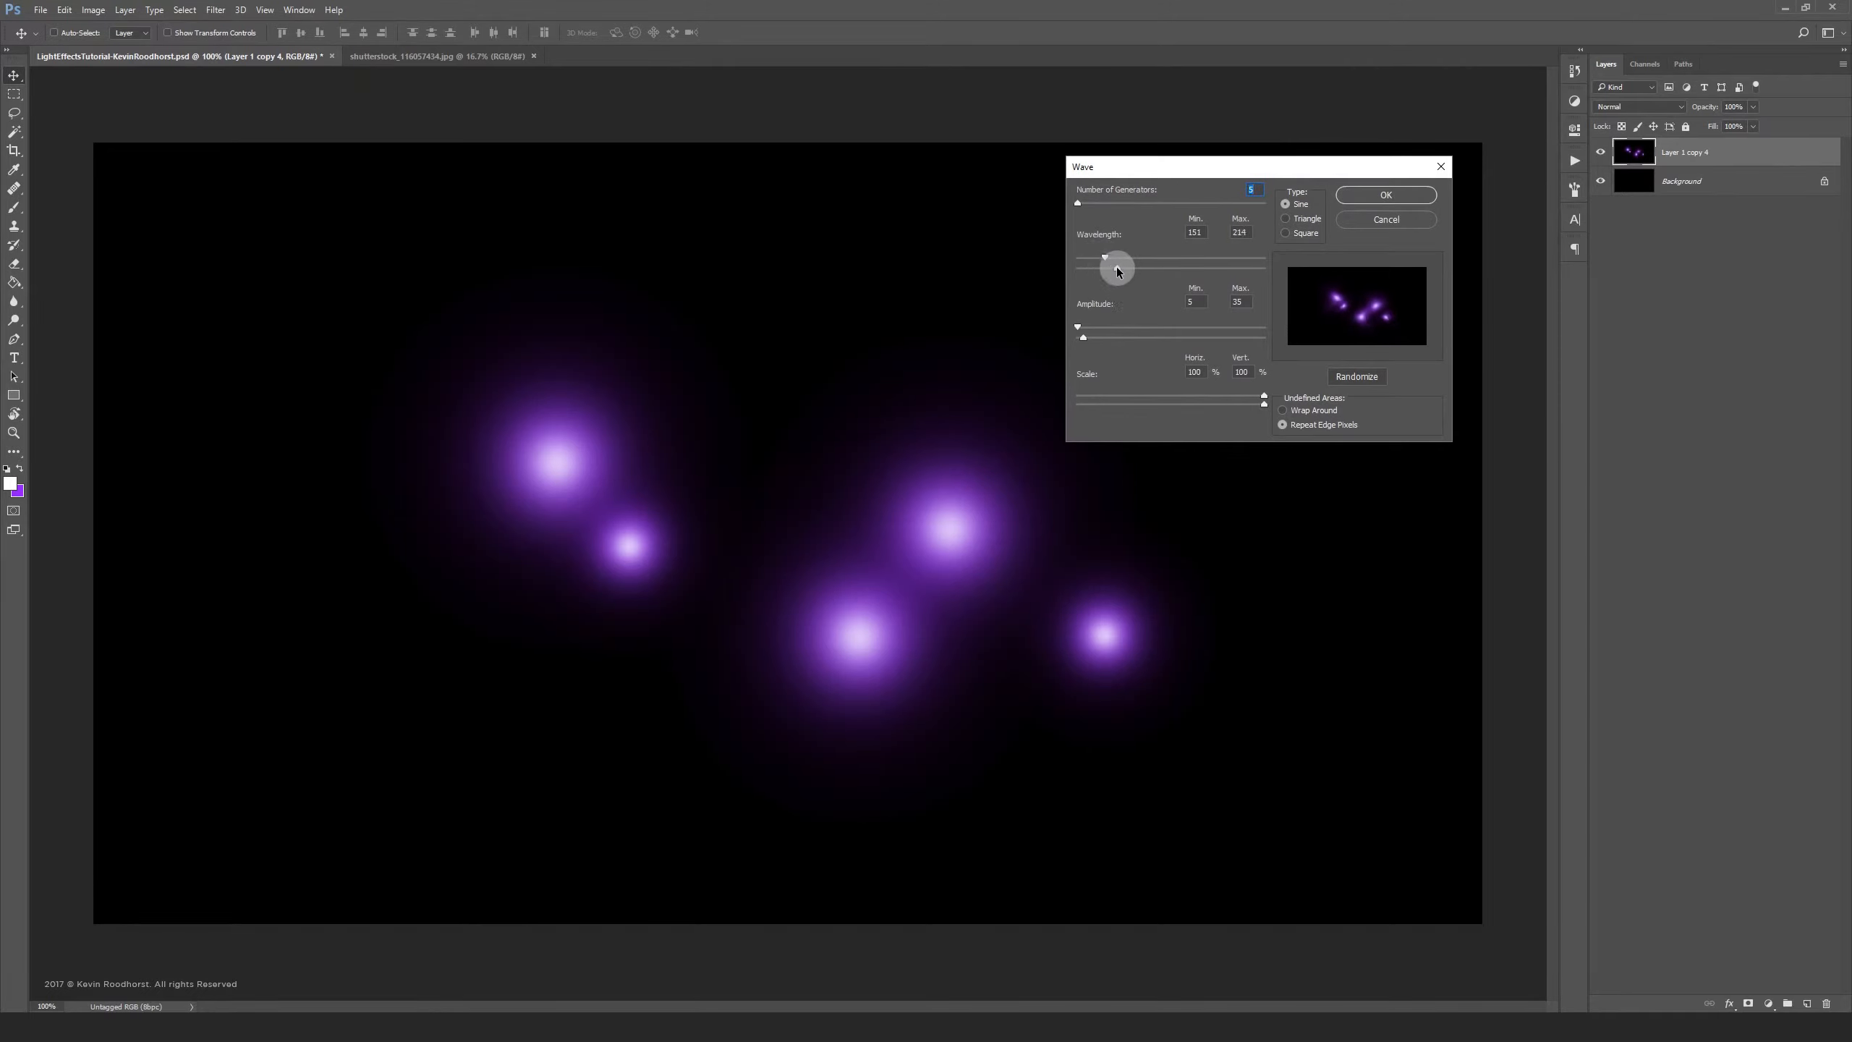
{"action": "left_click_drag", "start_coordinate": [1115, 261], "coordinate": [1182, 261]}
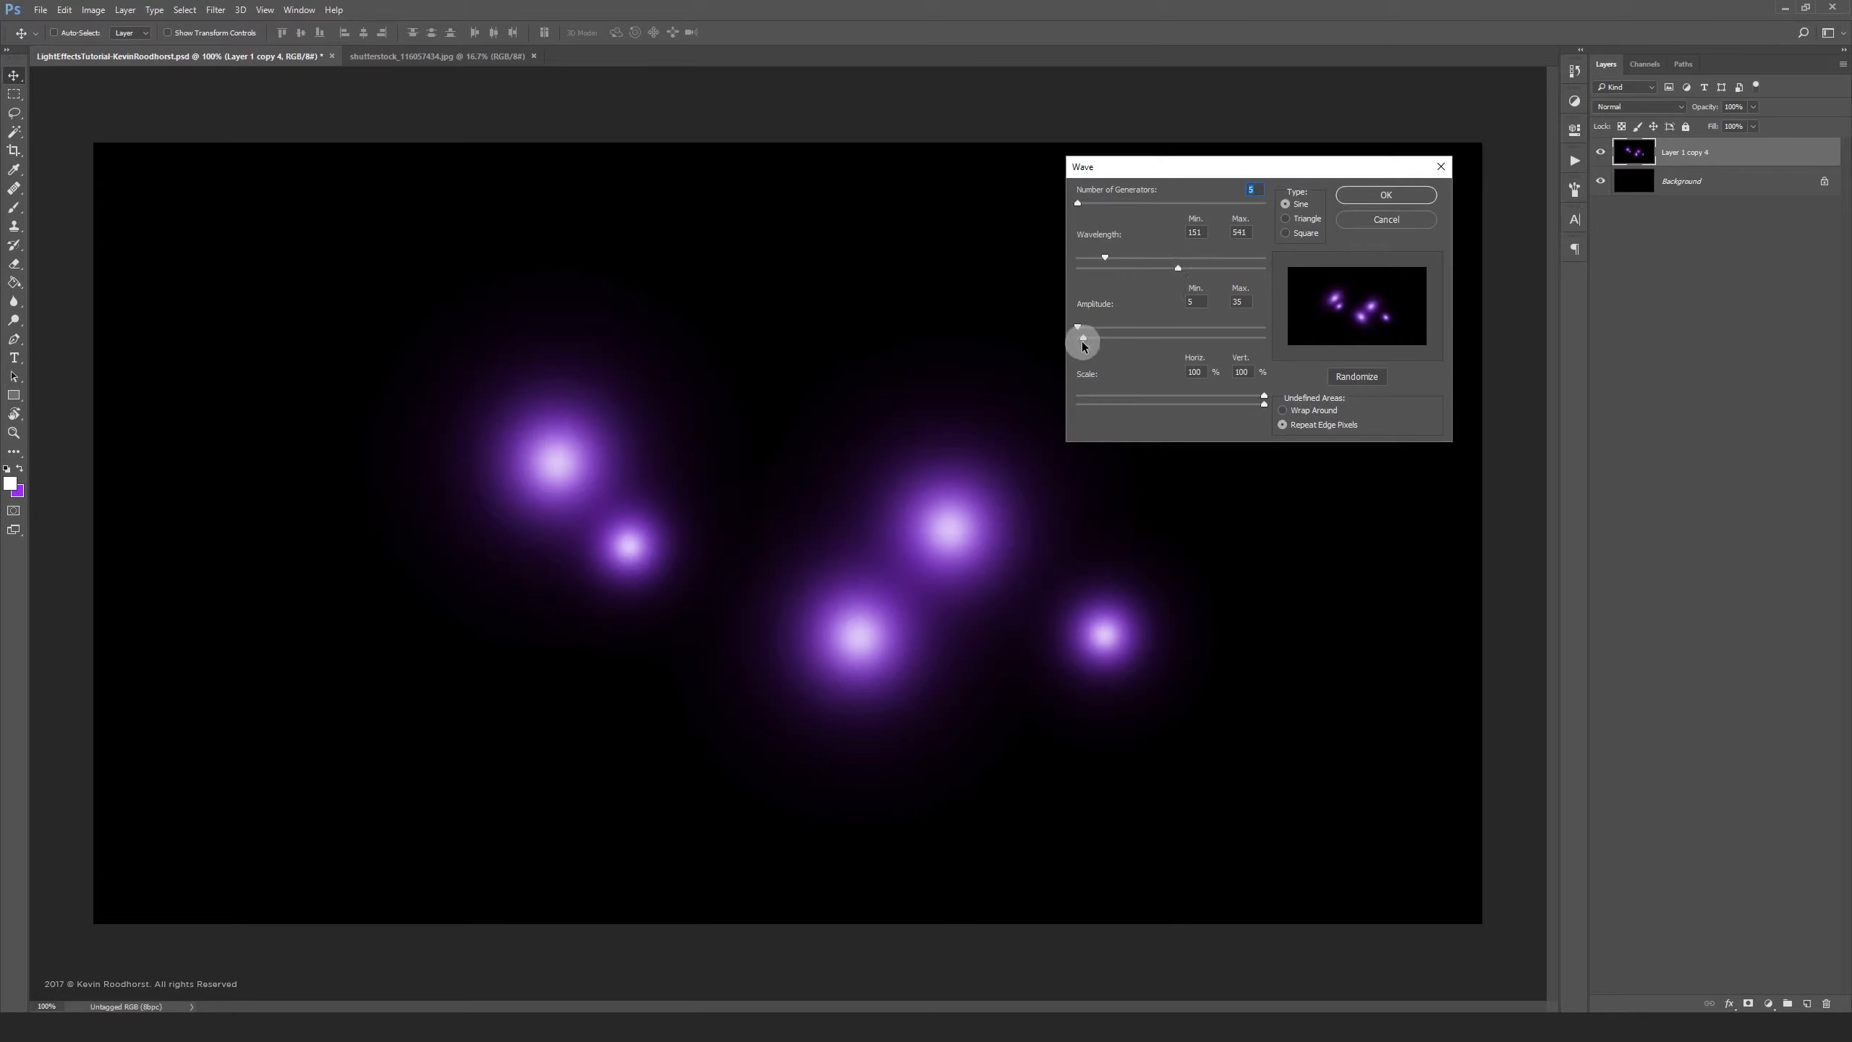
Settle the Wave amplitude around 500 and apply the filter
{"action": "left_click_drag", "start_coordinate": [1083, 327], "coordinate": [1124, 327]}
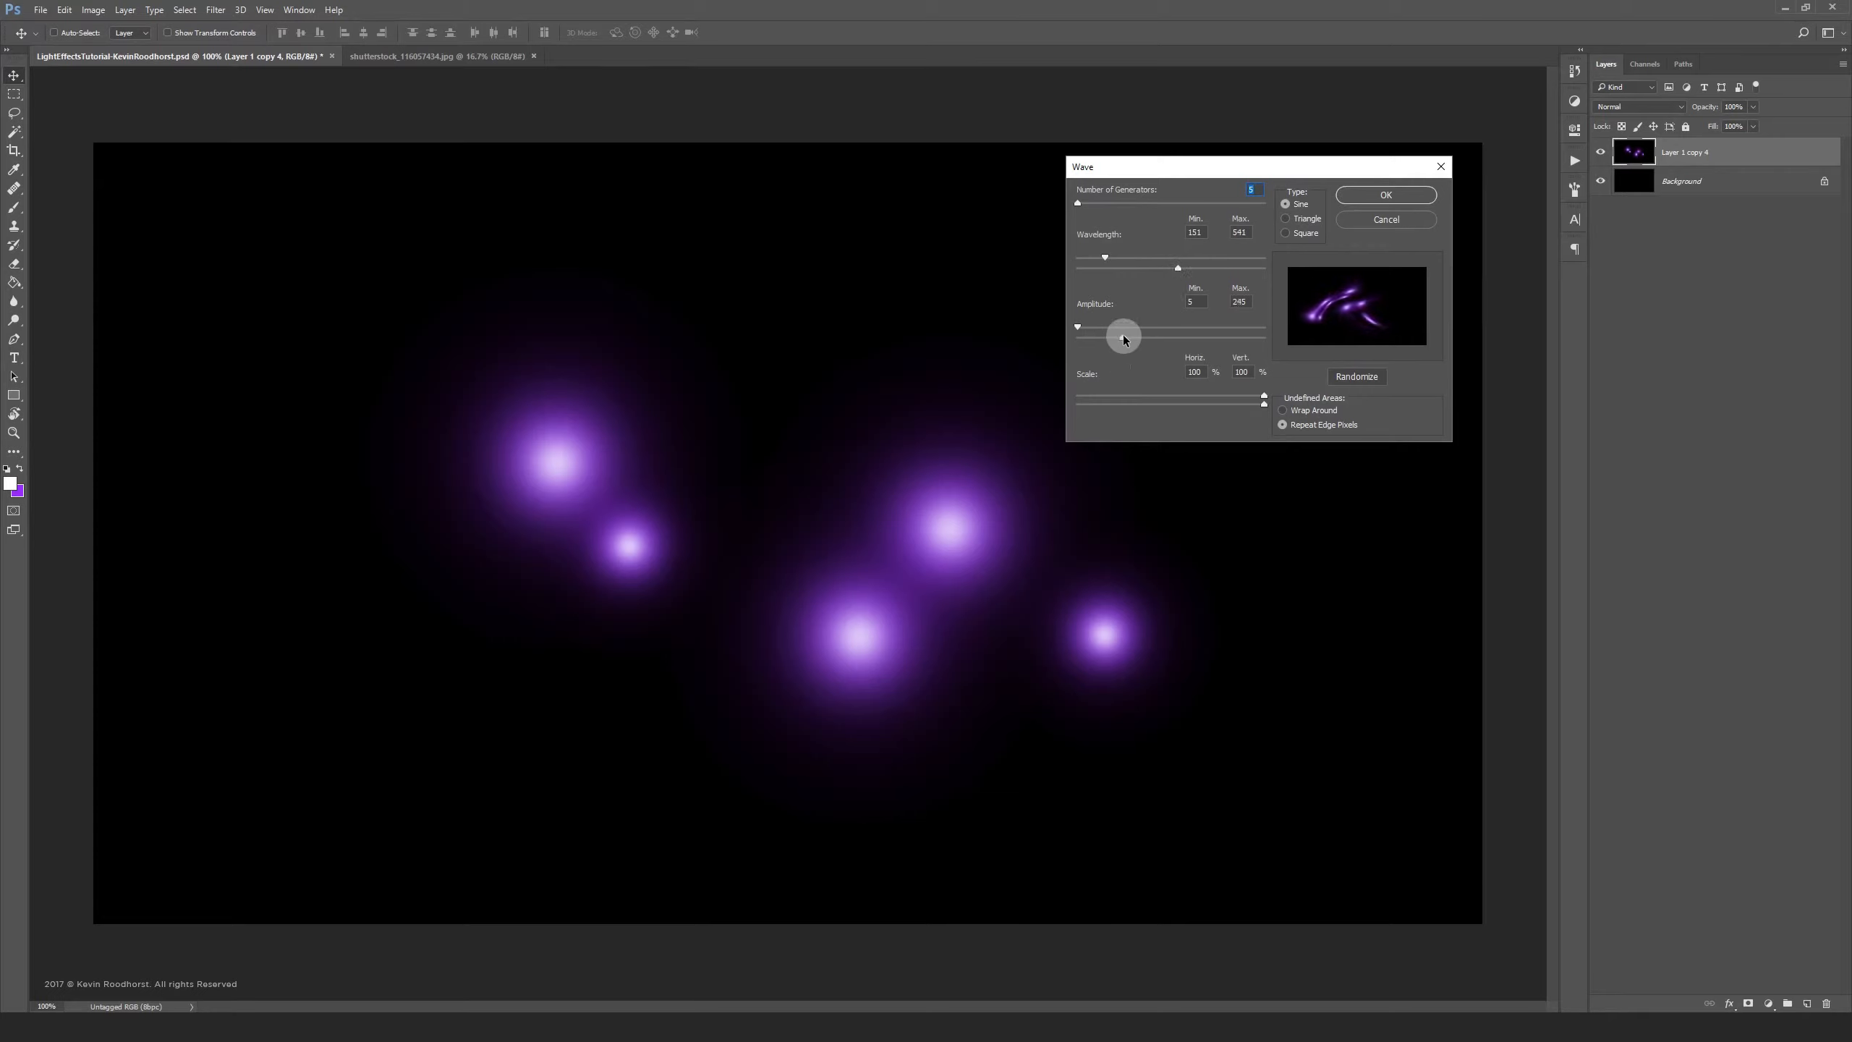
{"action": "left_click_drag", "start_coordinate": [1124, 337], "coordinate": [1146, 334]}
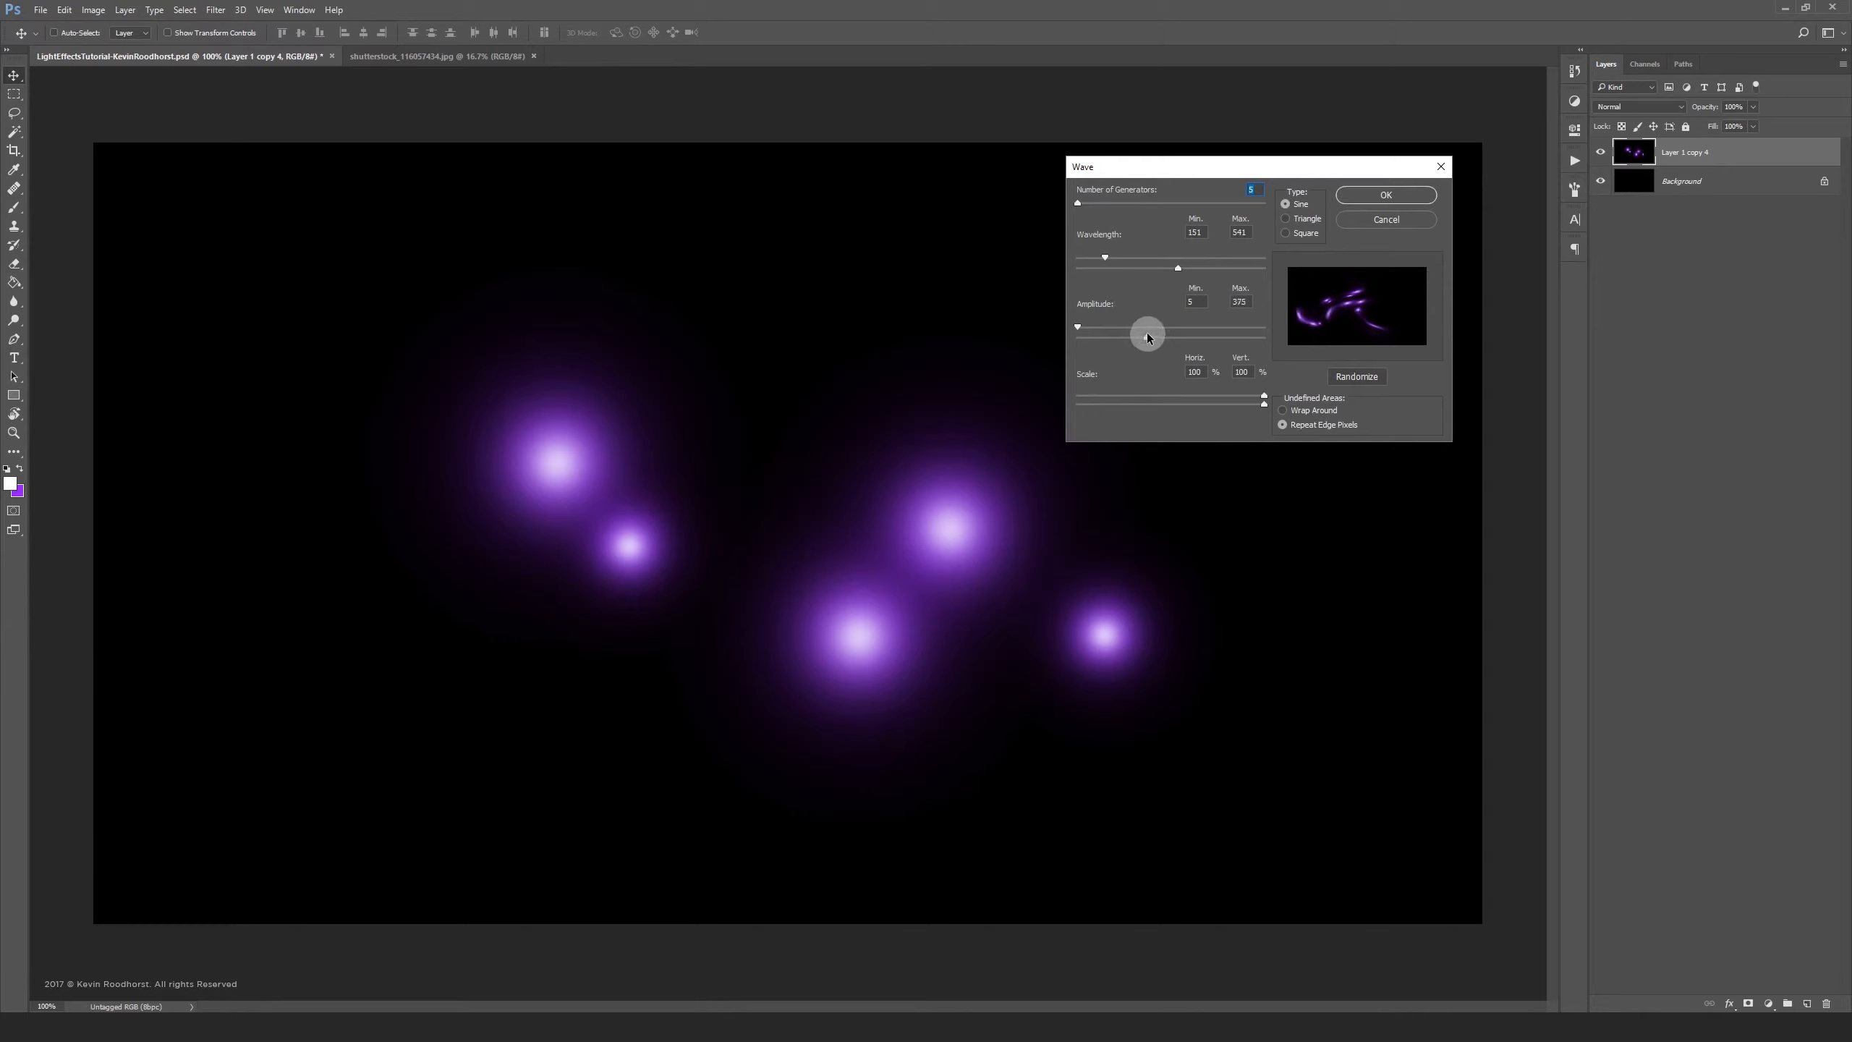
{"action": "left_click_drag", "start_coordinate": [1146, 327], "coordinate": [1237, 330]}
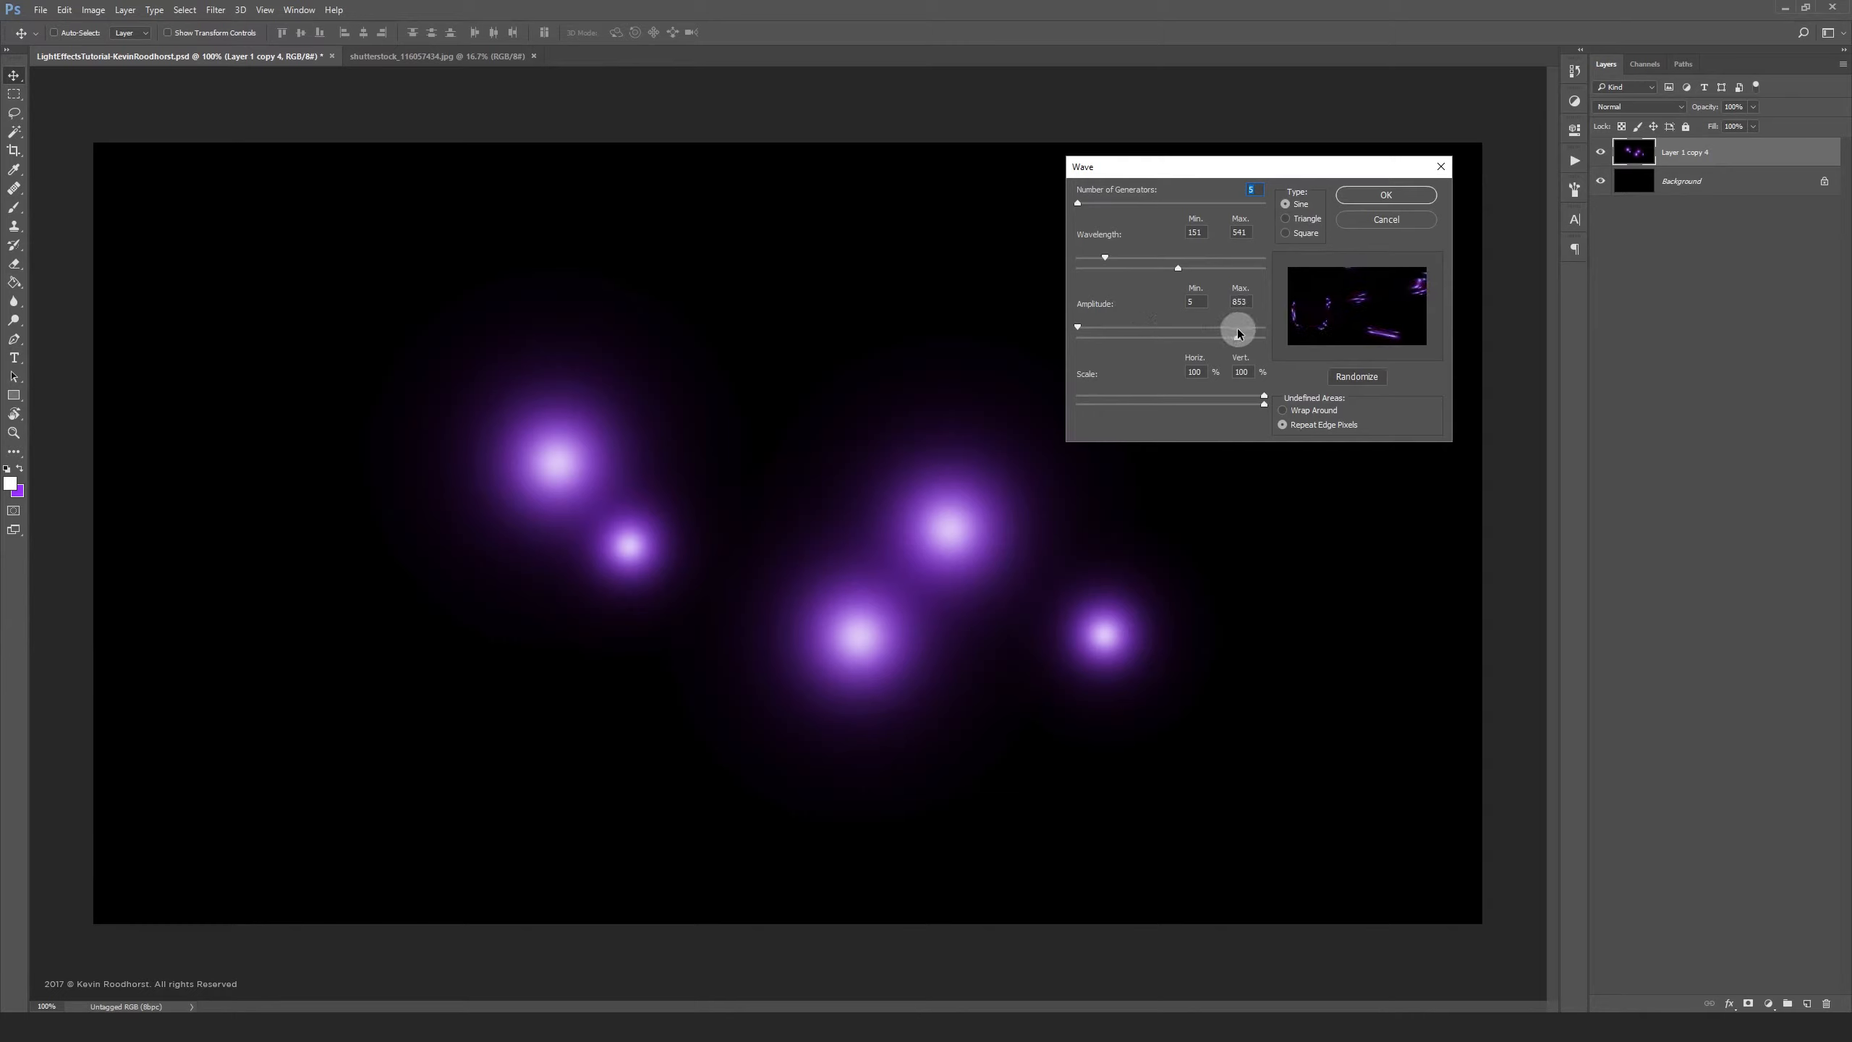
{"action": "left_click_drag", "start_coordinate": [1238, 328], "coordinate": [1191, 328]}
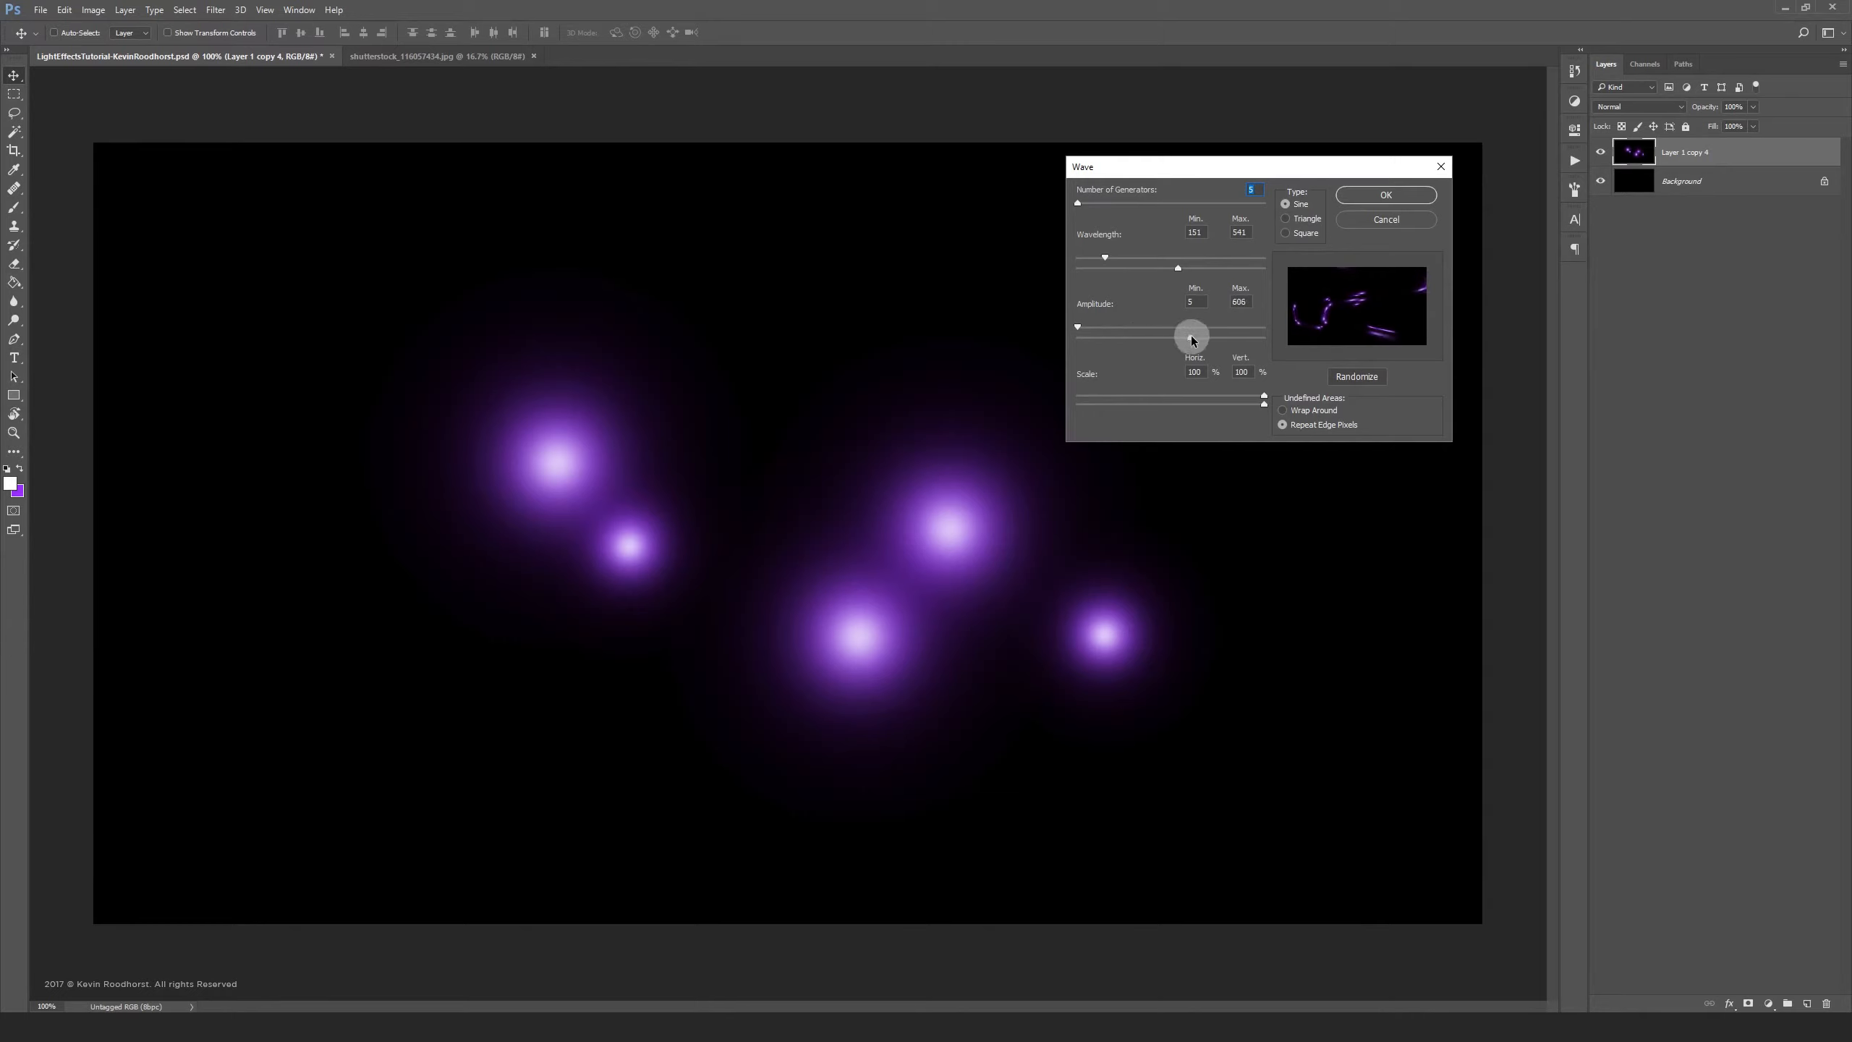
{"action": "left_click_drag", "start_coordinate": [1192, 336], "coordinate": [1165, 334]}
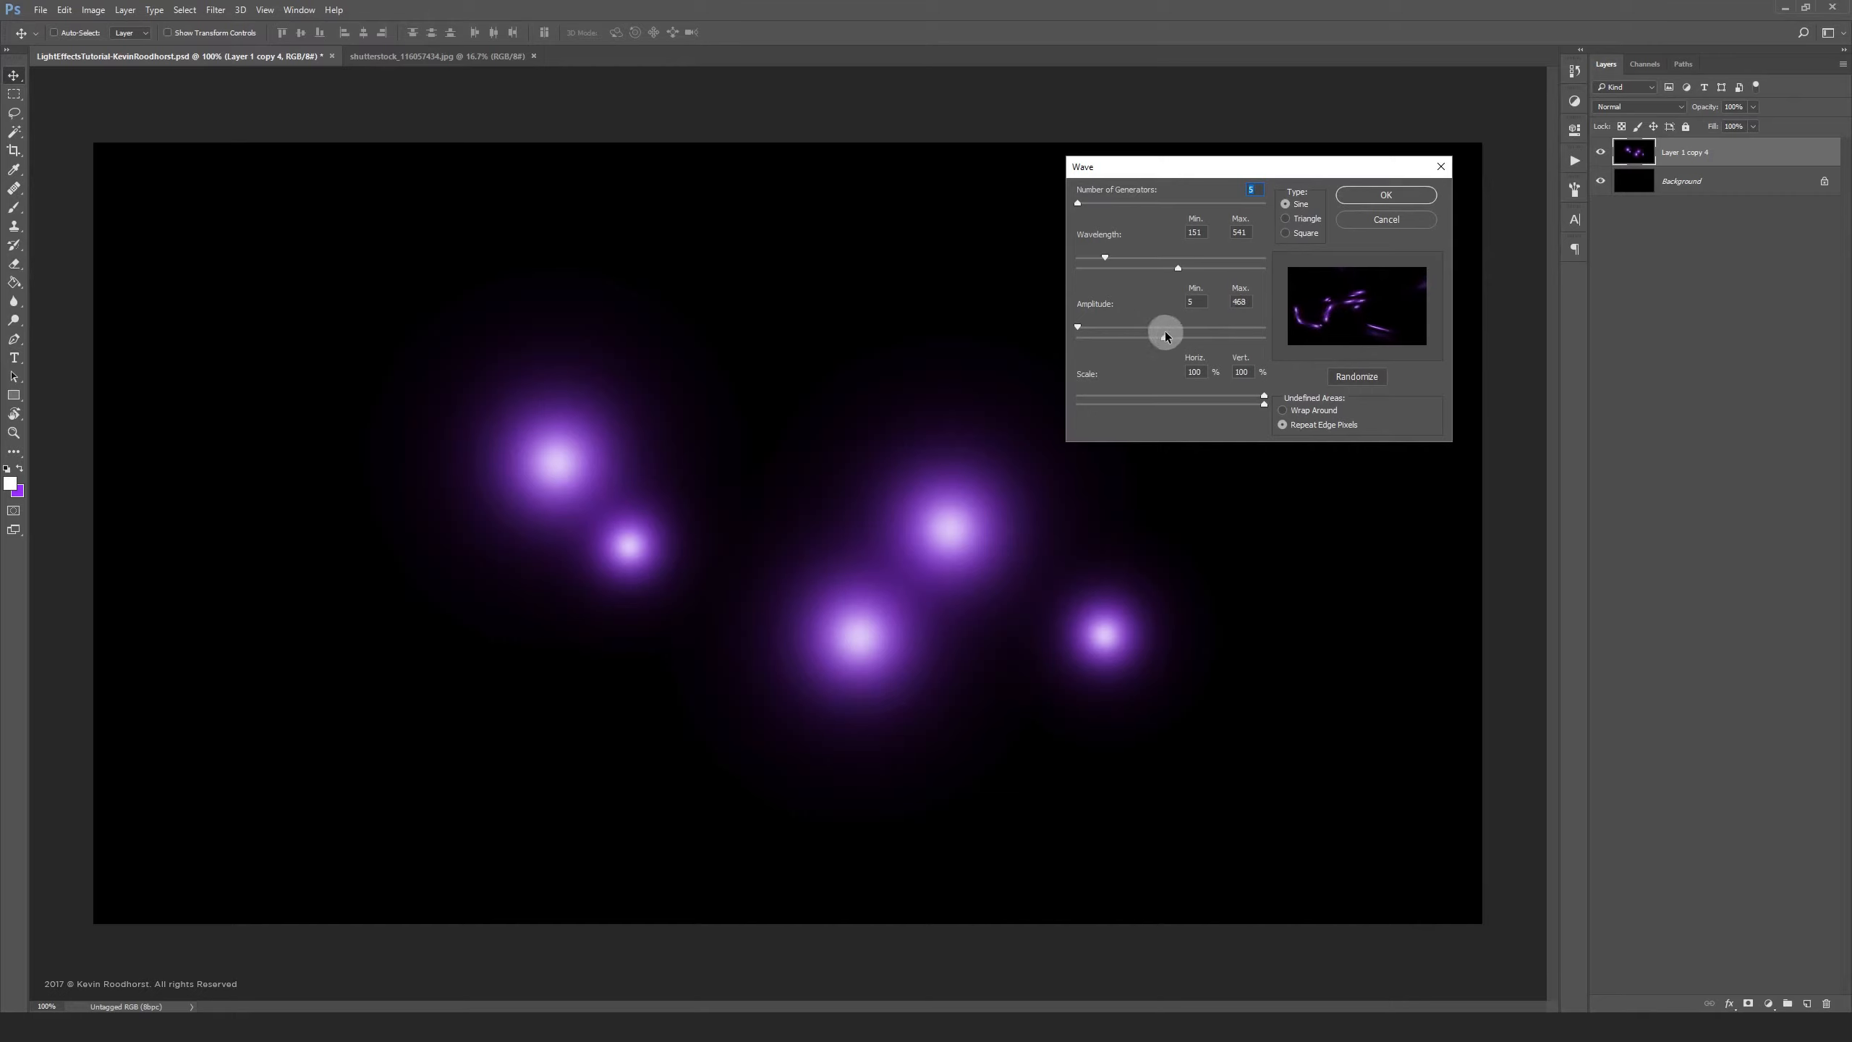
{"action": "left_click_drag", "start_coordinate": [1163, 327], "coordinate": [1264, 327]}
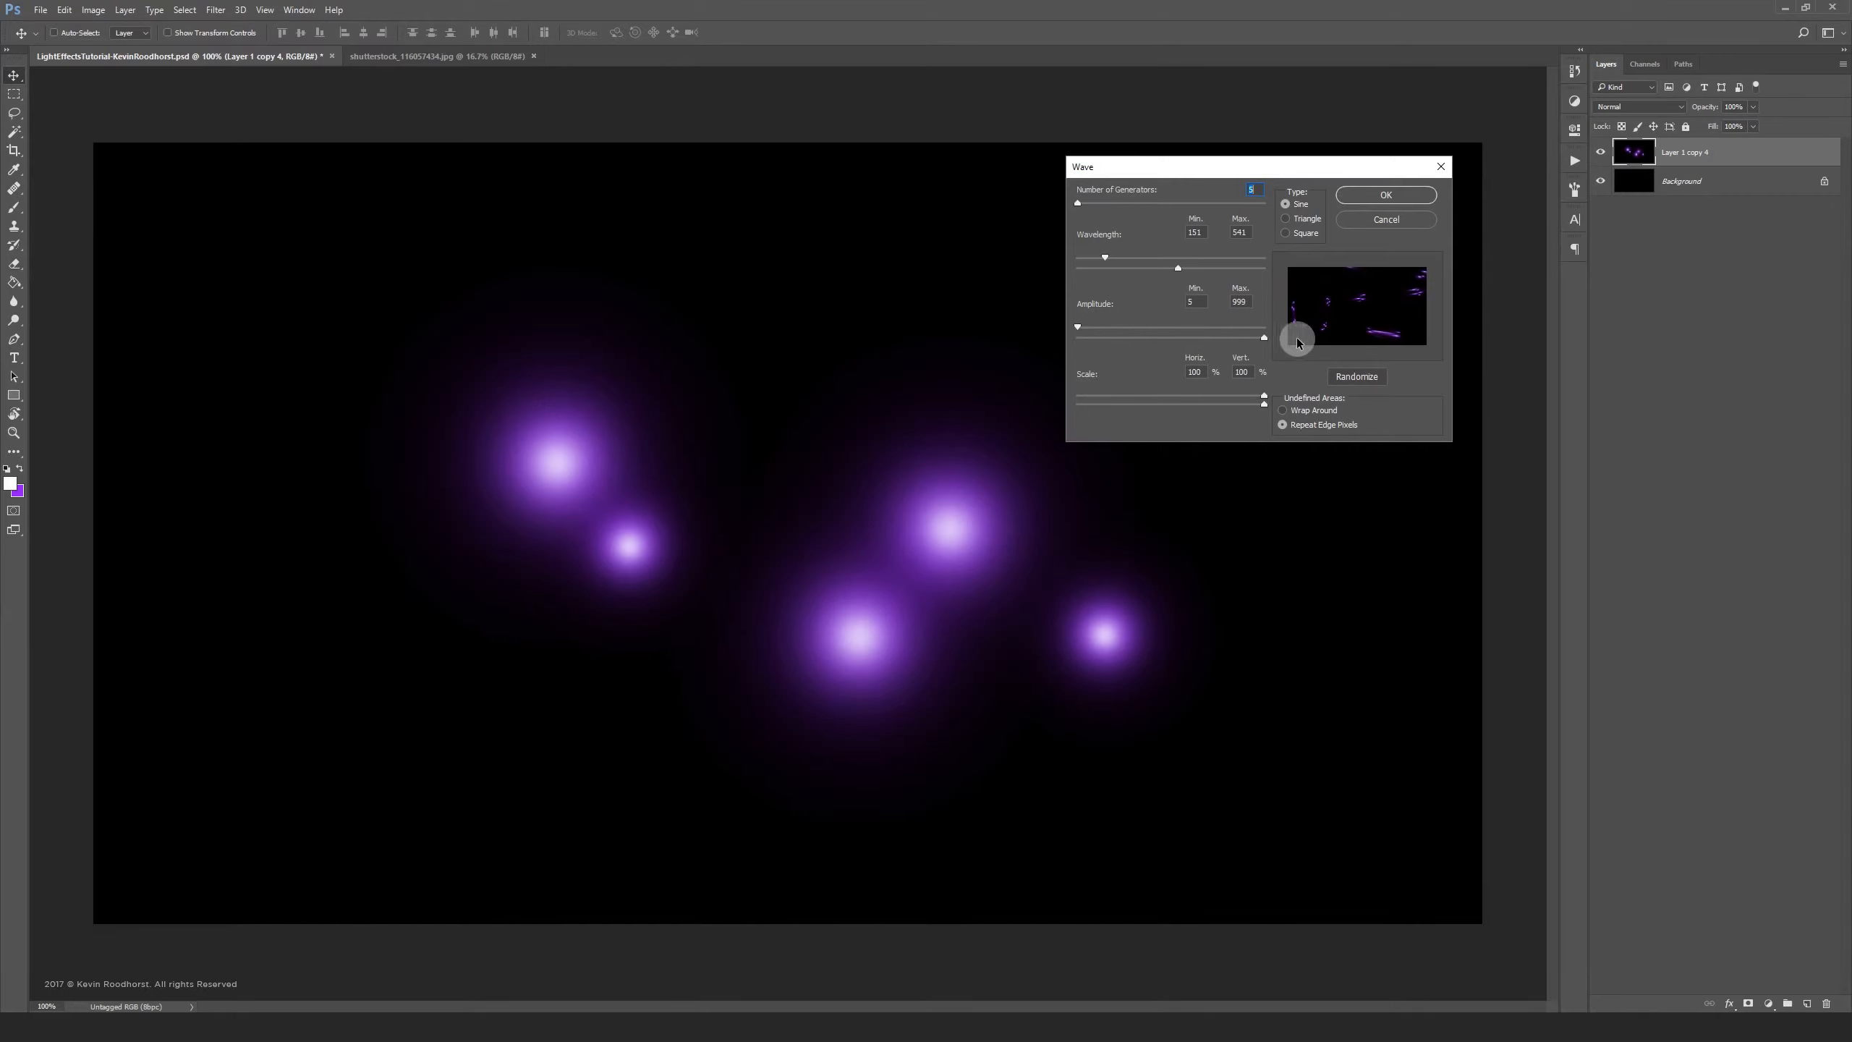
{"action": "left_click_drag", "start_coordinate": [1262, 340], "coordinate": [1176, 339]}
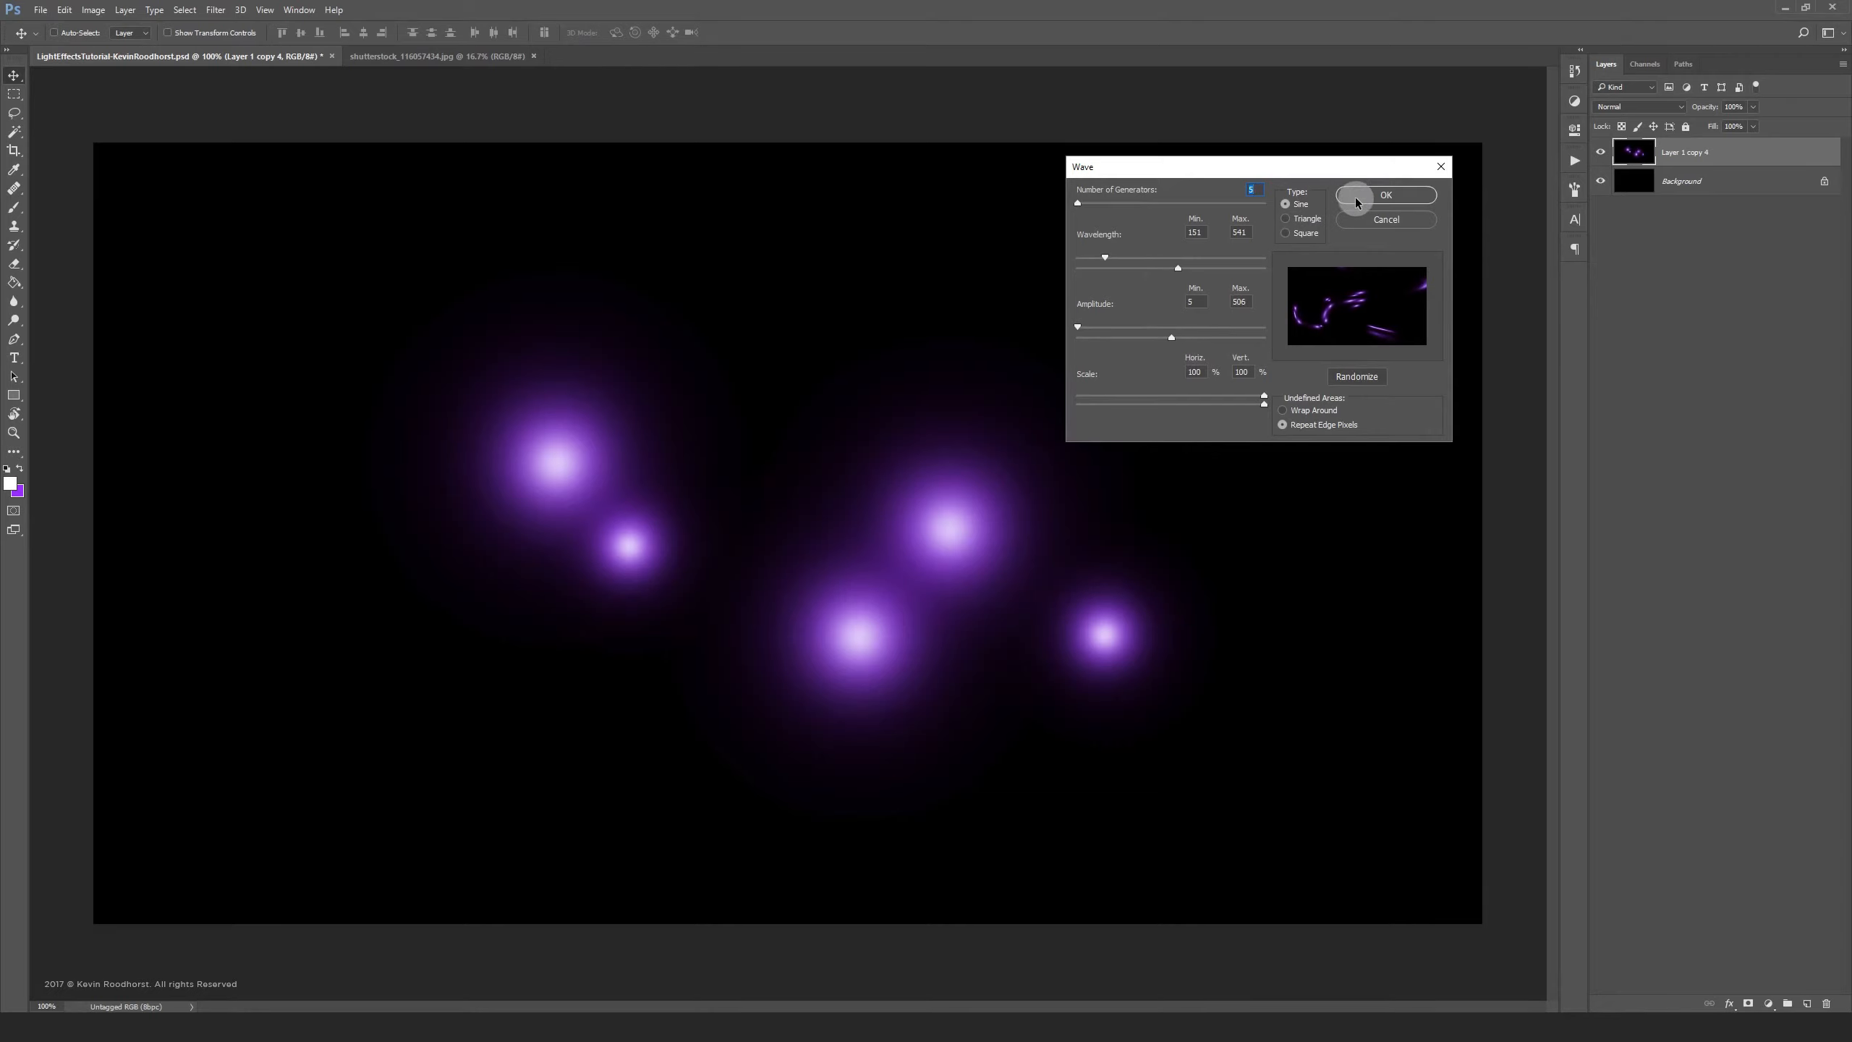
{"action": "left_click", "coordinate": [1385, 195]}
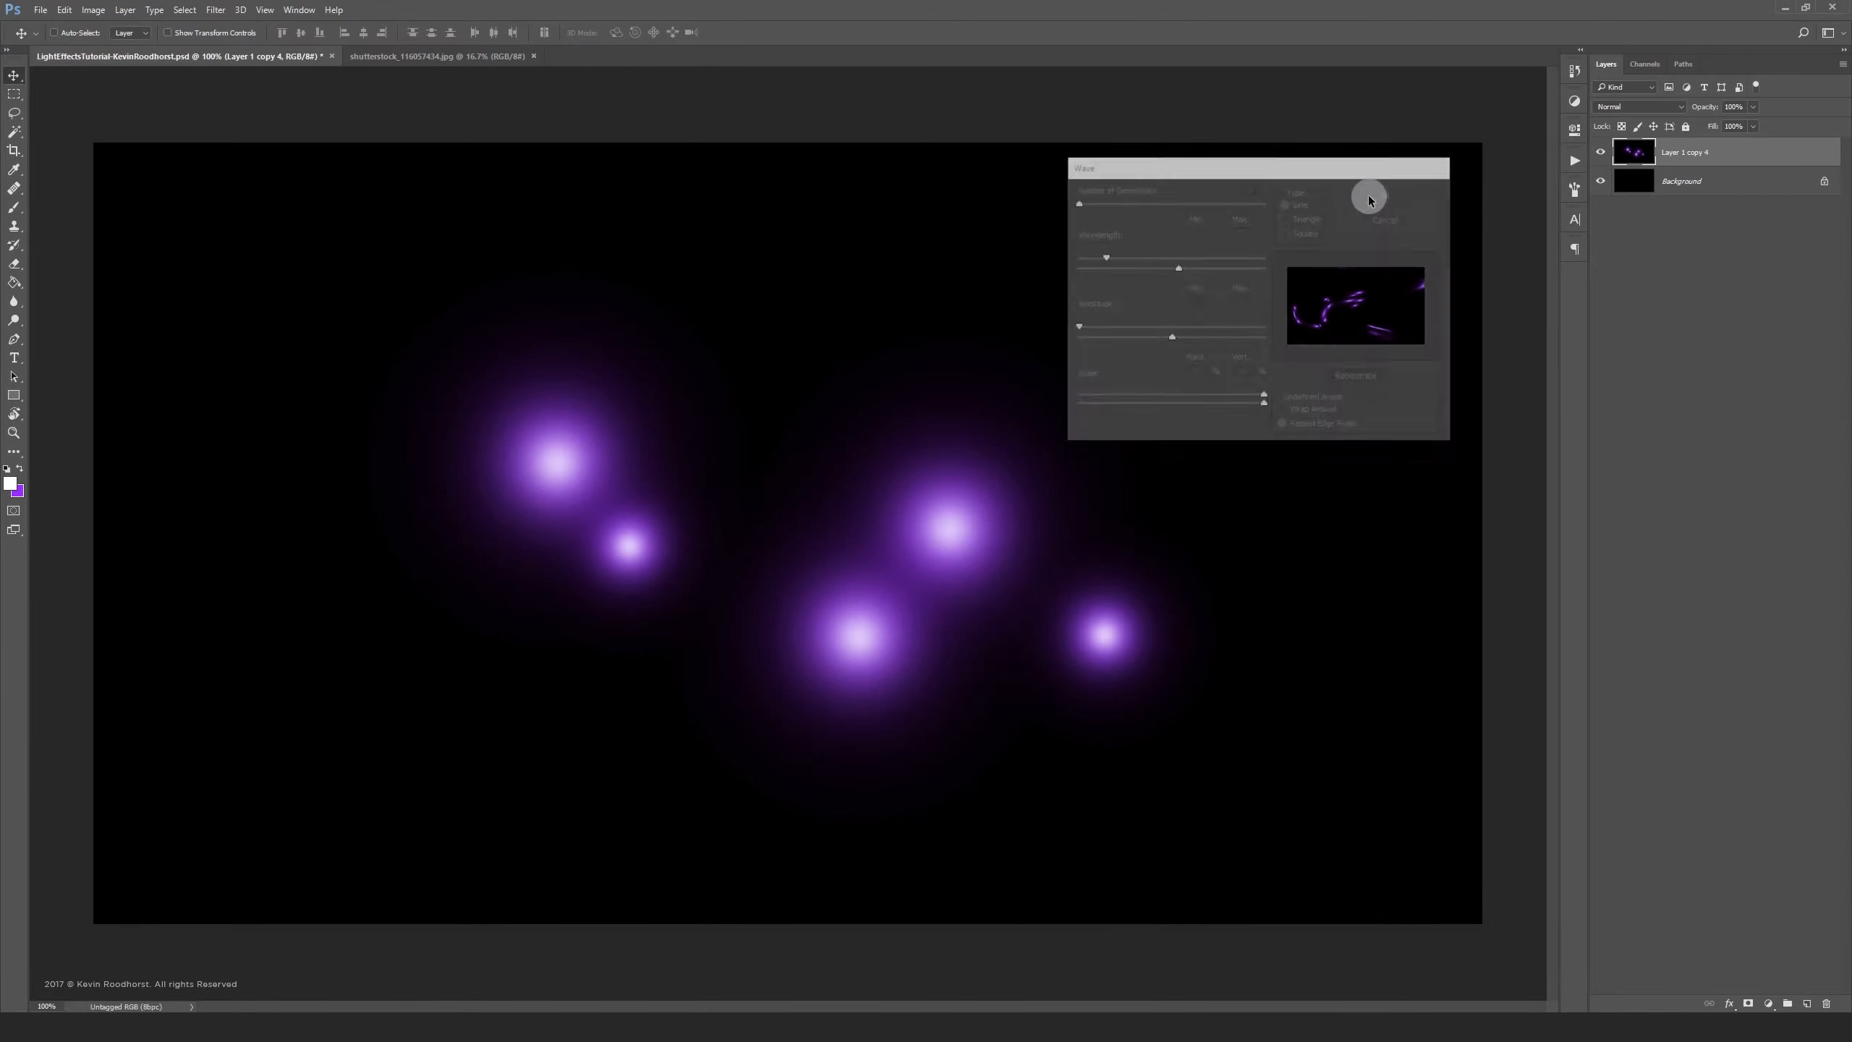
{"action": "left_click", "coordinate": [1380, 219]}
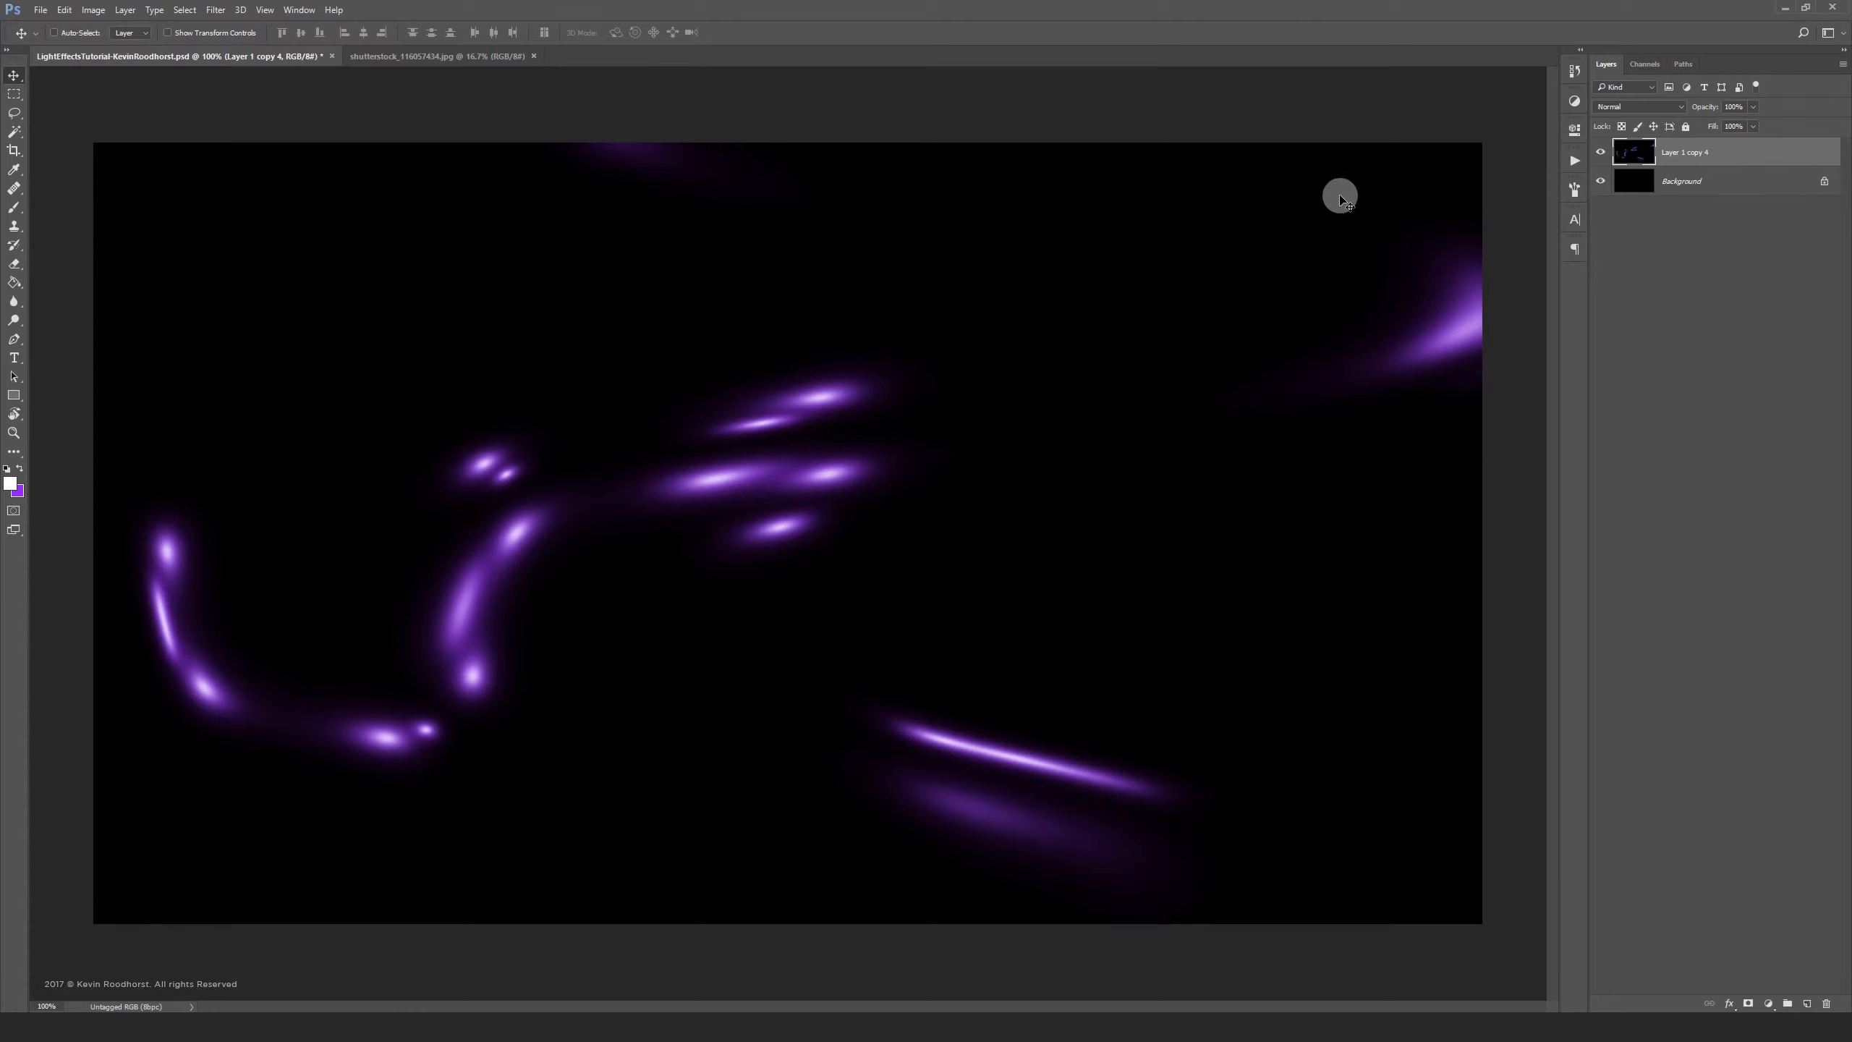
{"action": "mouse_move", "coordinate": [738, 509]}
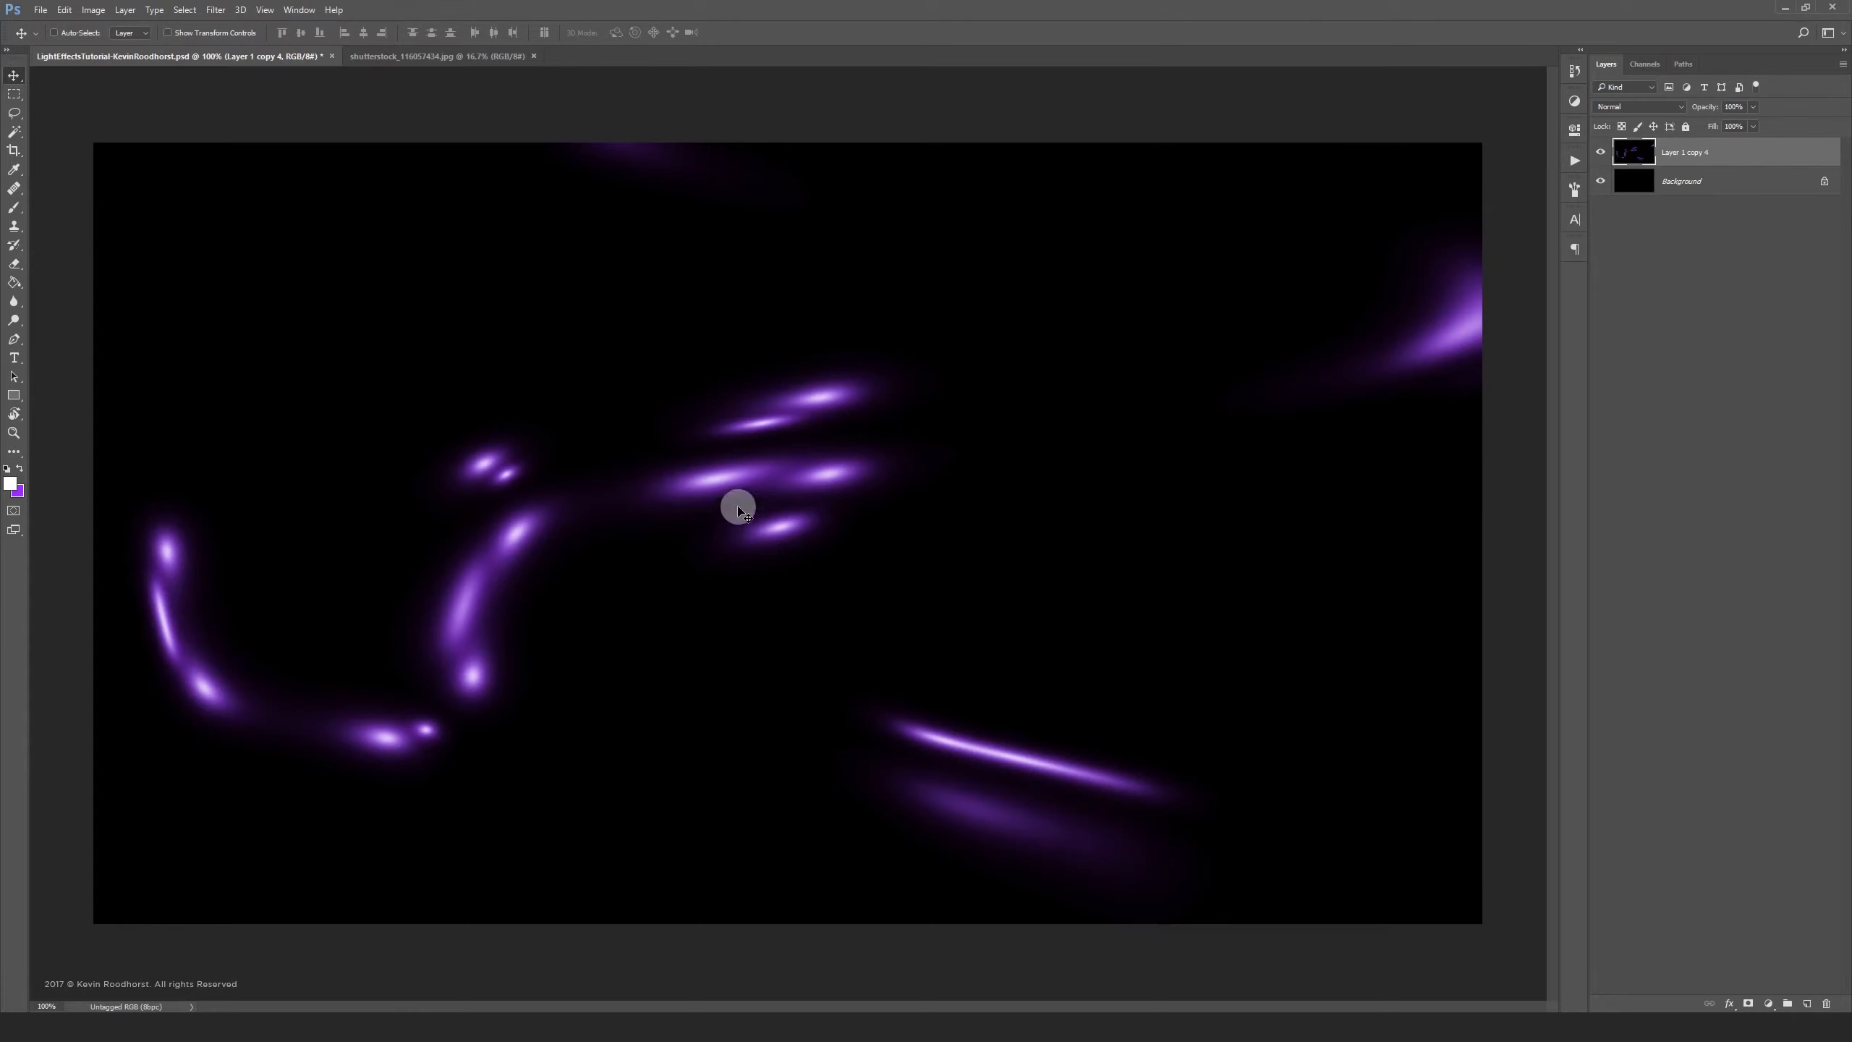
{"action": "mouse_move", "coordinate": [752, 446]}
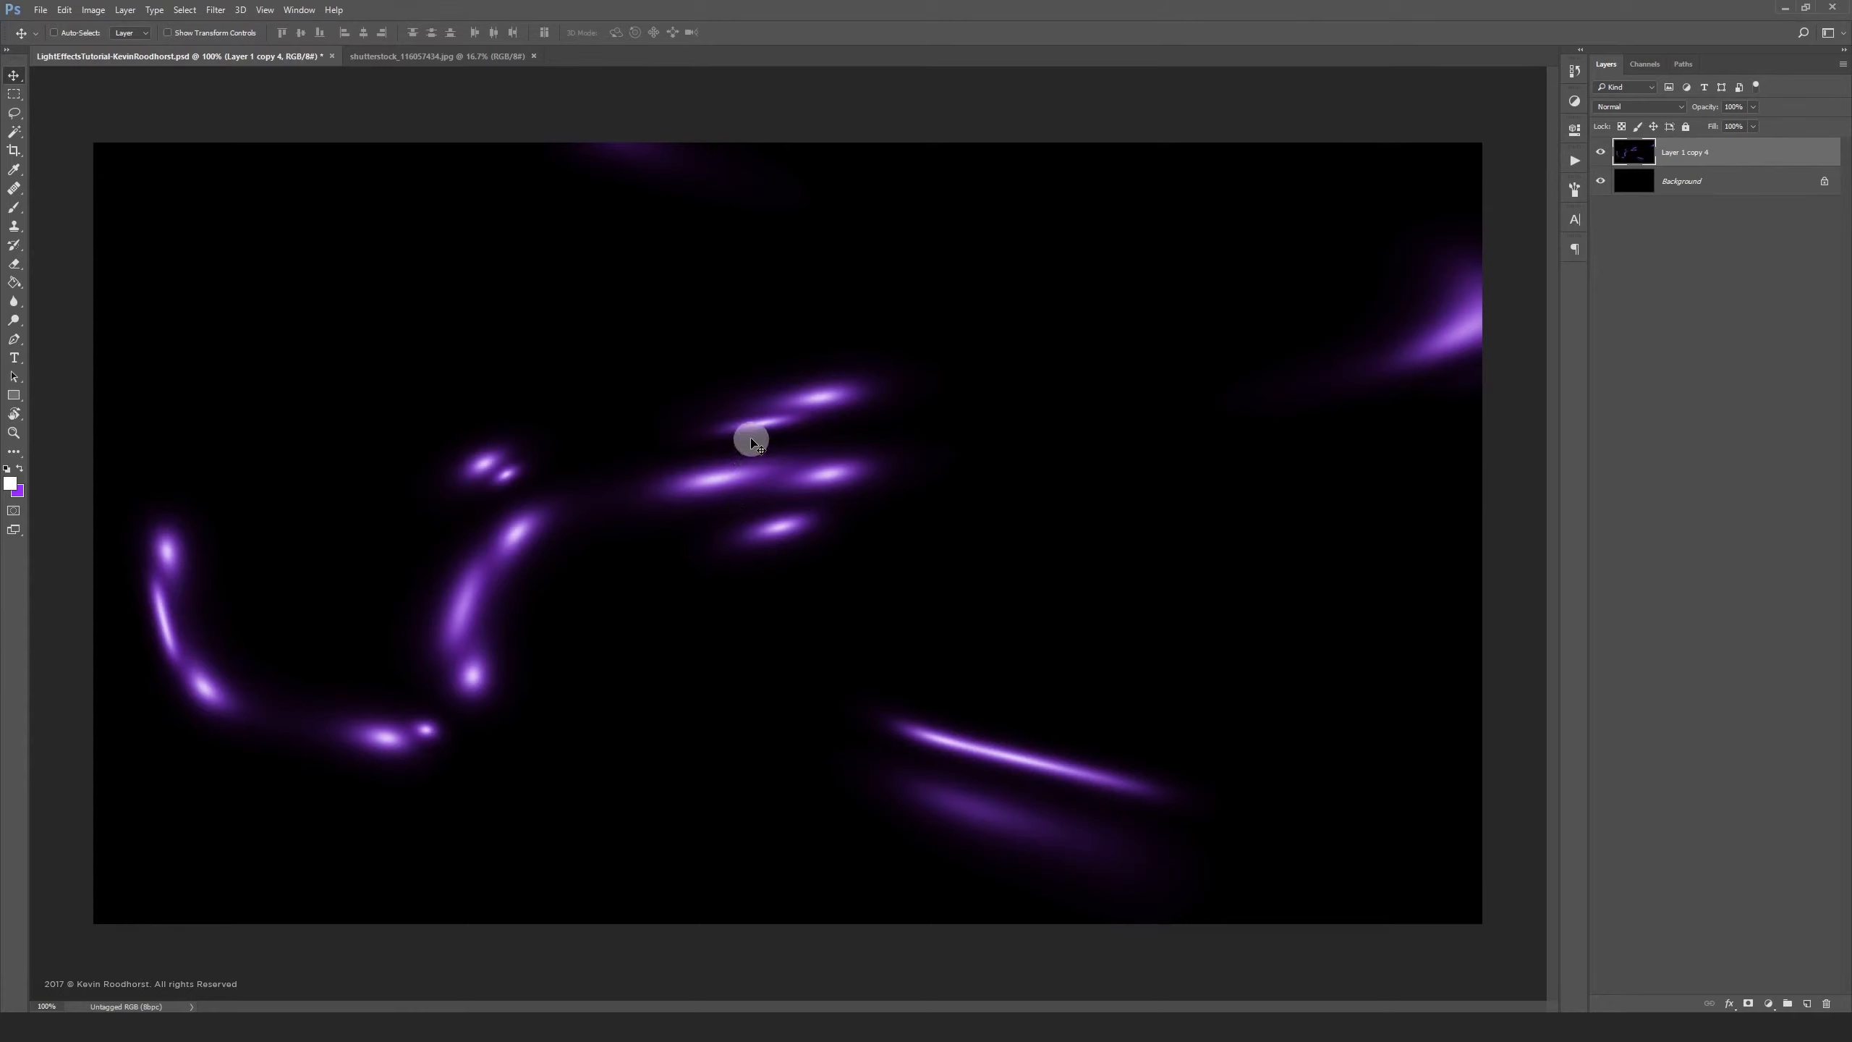
{"action": "mouse_move", "coordinate": [748, 450]}
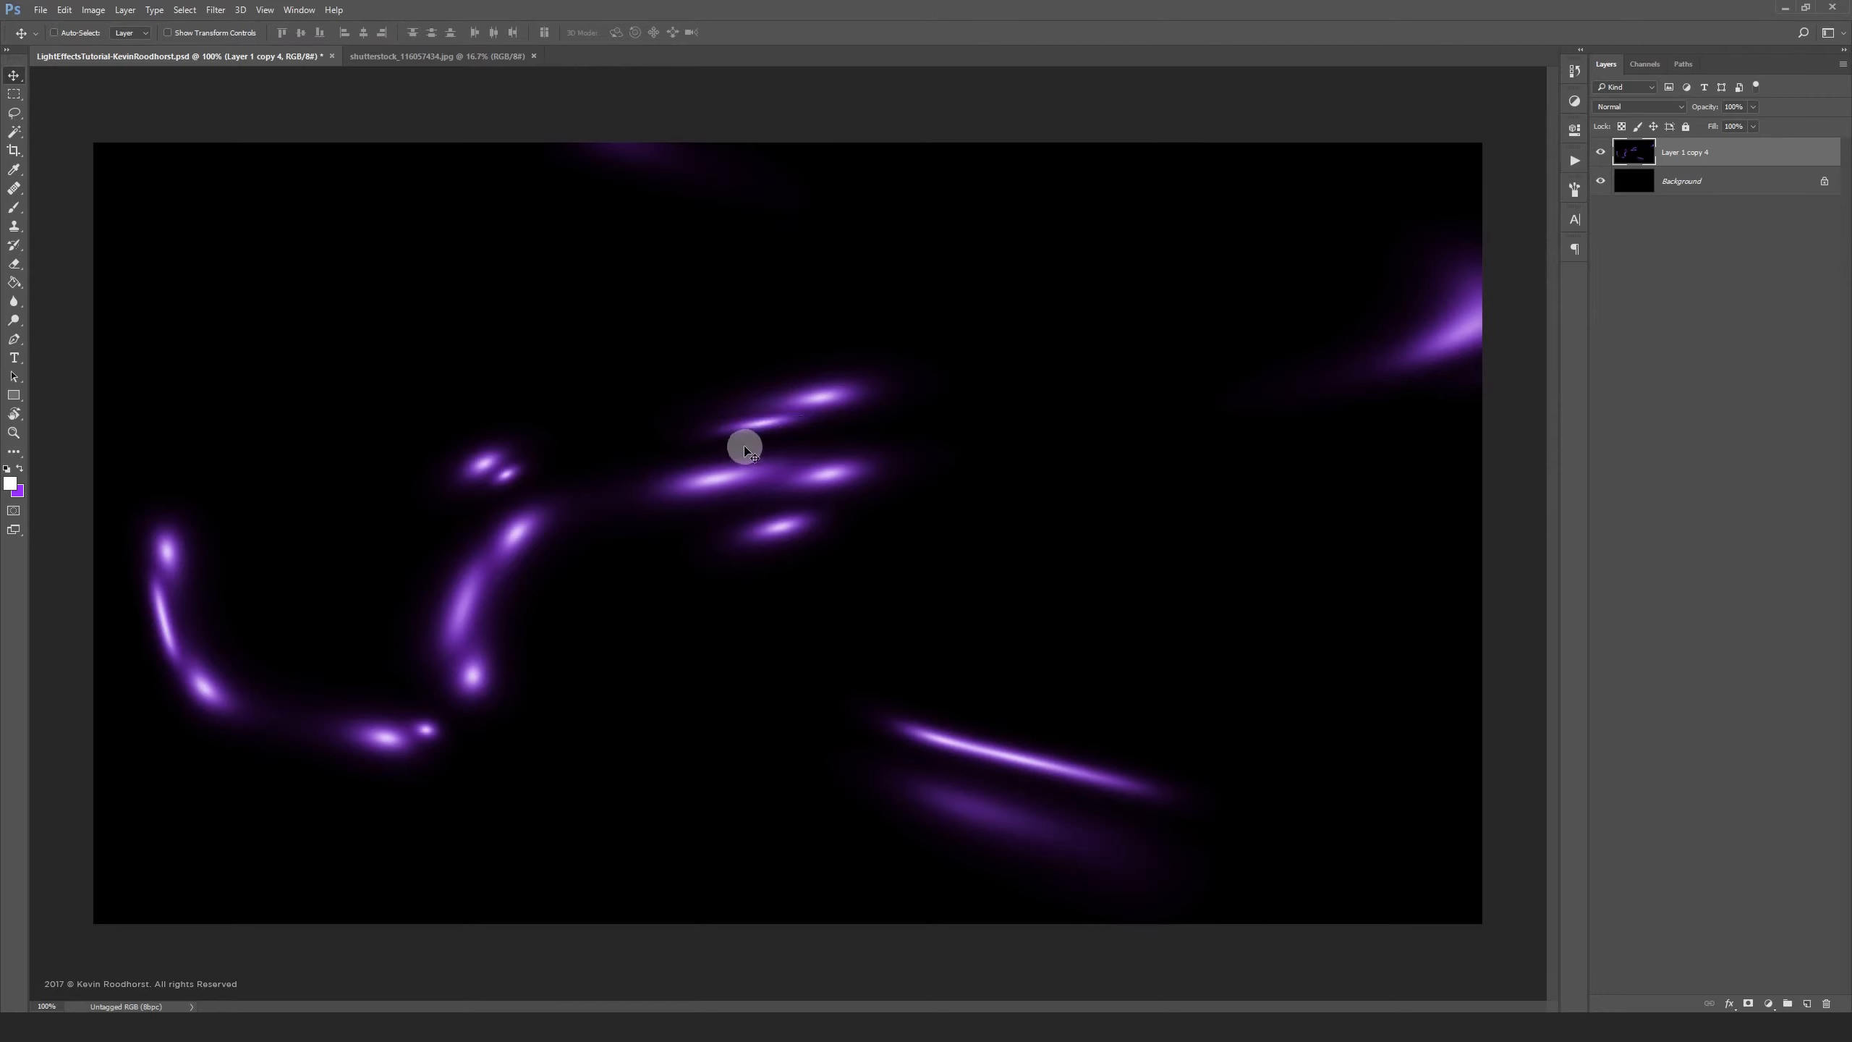
Bring the streak layer into the dancer photo and scale it over most of the image
{"action": "left_click", "coordinate": [437, 57]}
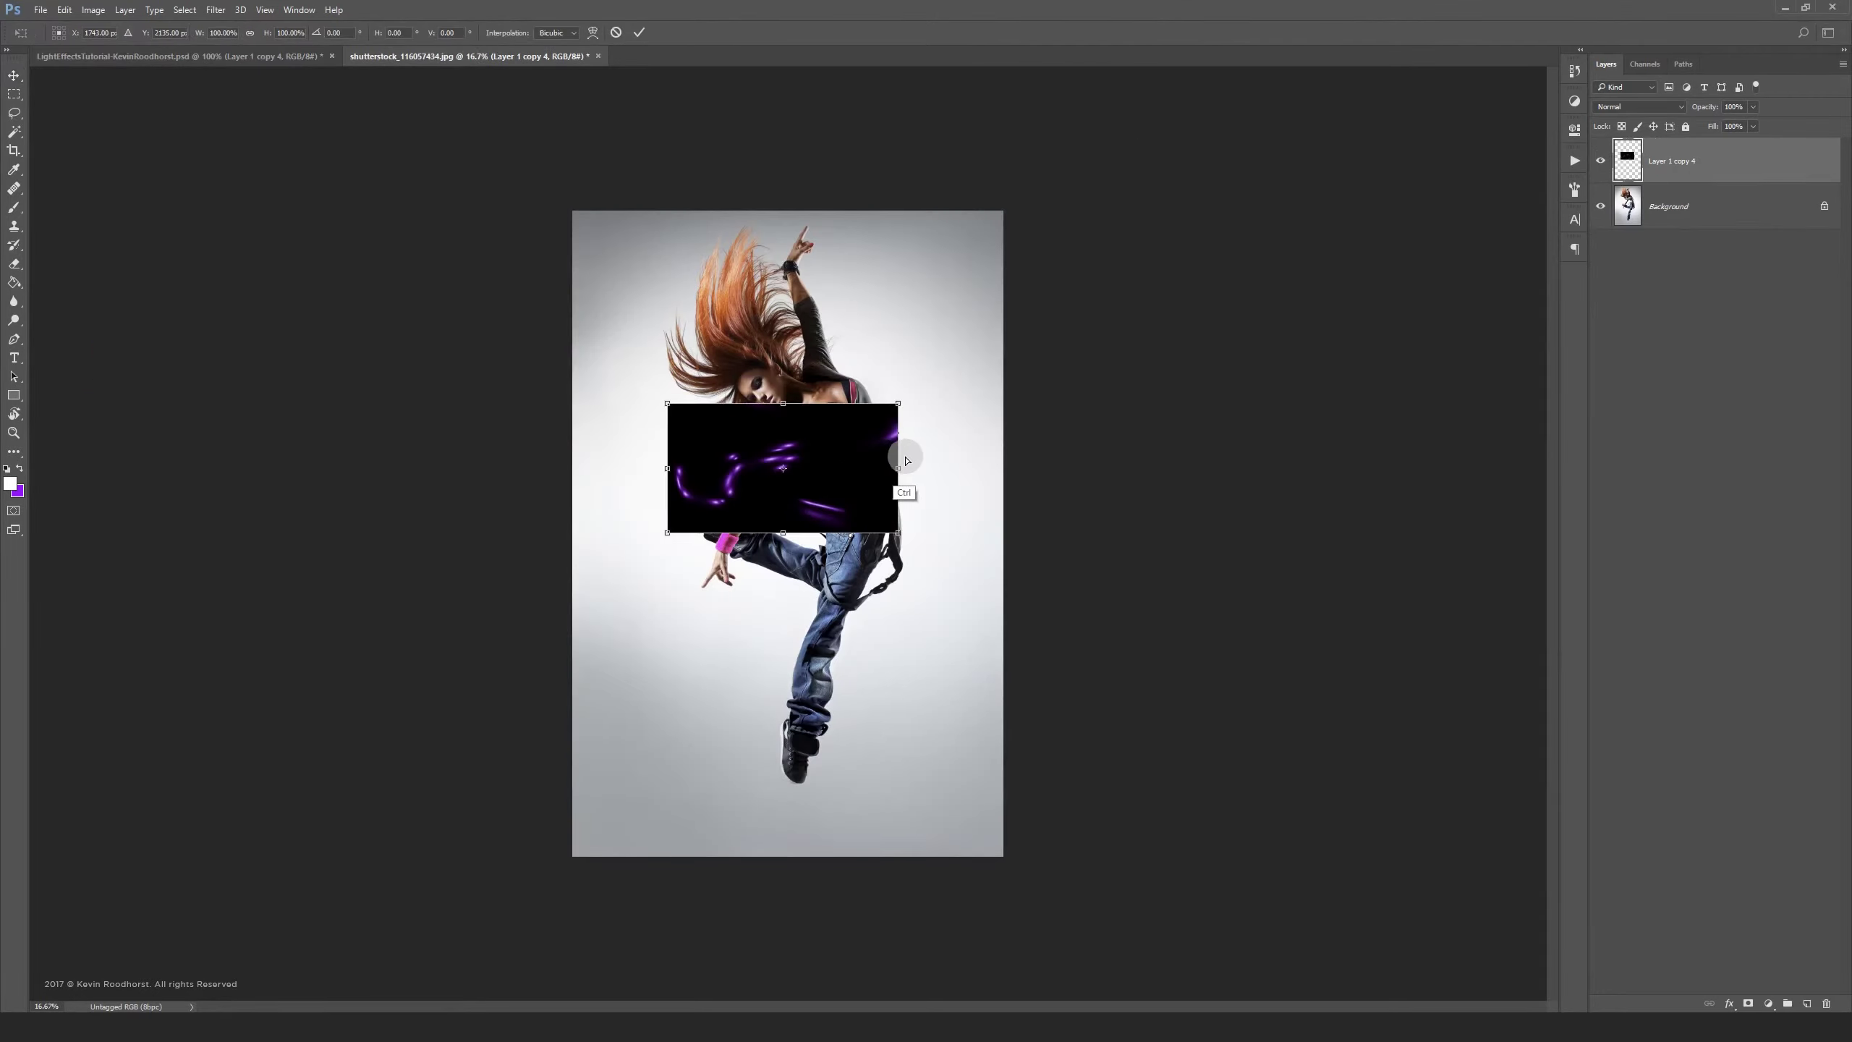
{"action": "left_click_drag", "start_coordinate": [897, 401], "coordinate": [1342, 151]}
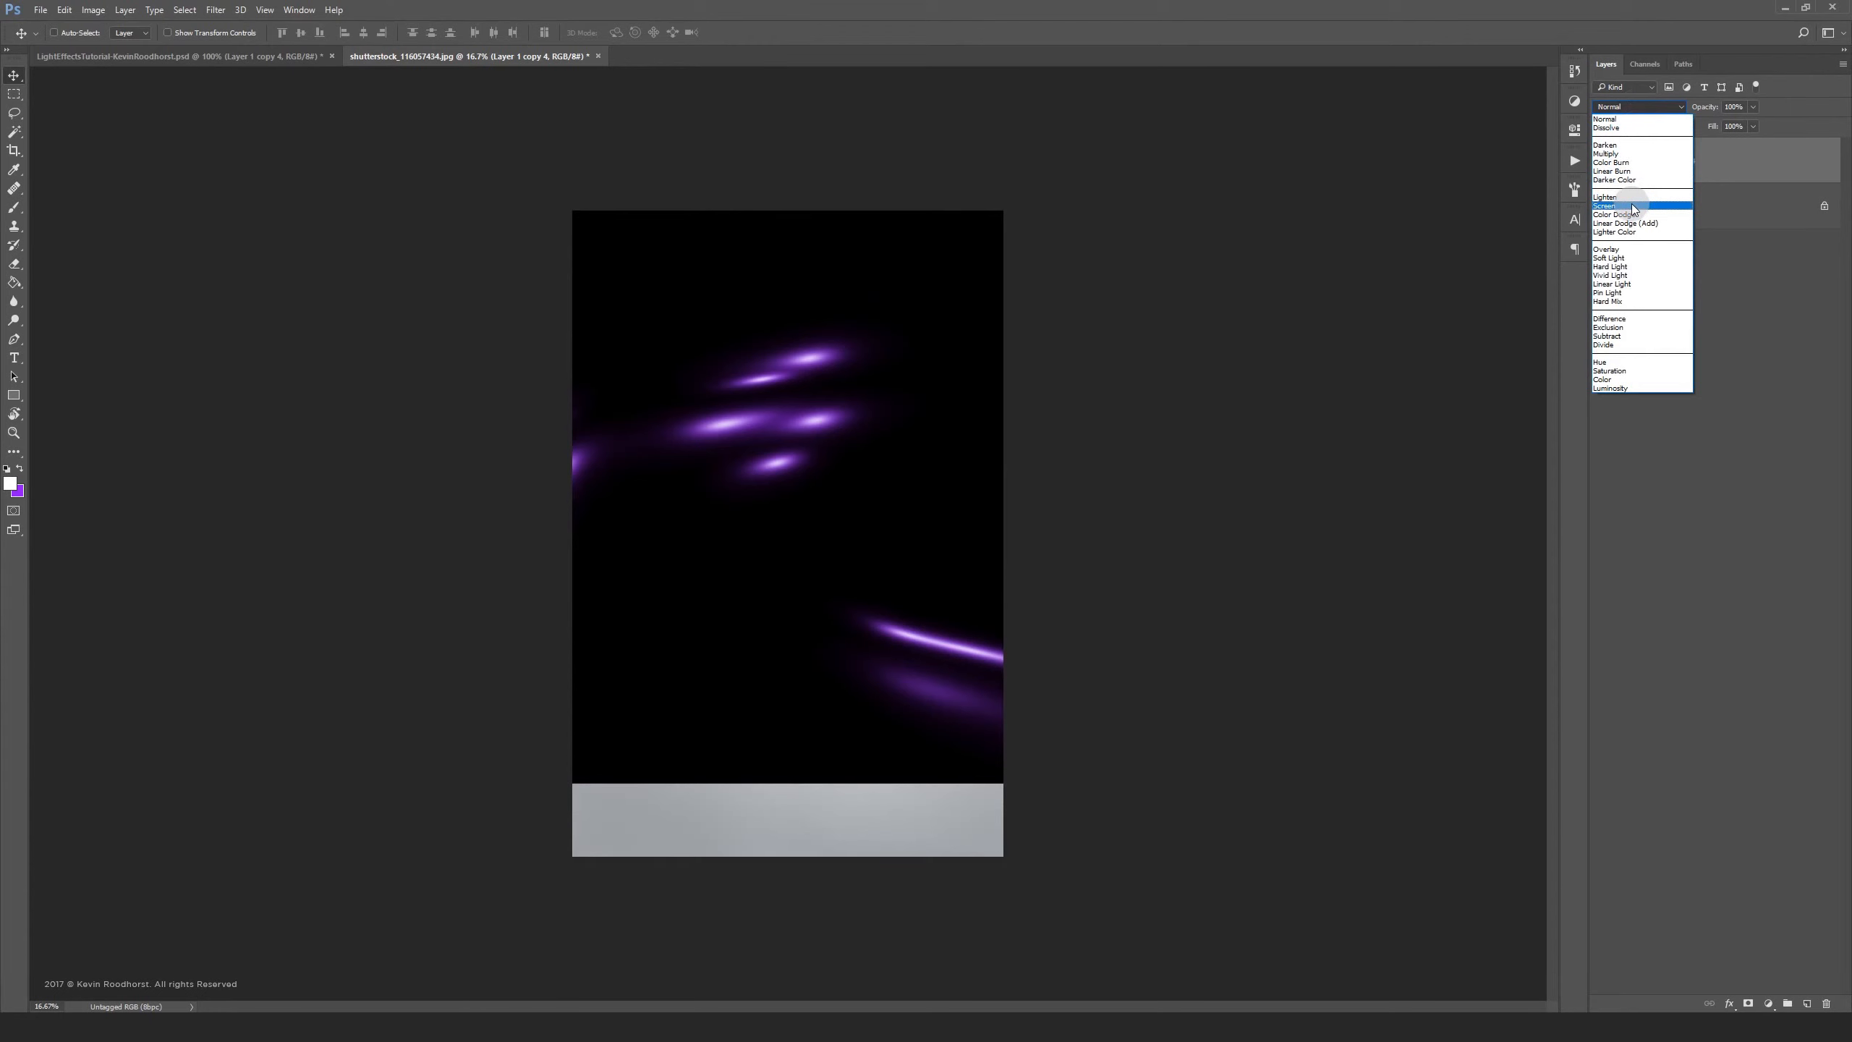
Set the streaks to Screen, add a Curves adjustment, and drag the streaks across her body
{"action": "left_click", "coordinate": [1604, 206]}
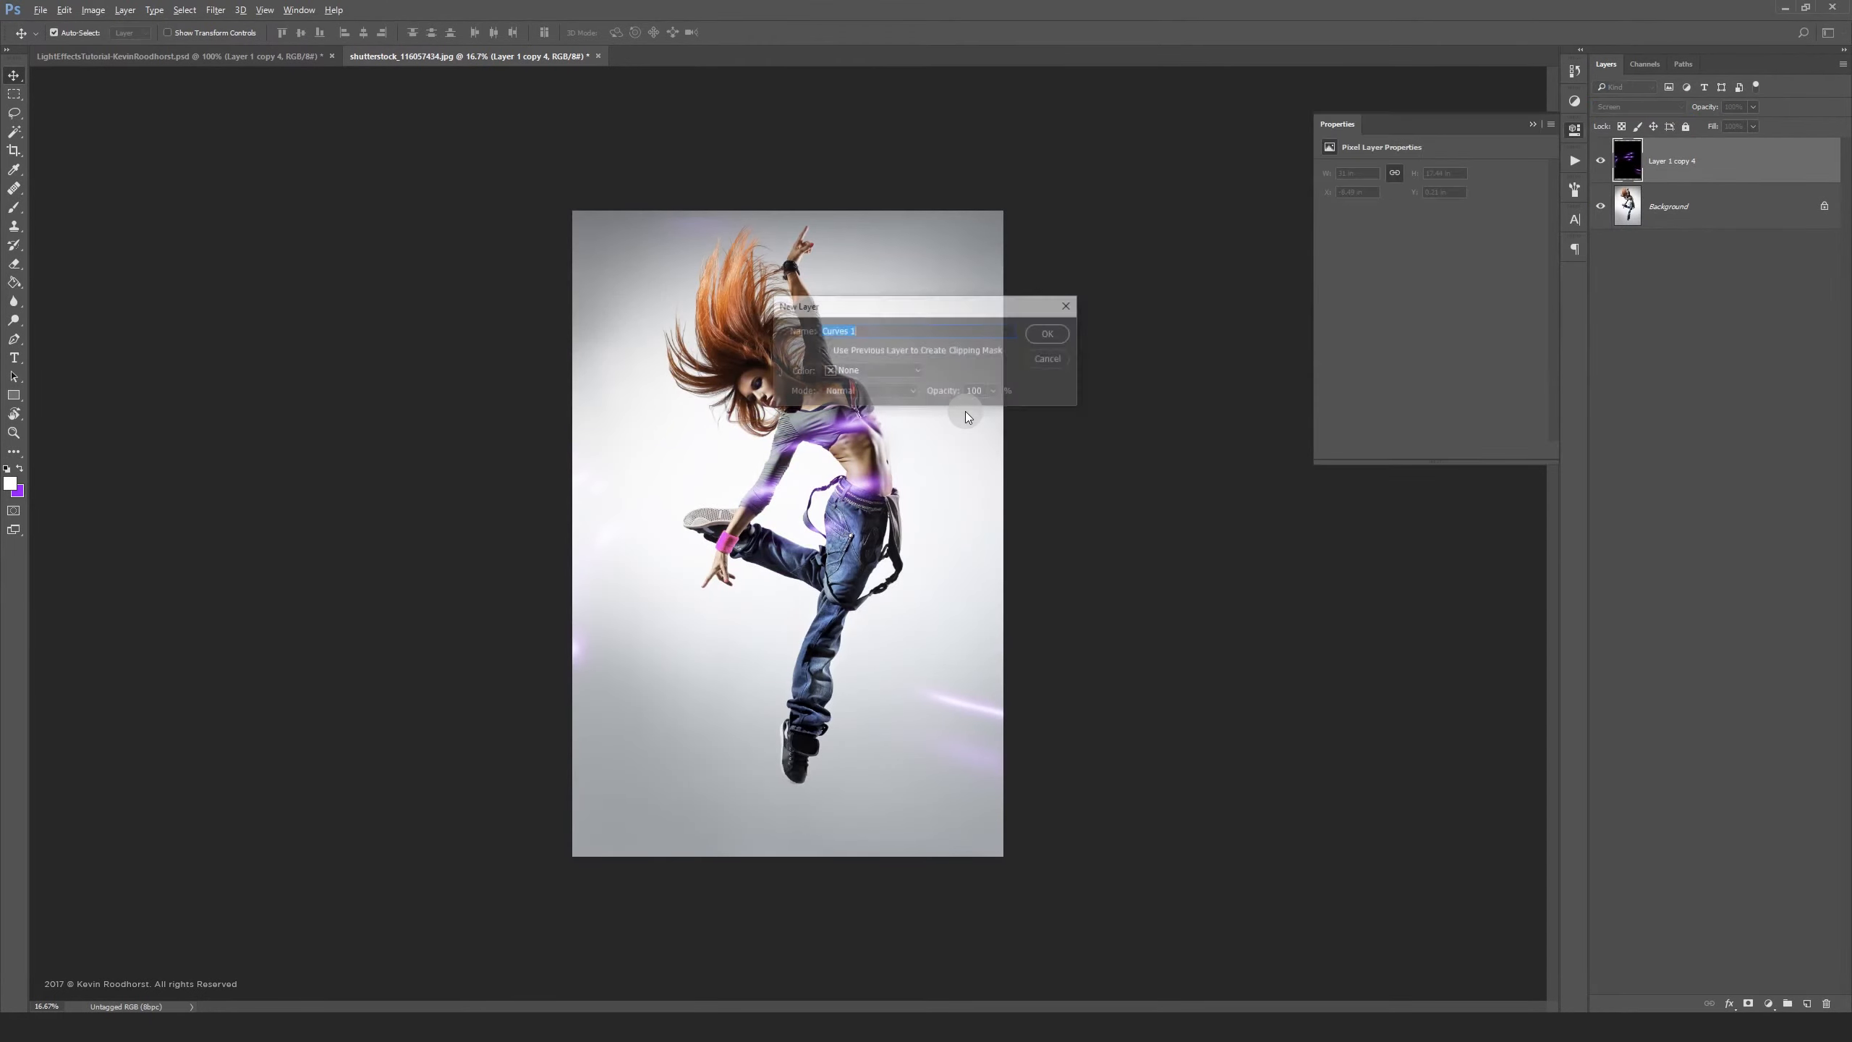
{"action": "left_click", "coordinate": [1048, 333]}
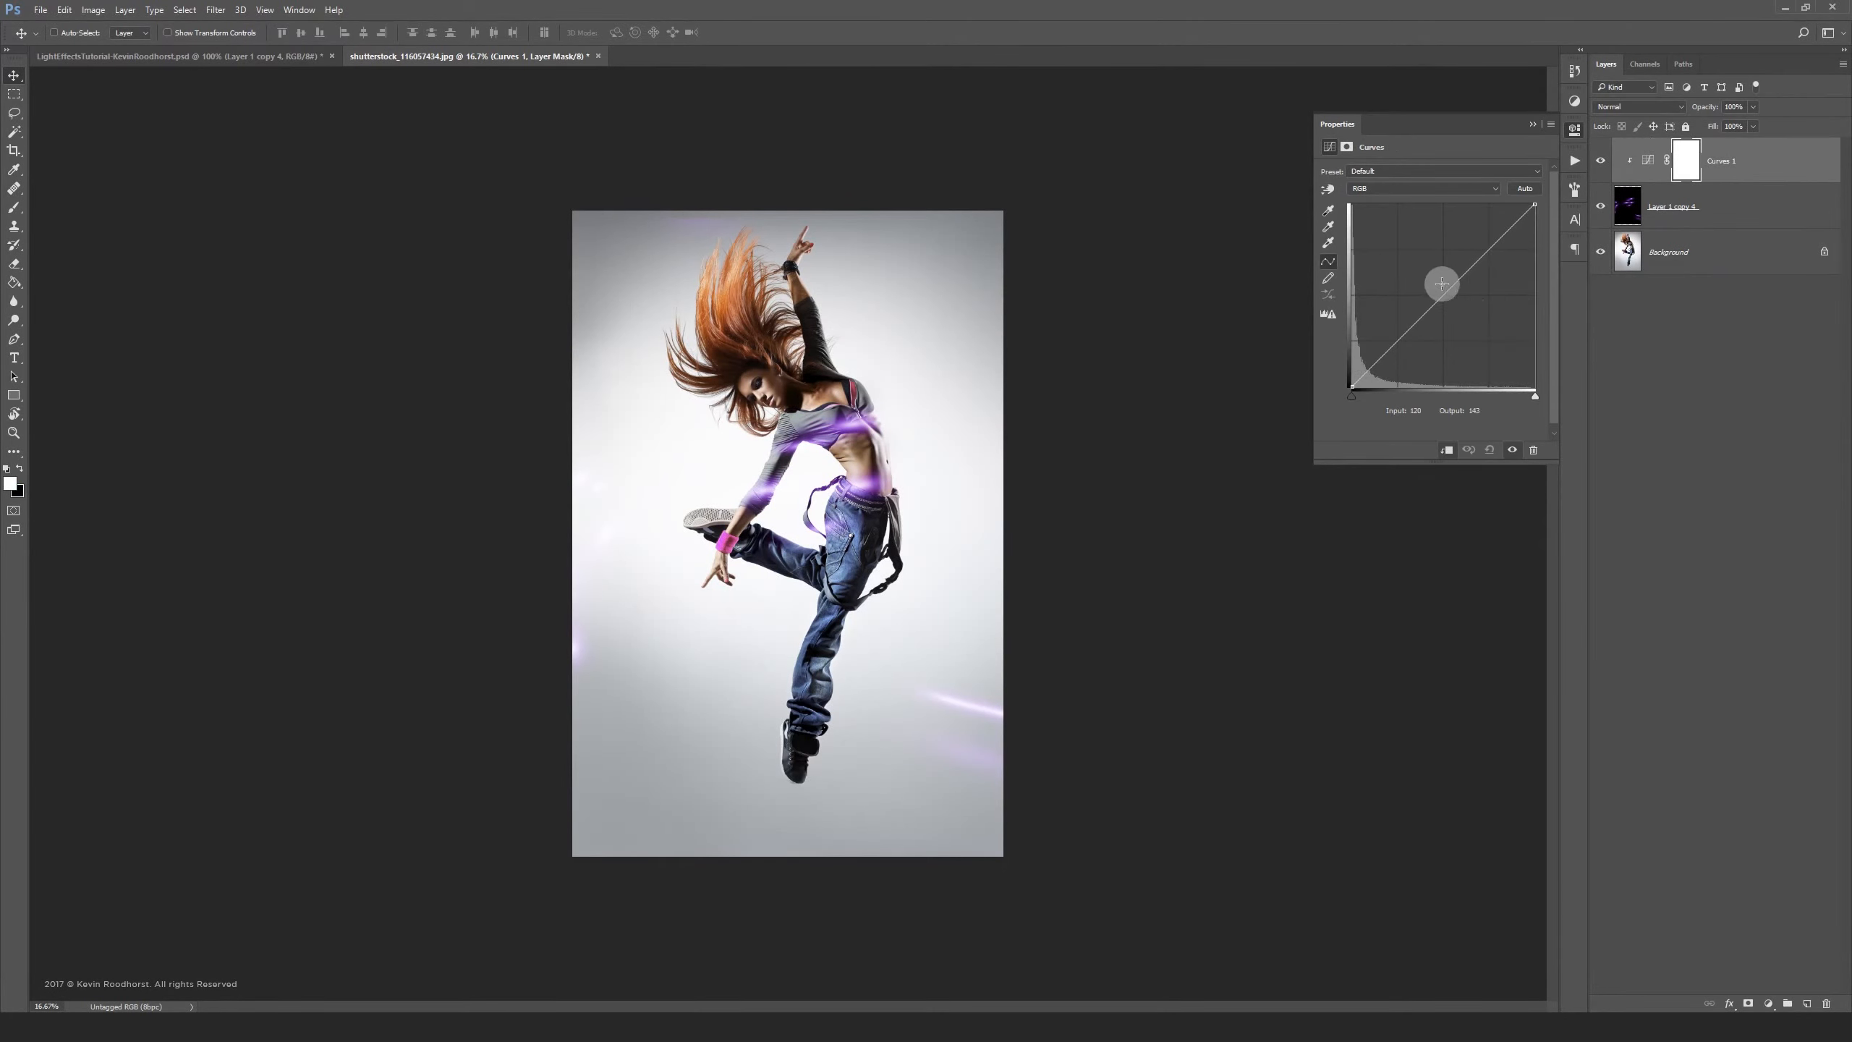
{"action": "left_click_drag", "start_coordinate": [1442, 284], "coordinate": [1443, 252]}
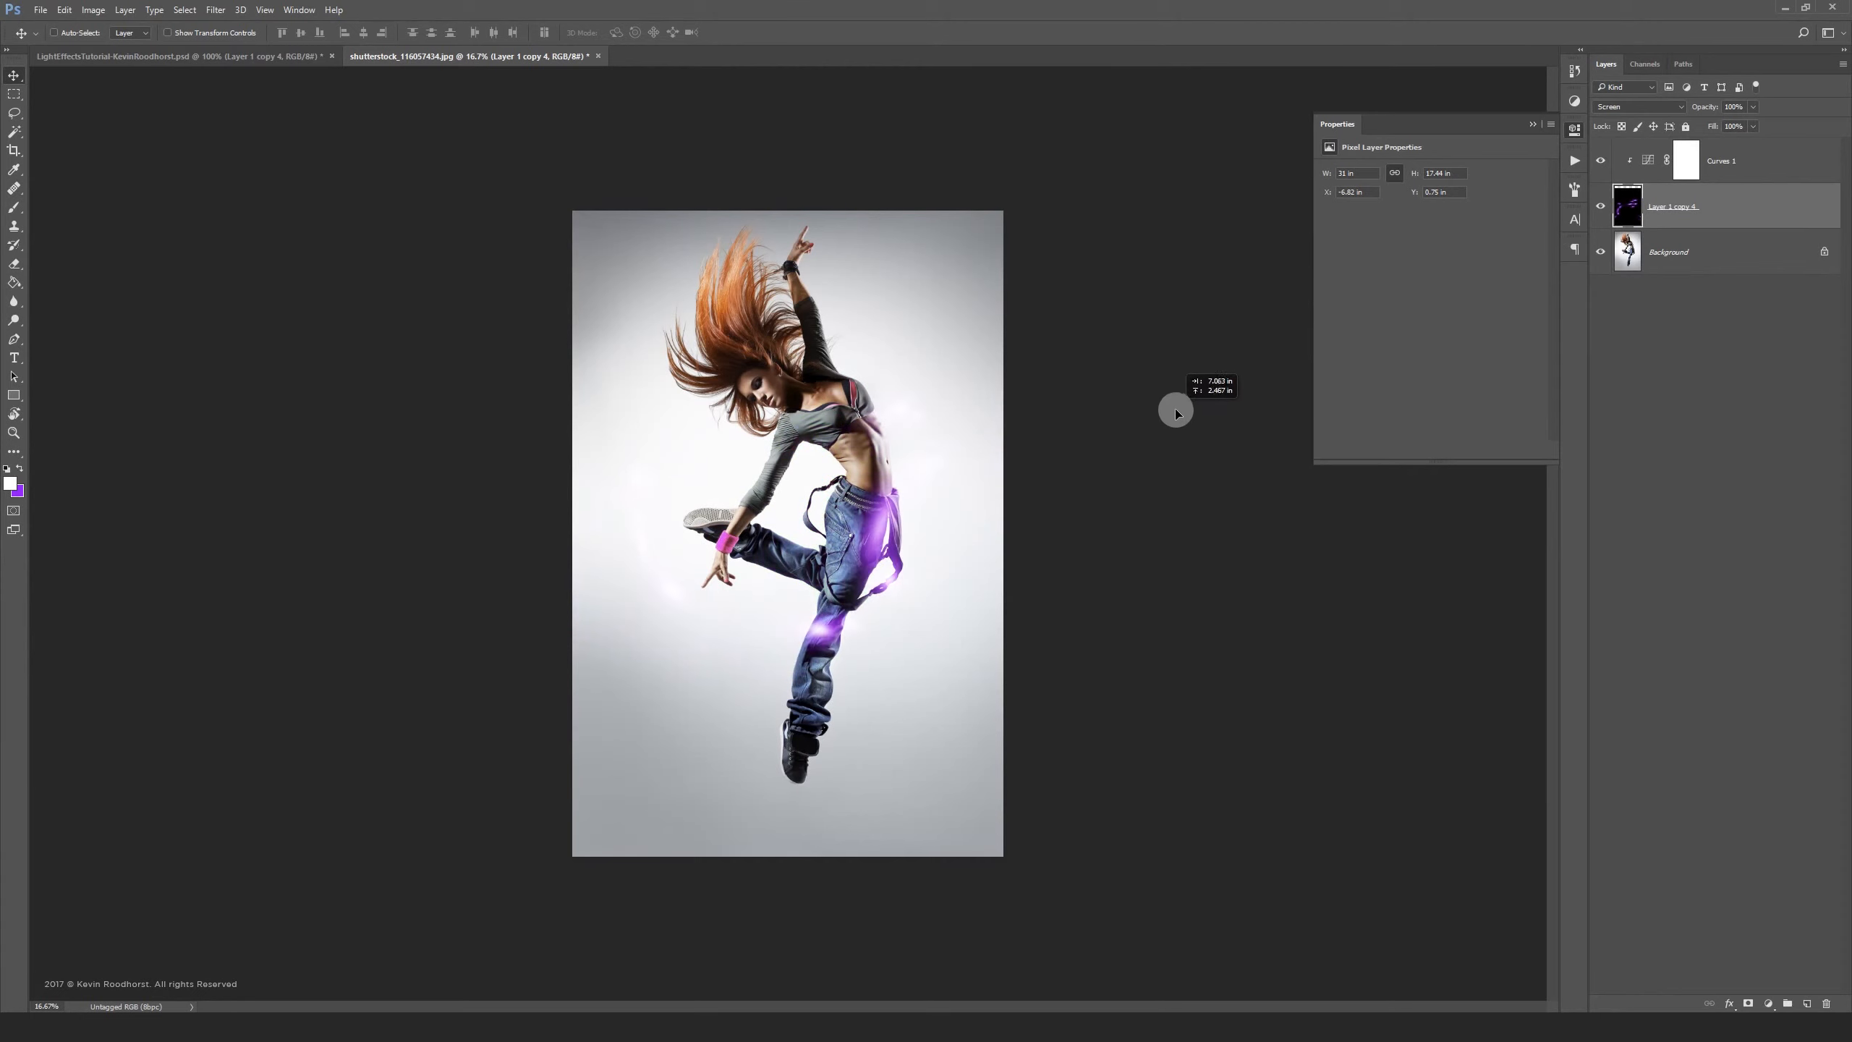
{"action": "left_click_drag", "start_coordinate": [1175, 413], "coordinate": [1165, 476]}
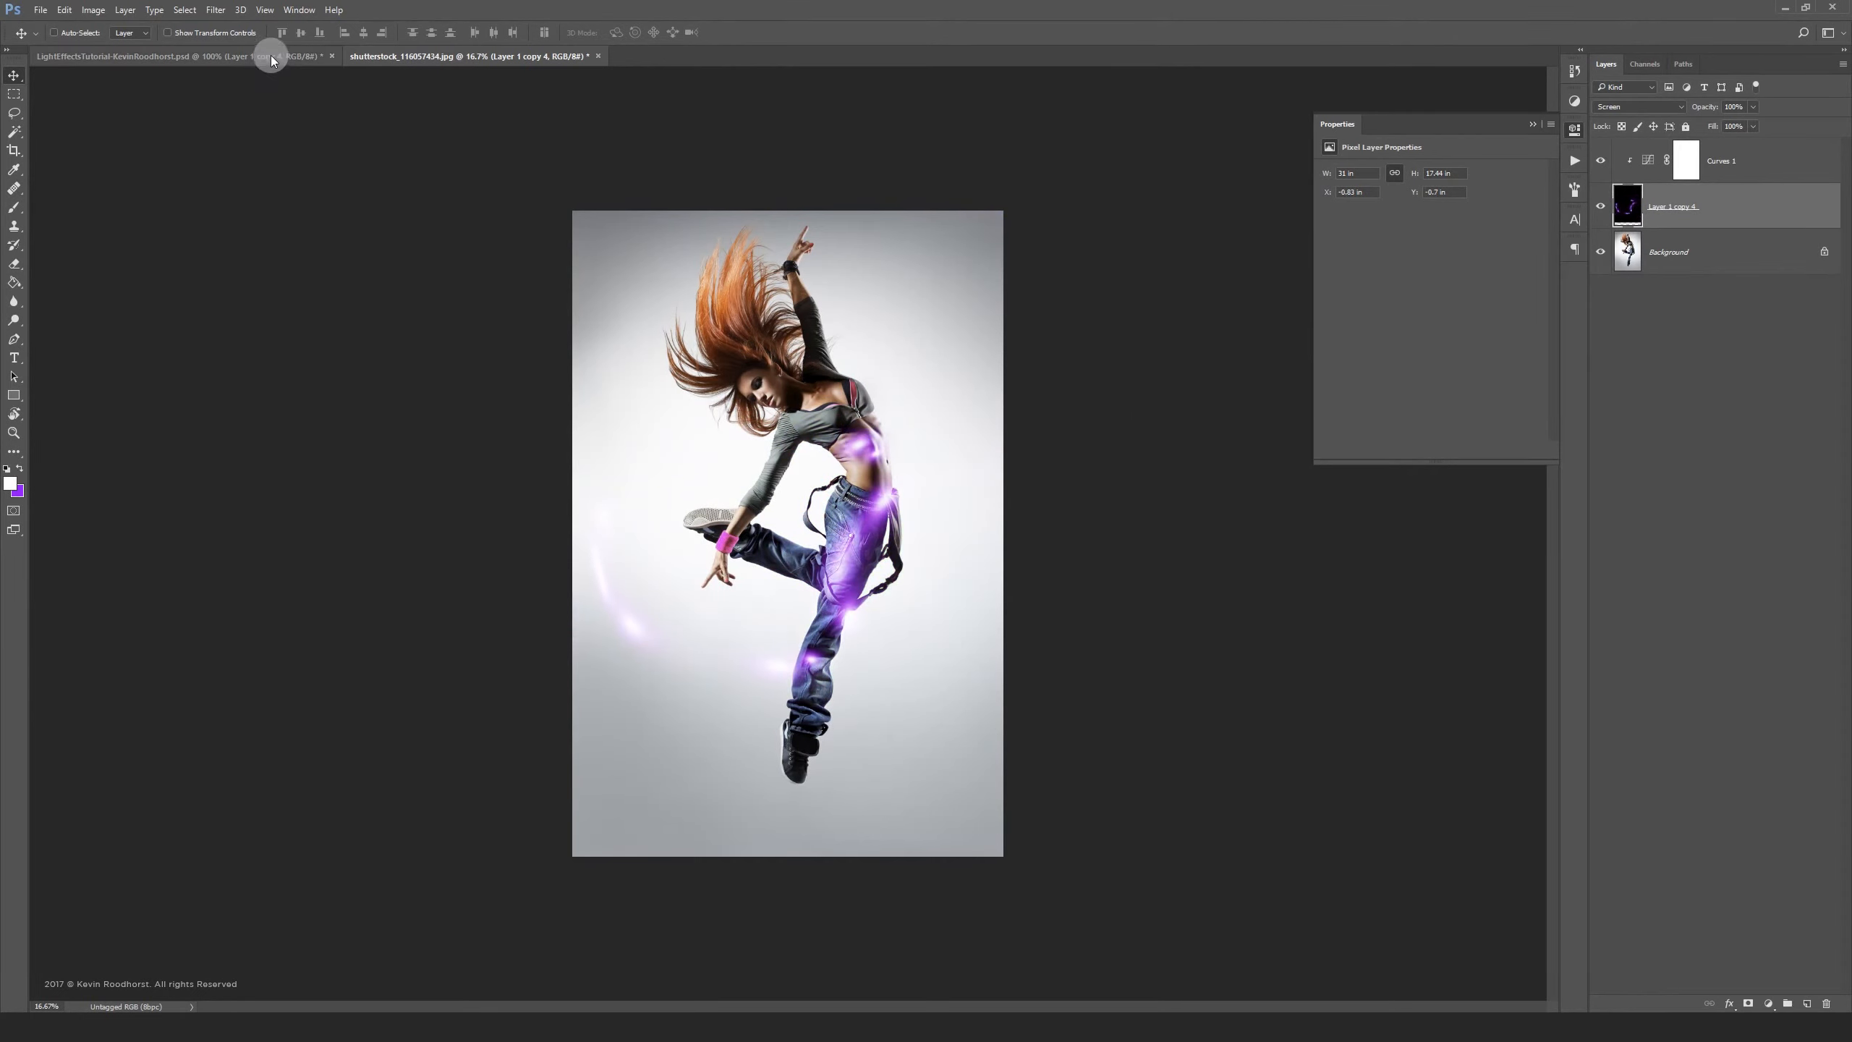
In the light-trails document, apply a randomized Wave distortion to the glow spots
{"action": "left_click", "coordinate": [145, 54]}
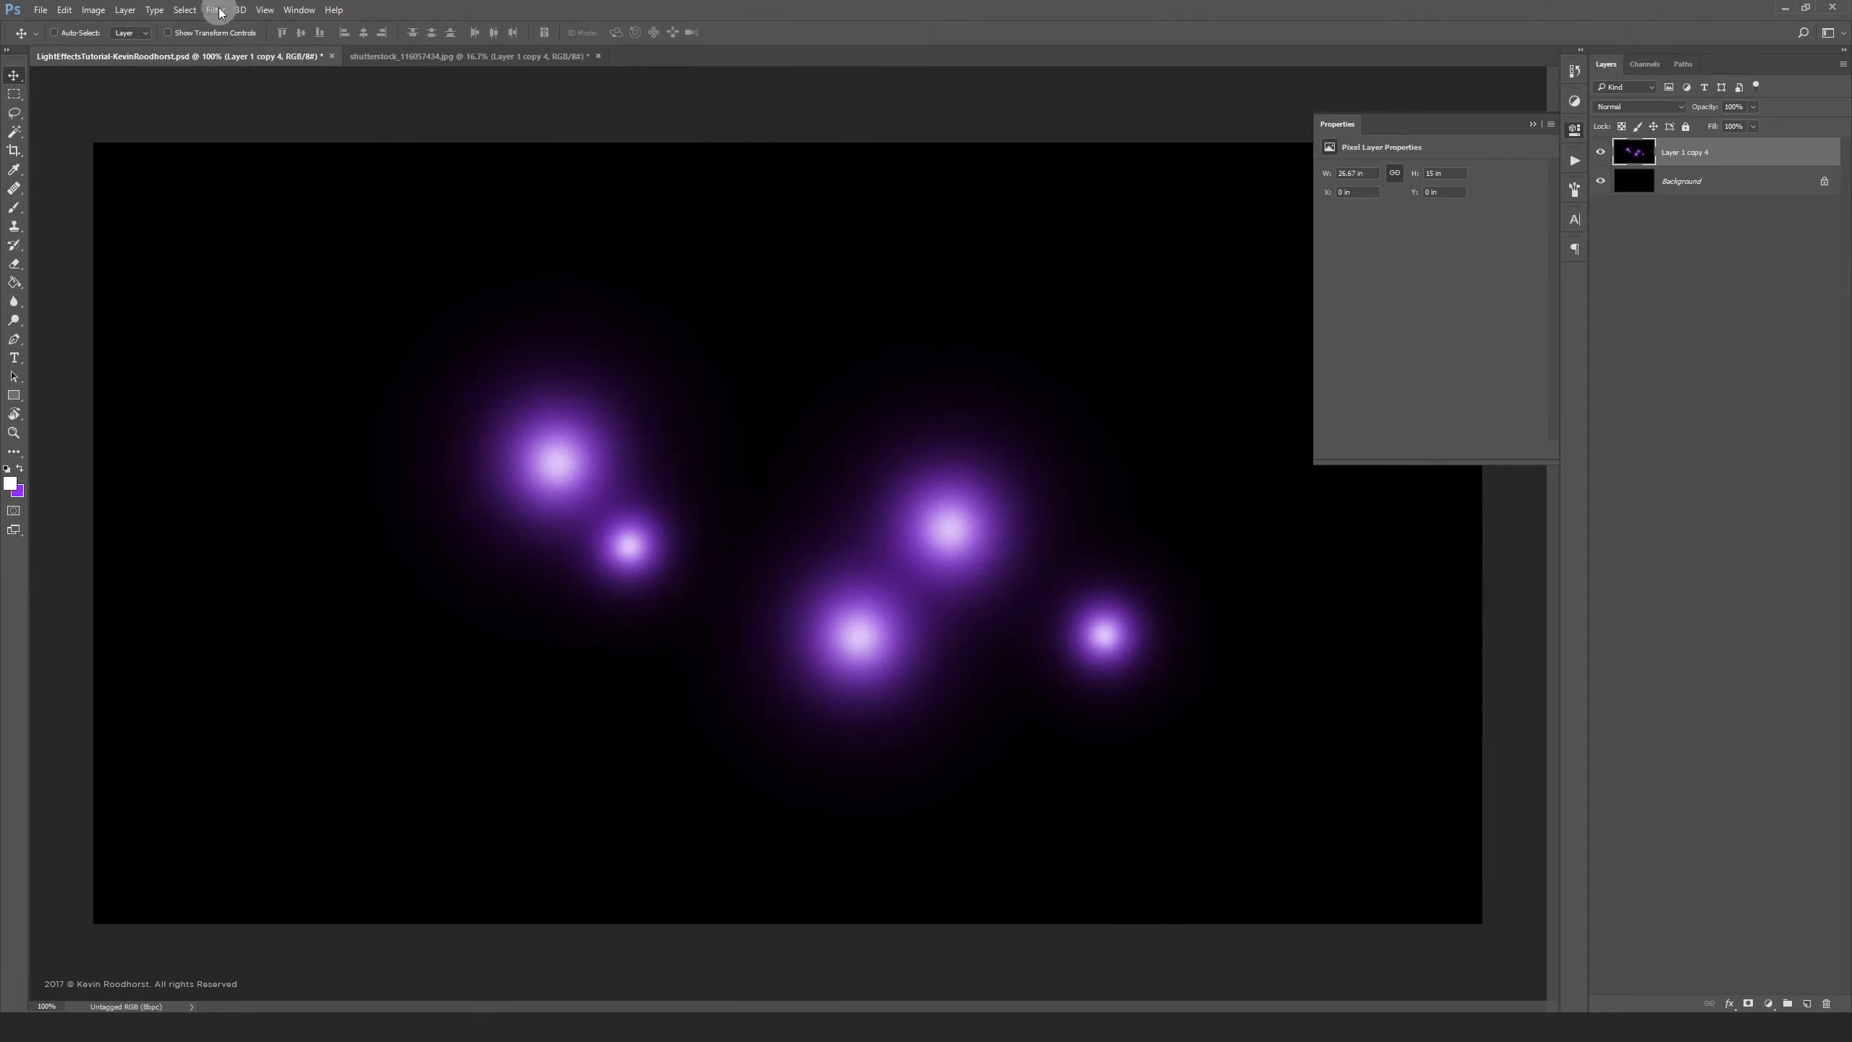
{"action": "left_click", "coordinate": [213, 9]}
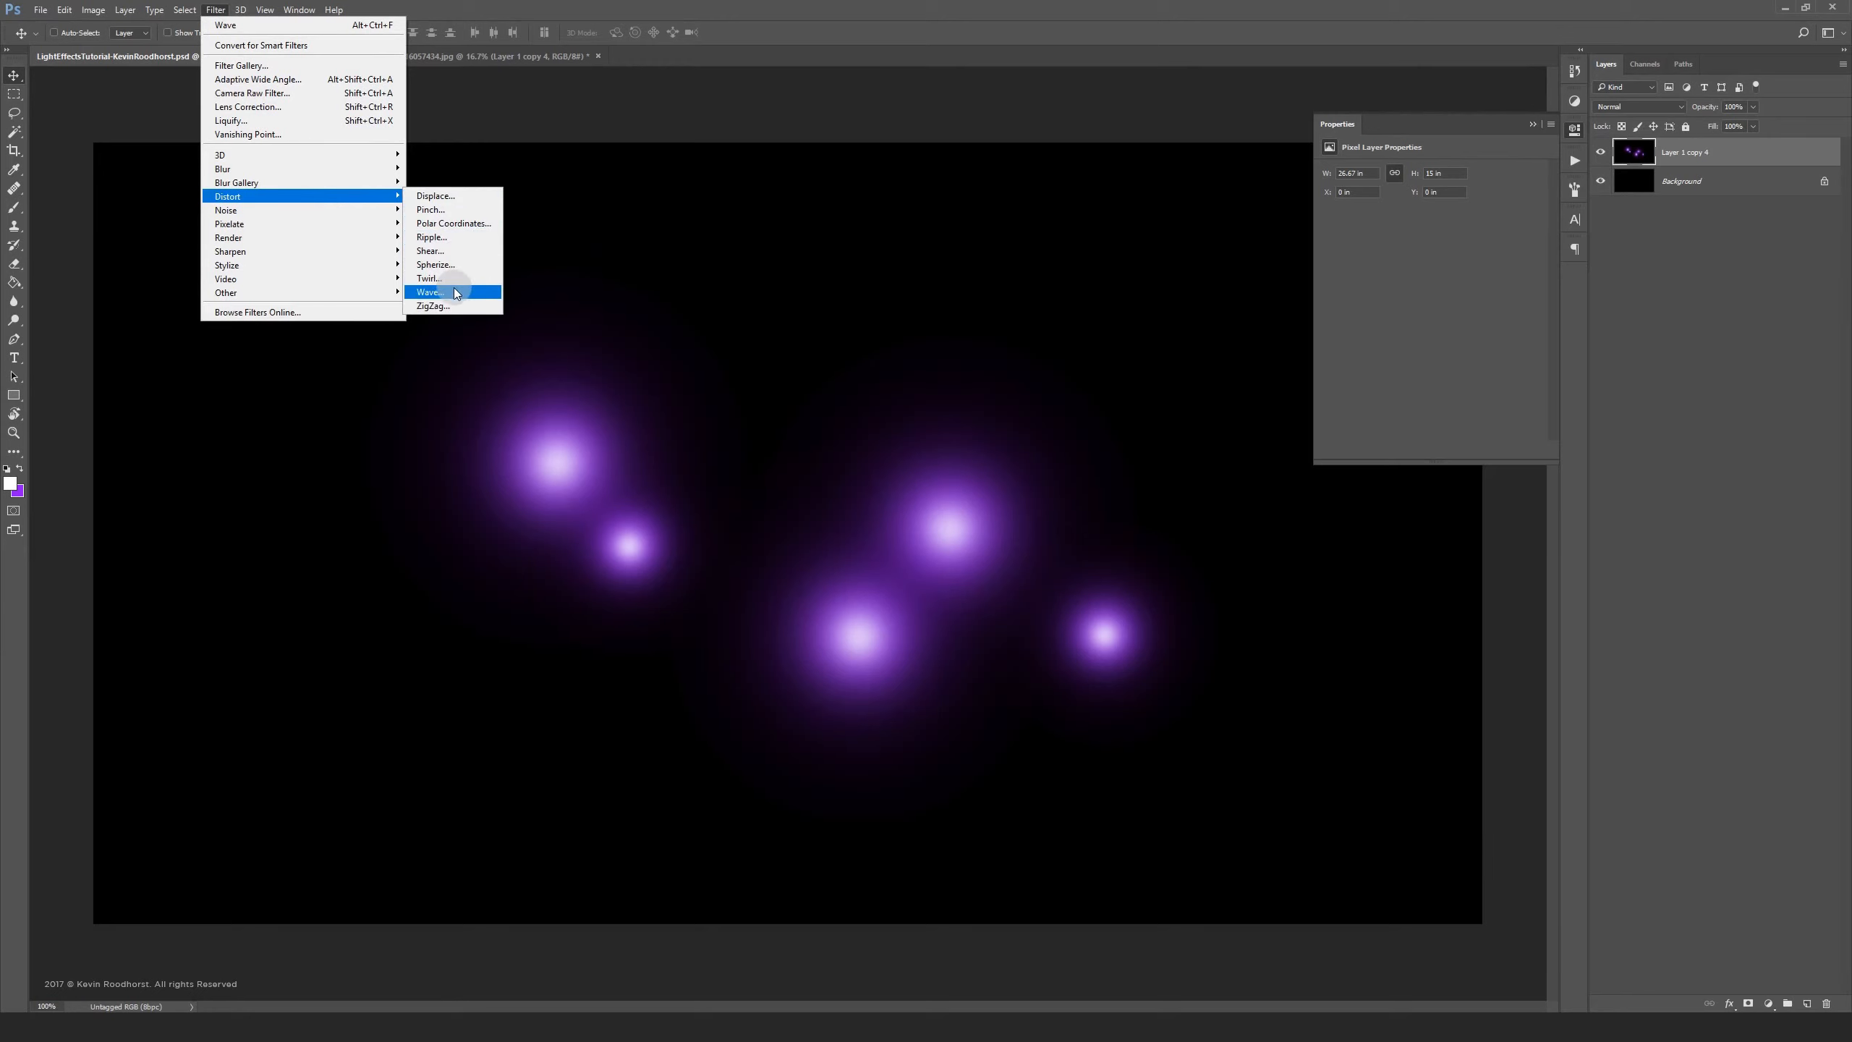
{"action": "left_click", "coordinate": [430, 291]}
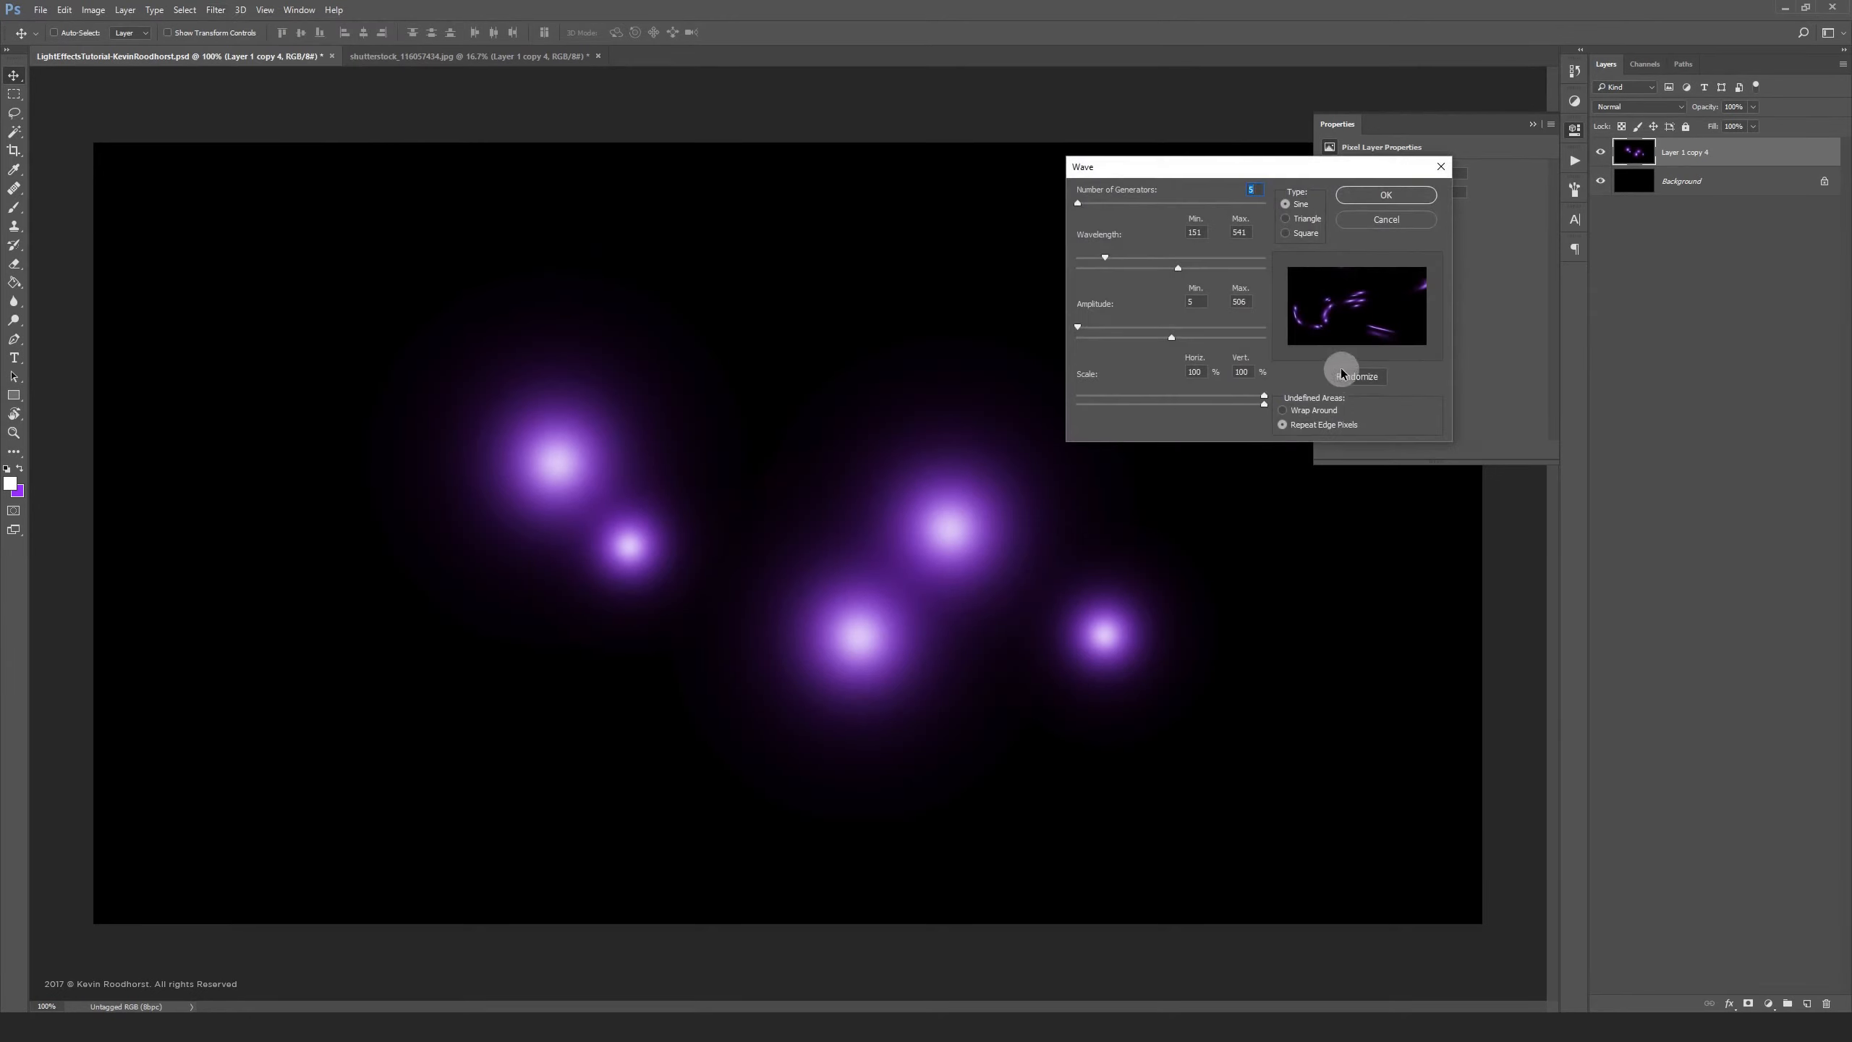
{"action": "left_click", "coordinate": [1356, 377]}
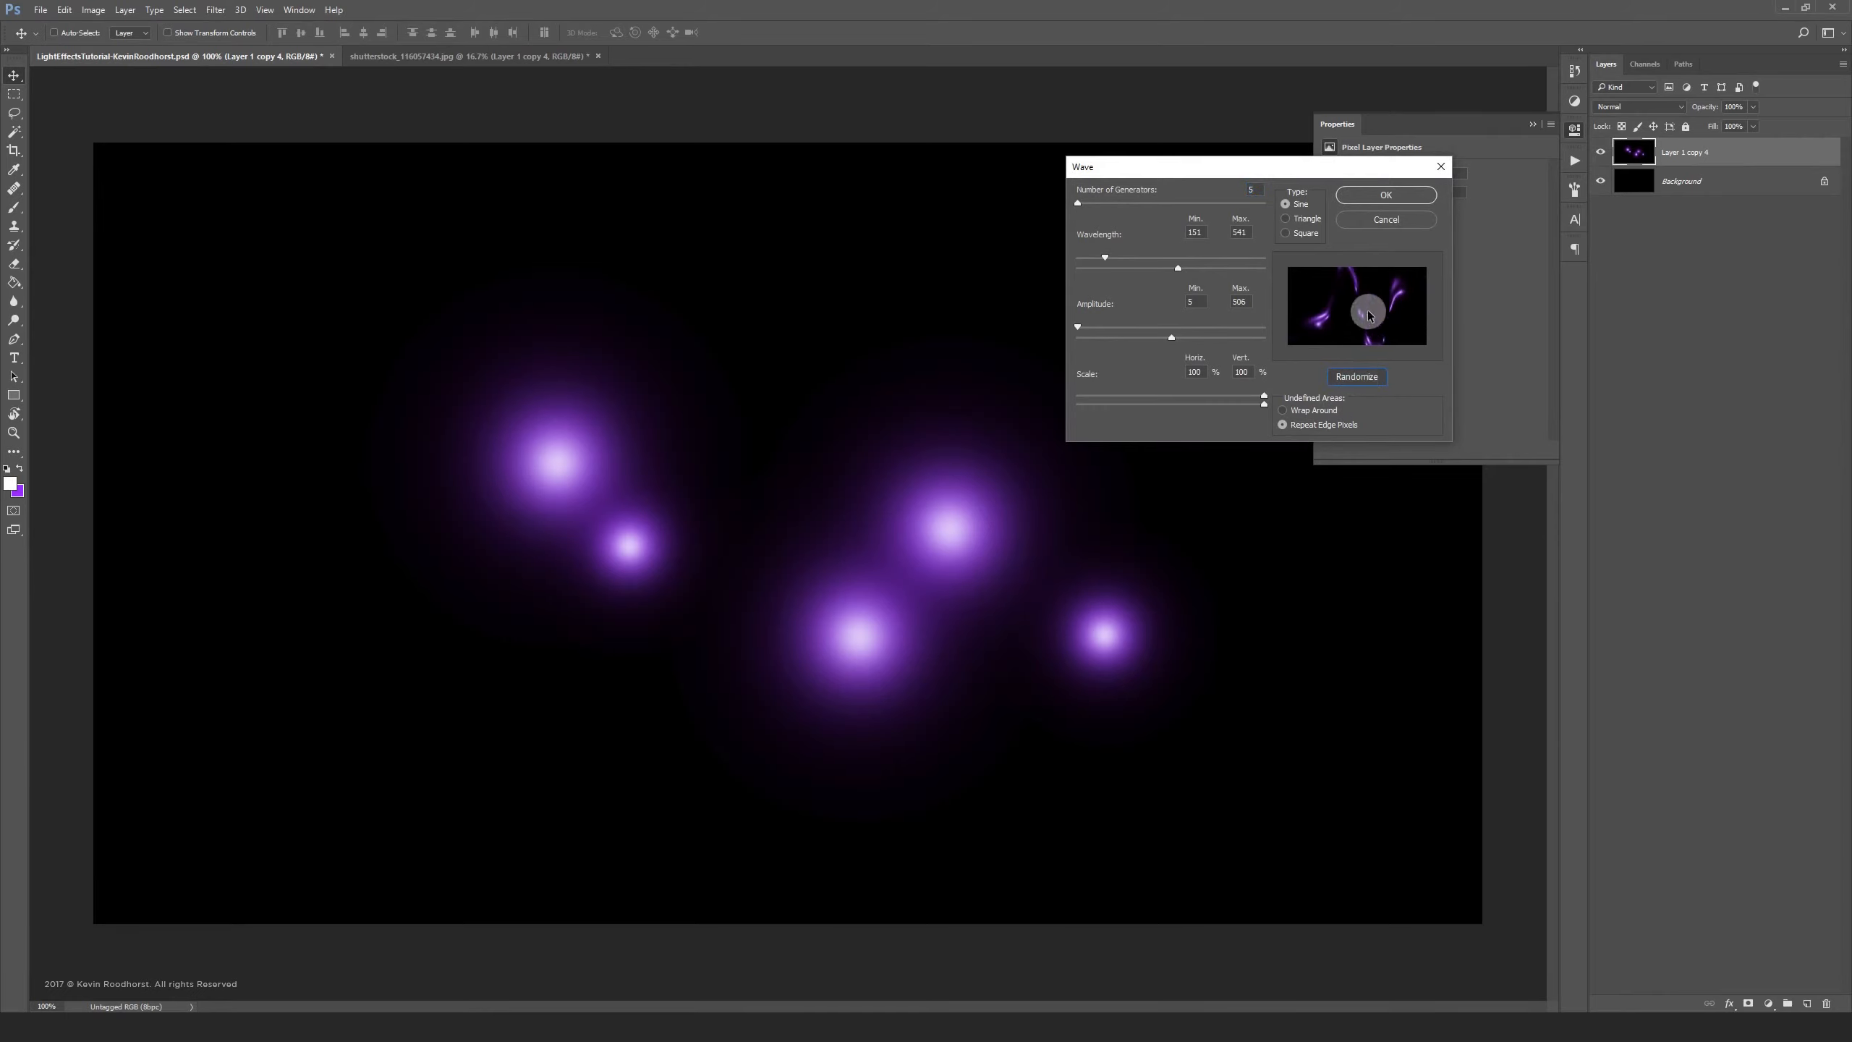
{"action": "left_click", "coordinate": [1386, 195]}
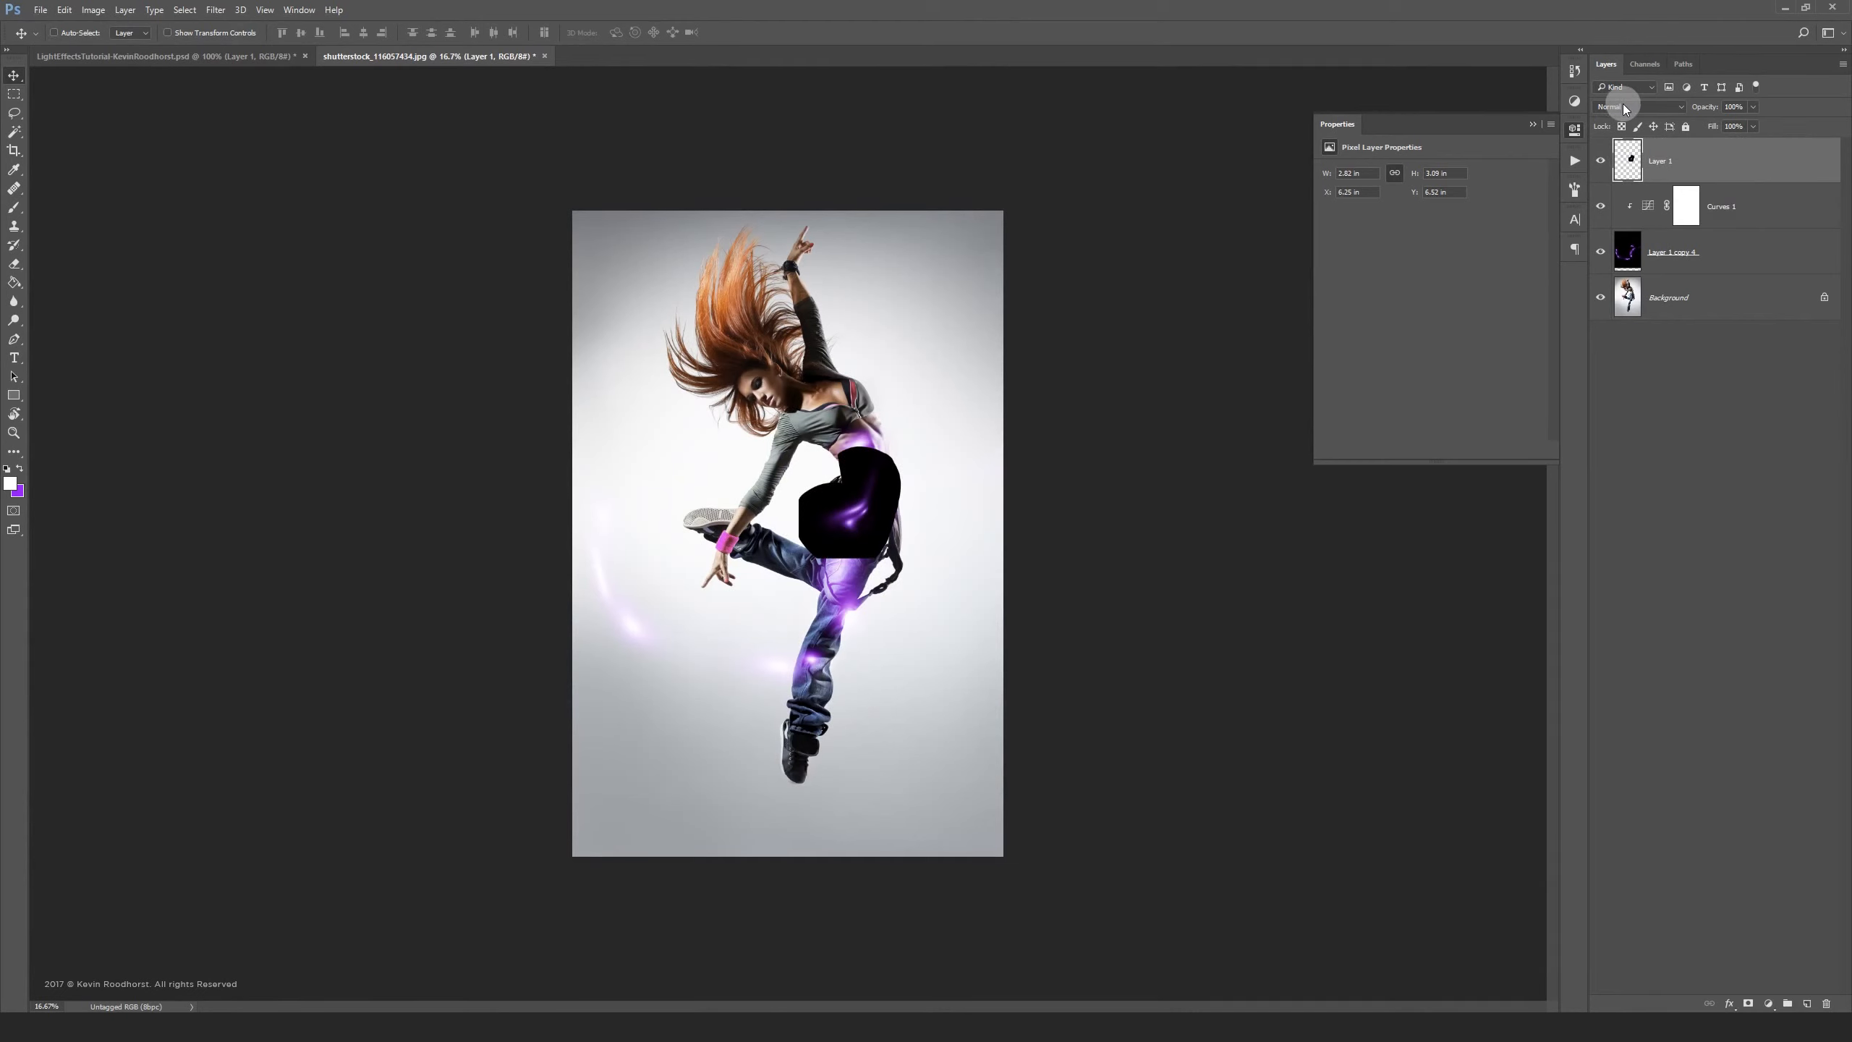
Set Layer 1 to Screen blending and shift the trails over the dancer
{"action": "left_click", "coordinate": [1640, 106]}
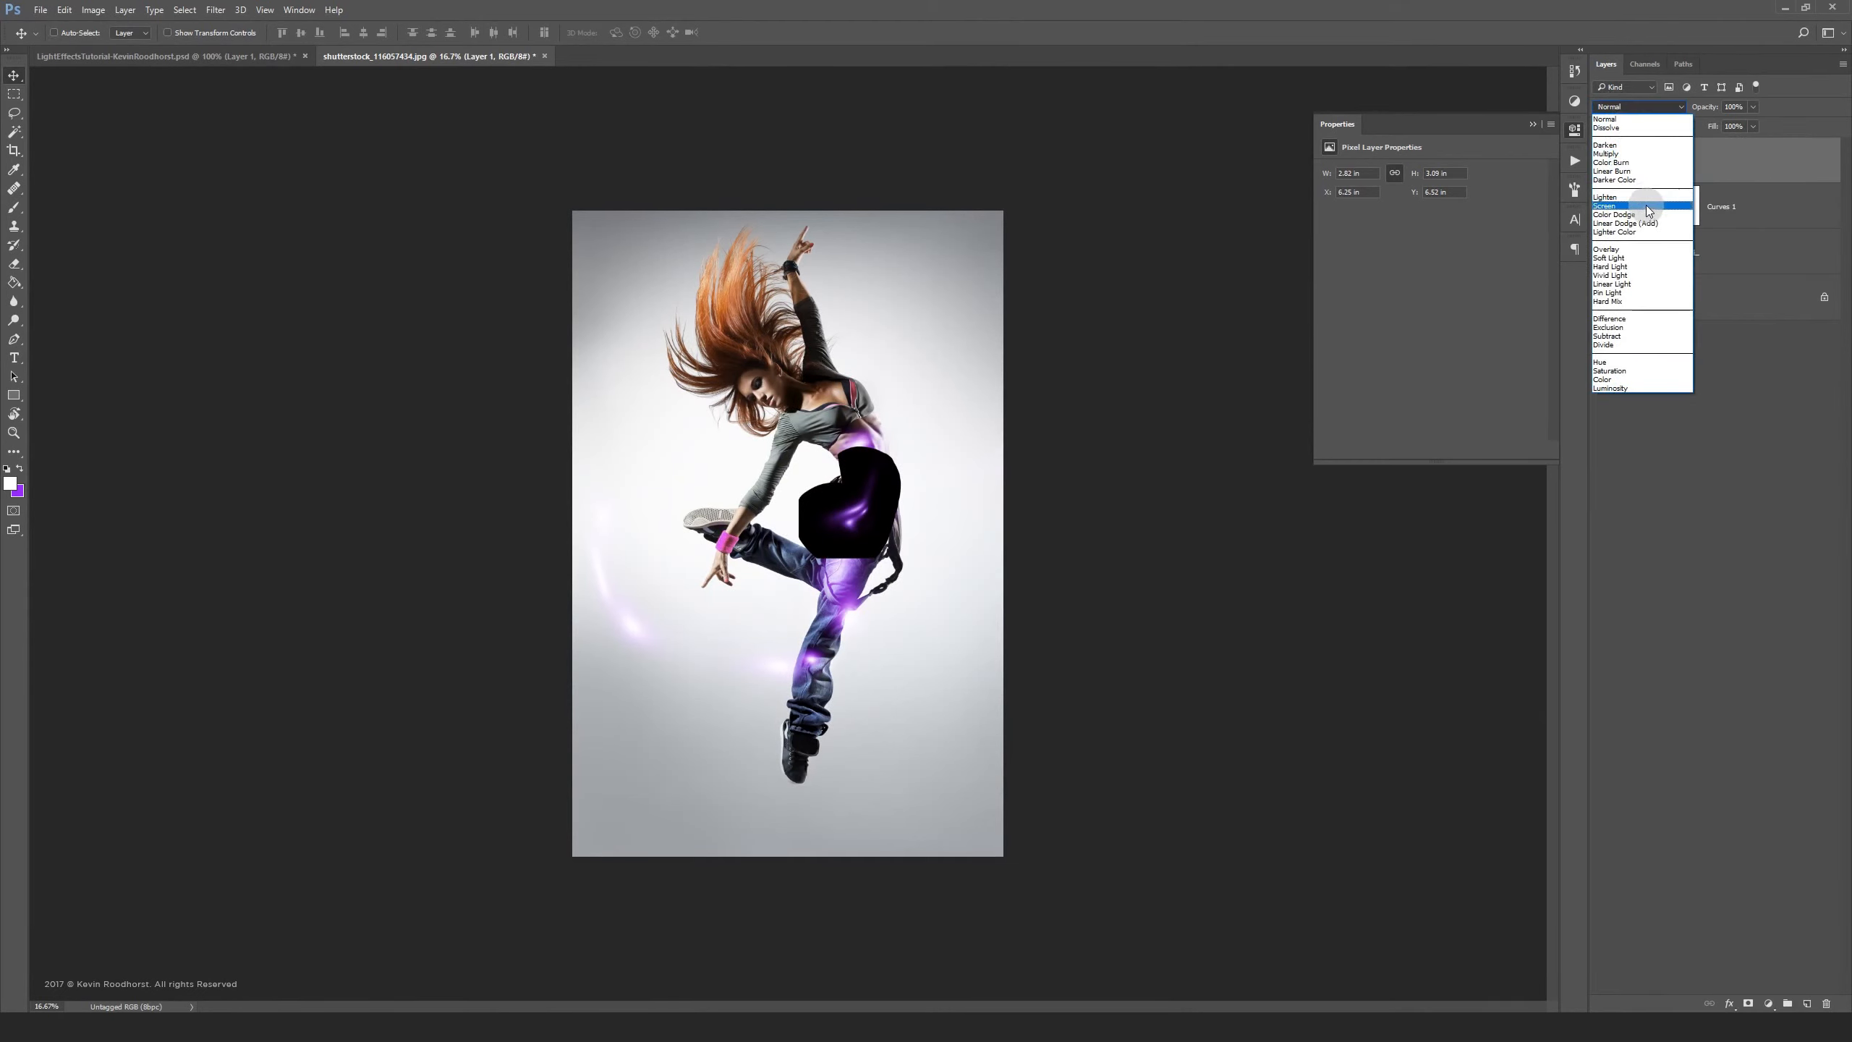
{"action": "left_click", "coordinate": [1607, 205]}
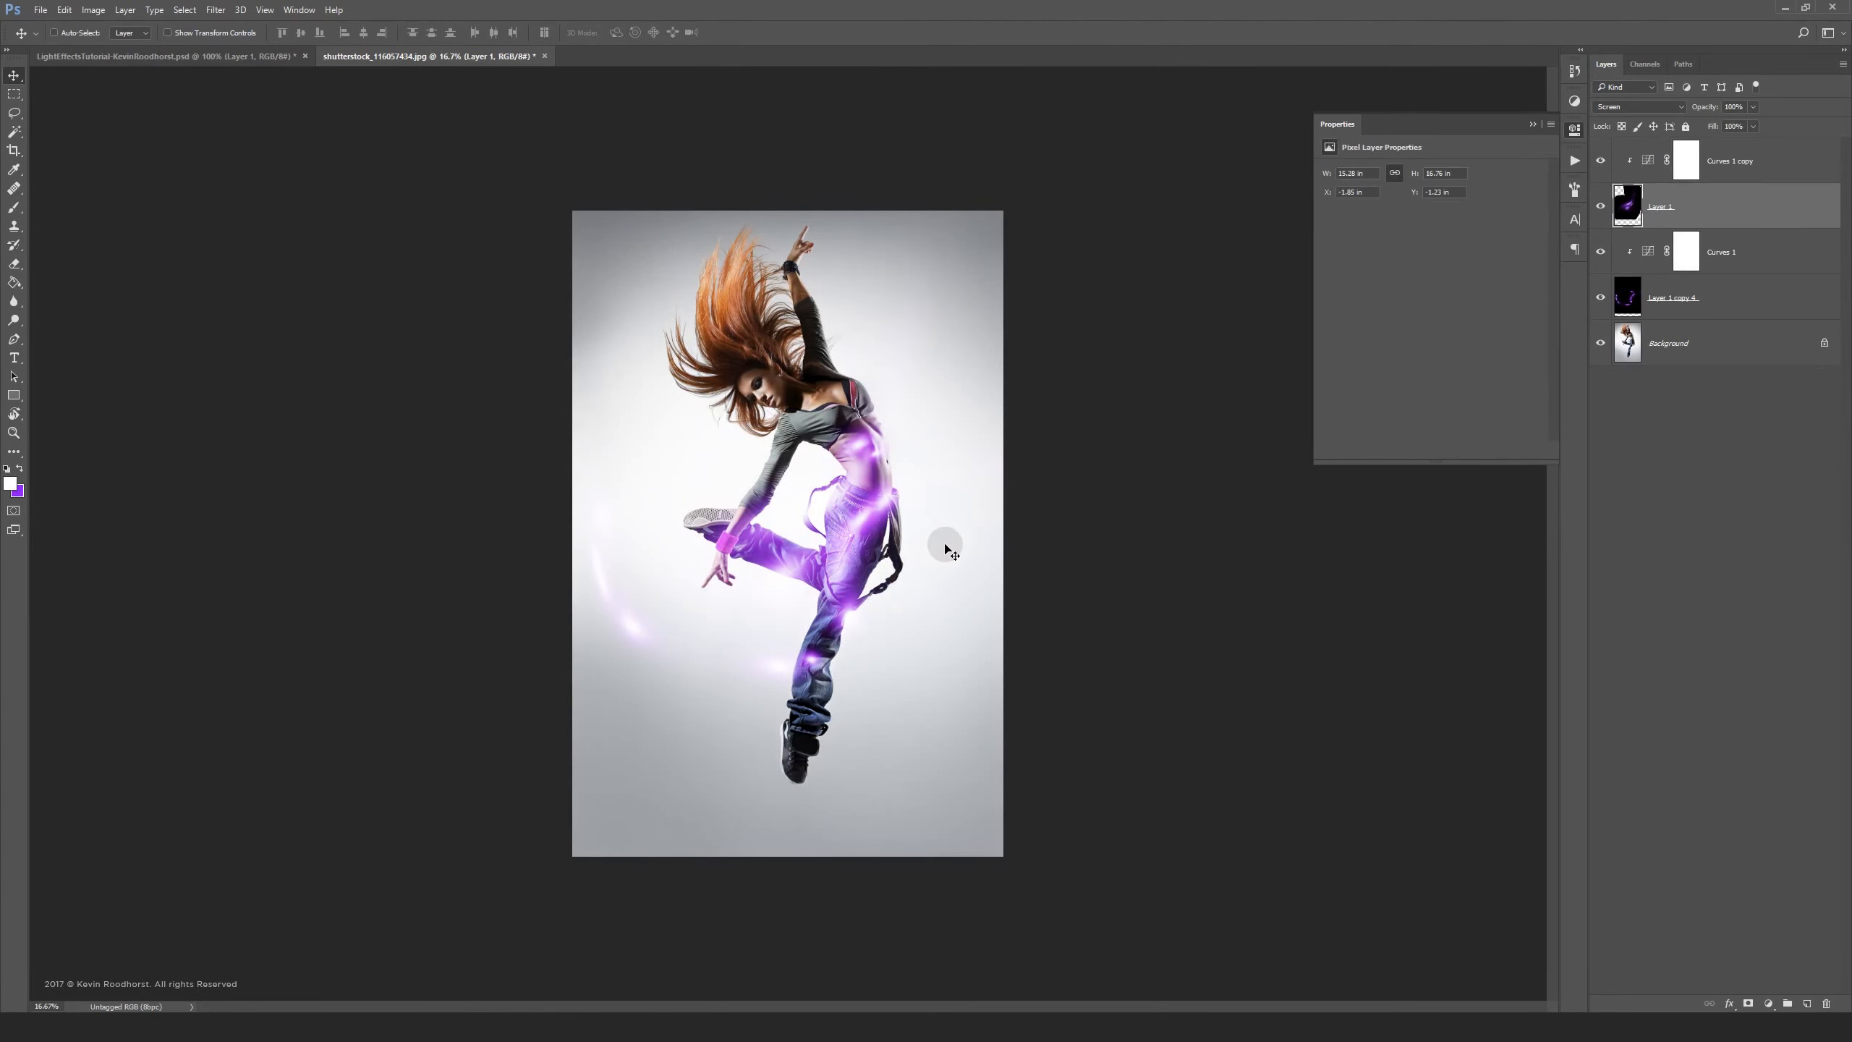
{"action": "left_click_drag", "start_coordinate": [945, 549], "coordinate": [913, 498]}
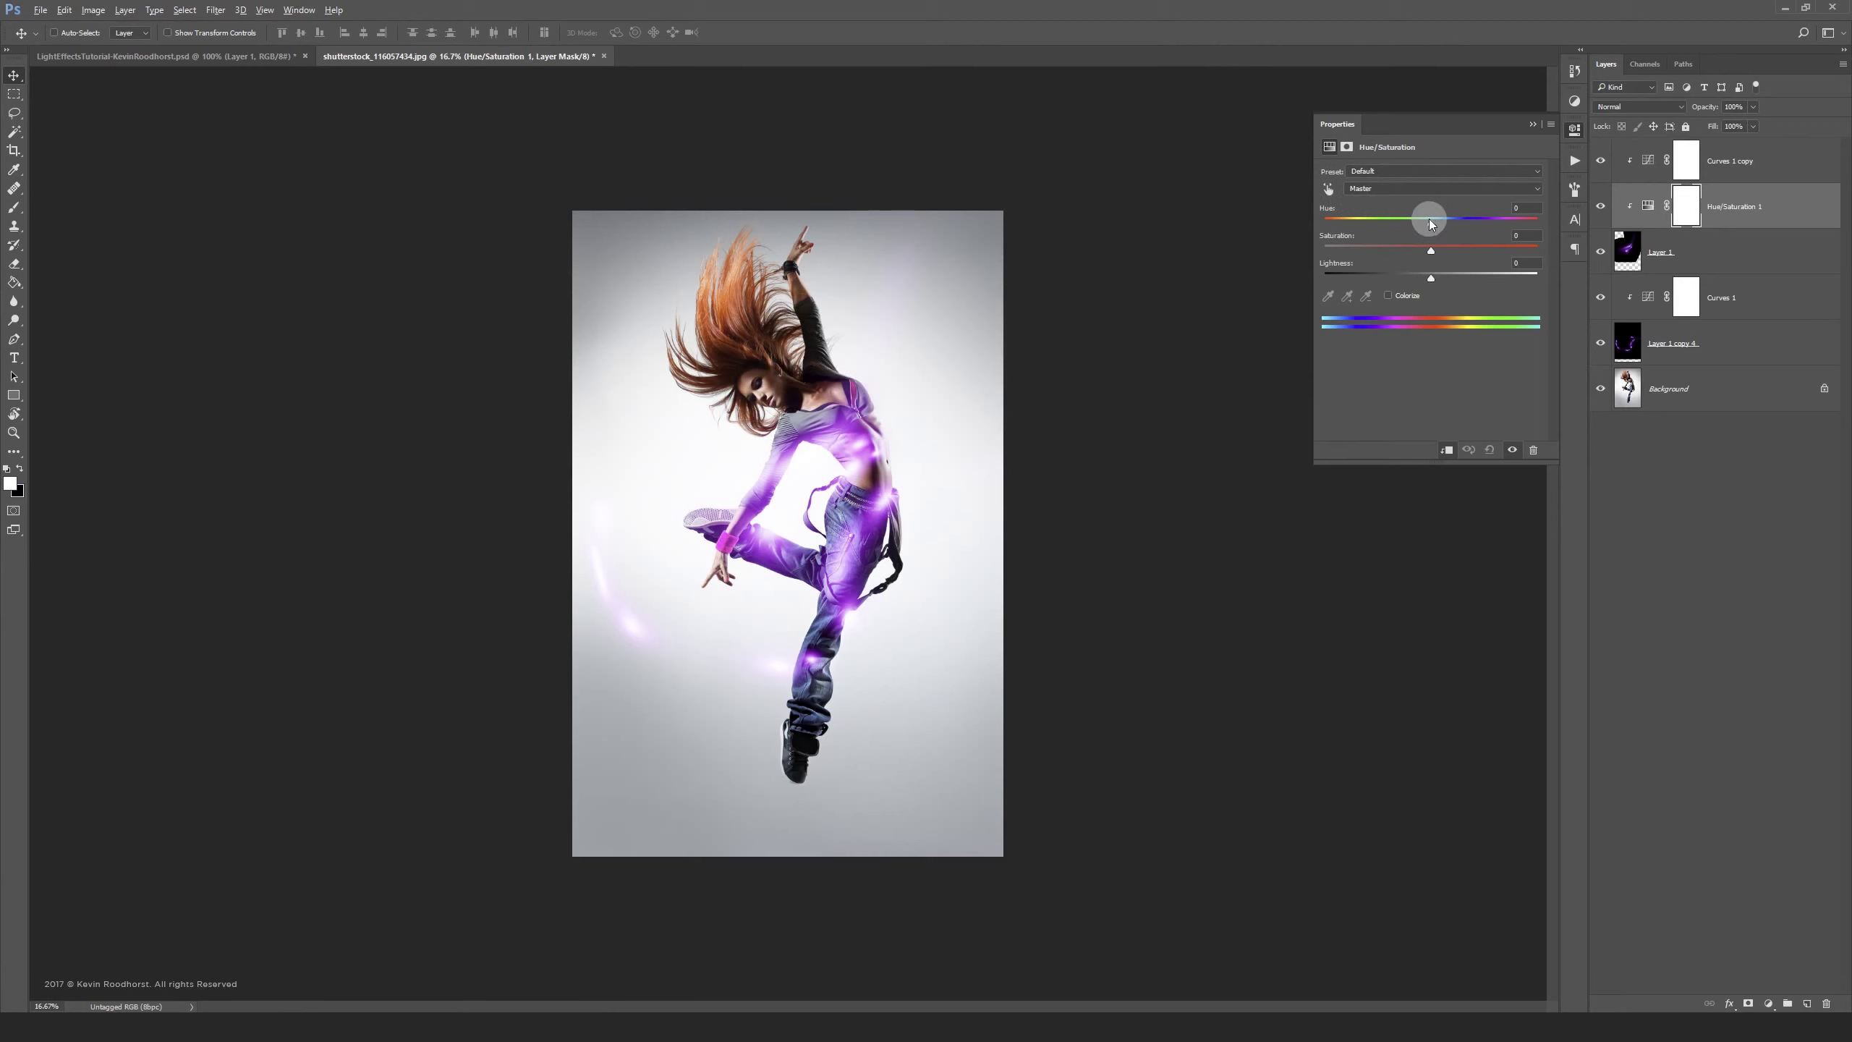
Test Hue shifts on the newest light trails: pink, violet, green, then a final adjustment
{"action": "left_click_drag", "start_coordinate": [1430, 221], "coordinate": [1475, 220]}
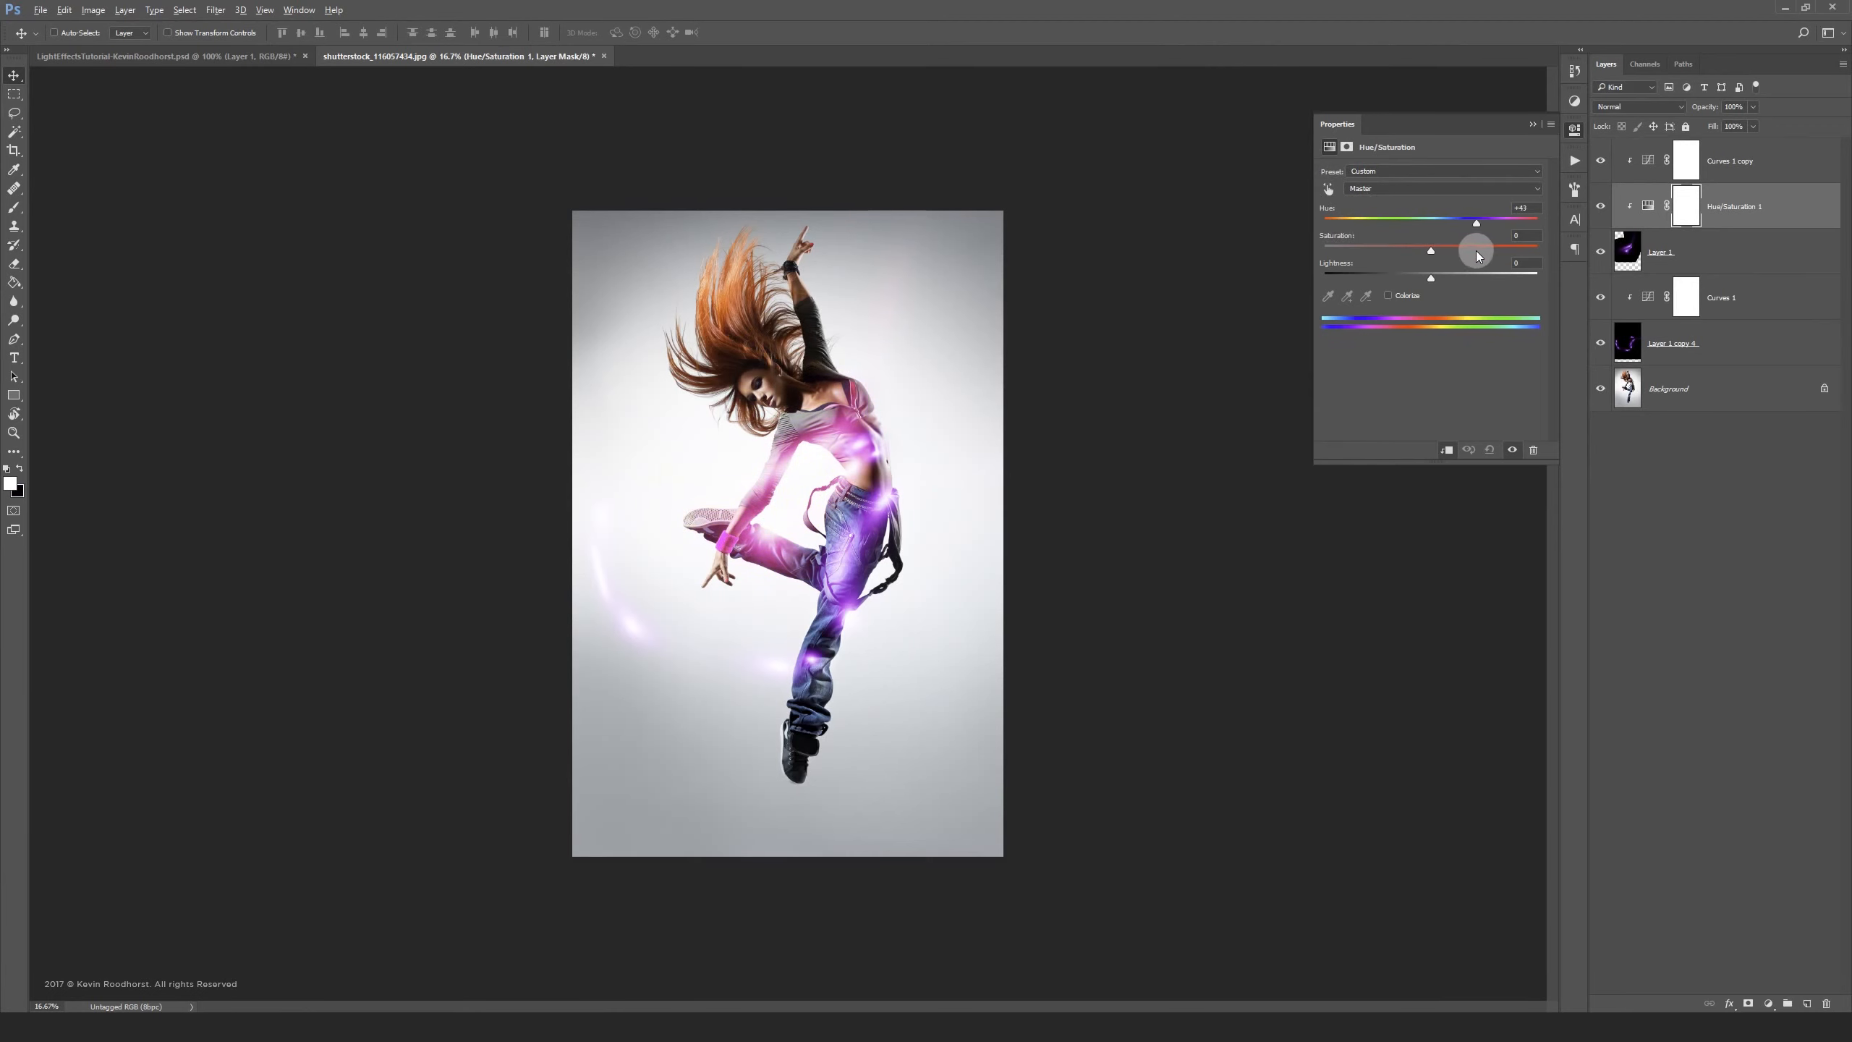
{"action": "left_click_drag", "start_coordinate": [1475, 220], "coordinate": [1413, 220]}
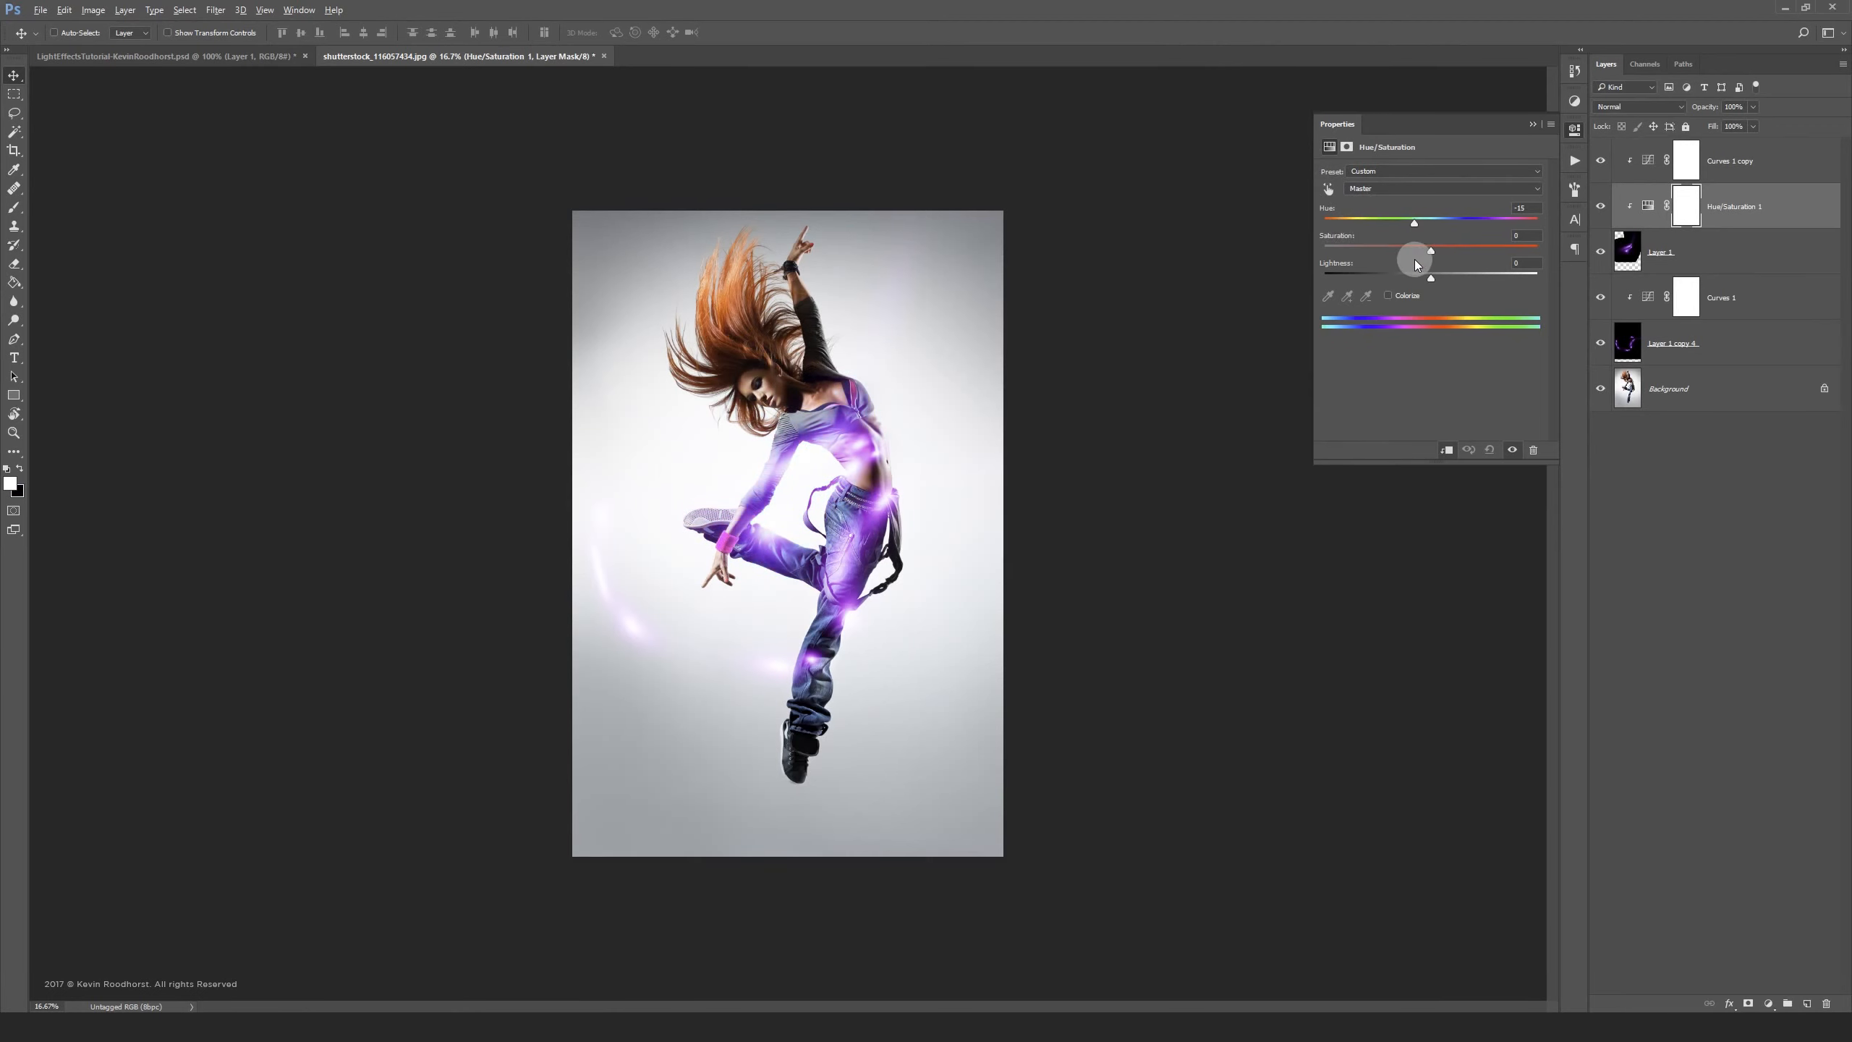
{"action": "left_click_drag", "start_coordinate": [1414, 222], "coordinate": [1345, 222]}
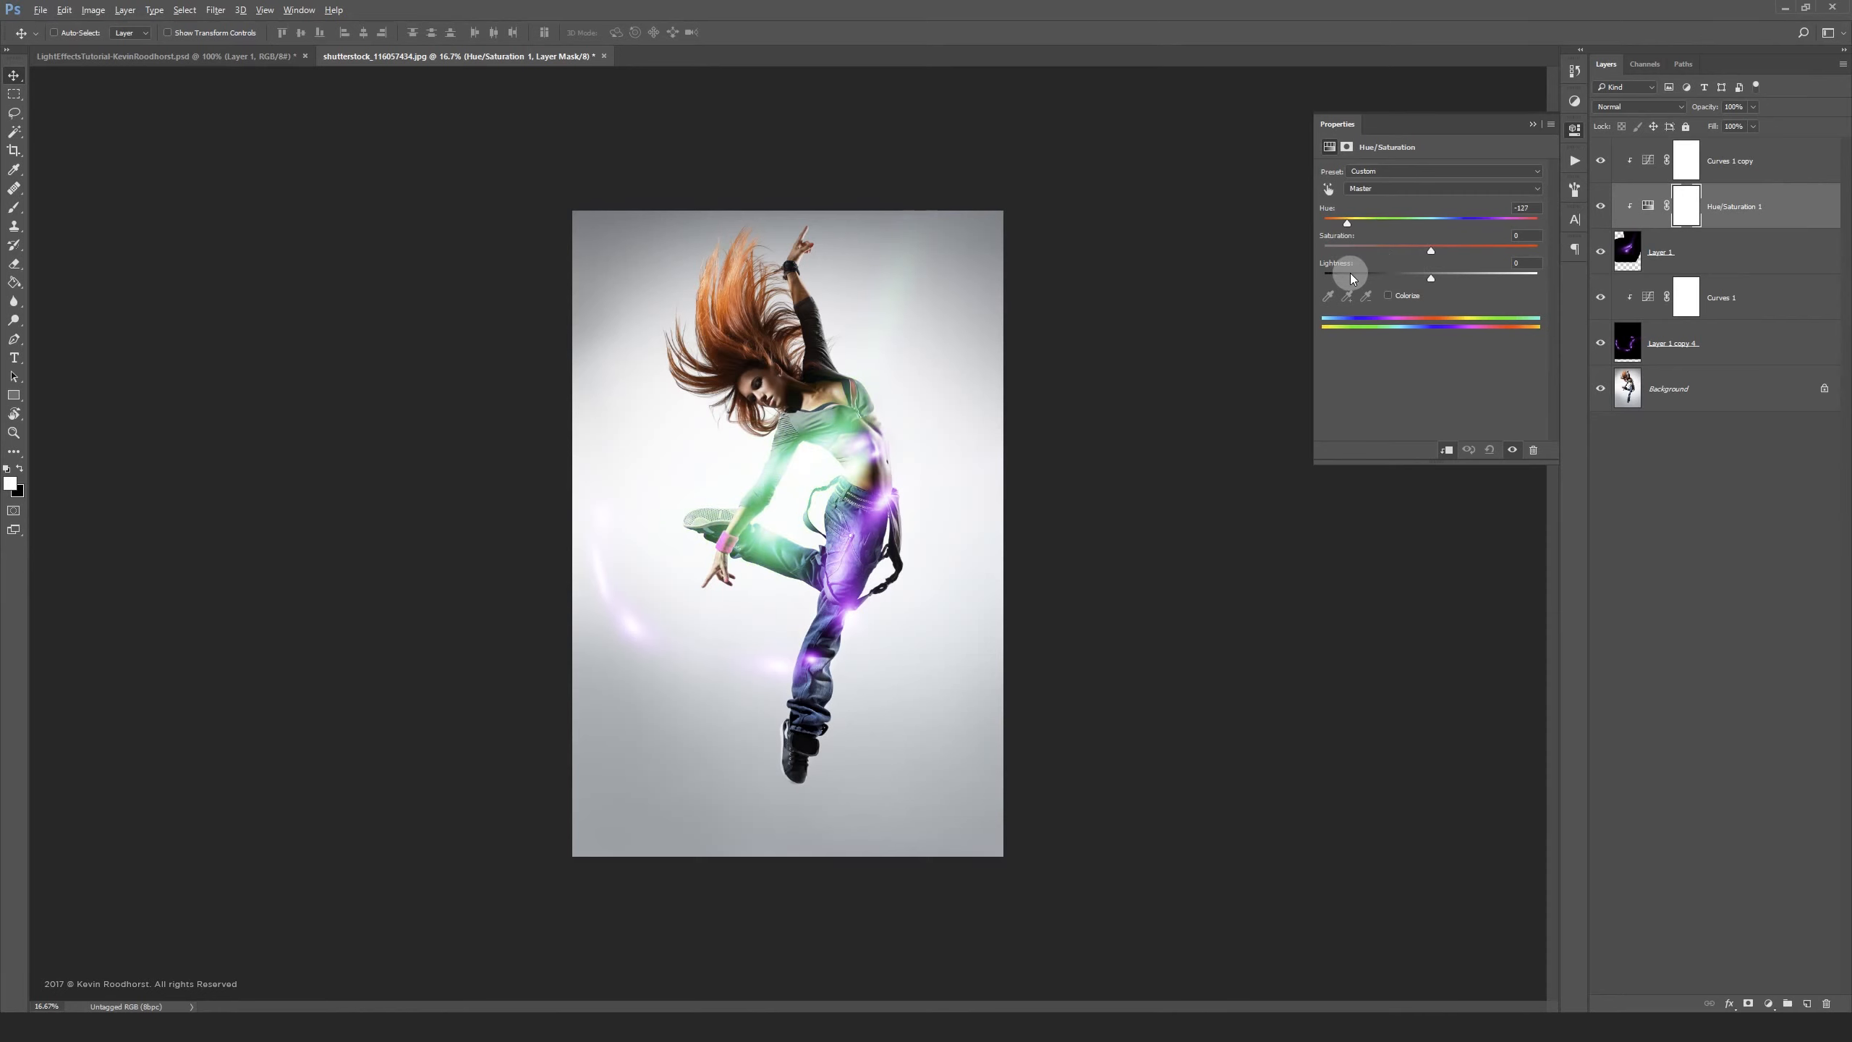
{"action": "left_click_drag", "start_coordinate": [1346, 221], "coordinate": [1492, 220]}
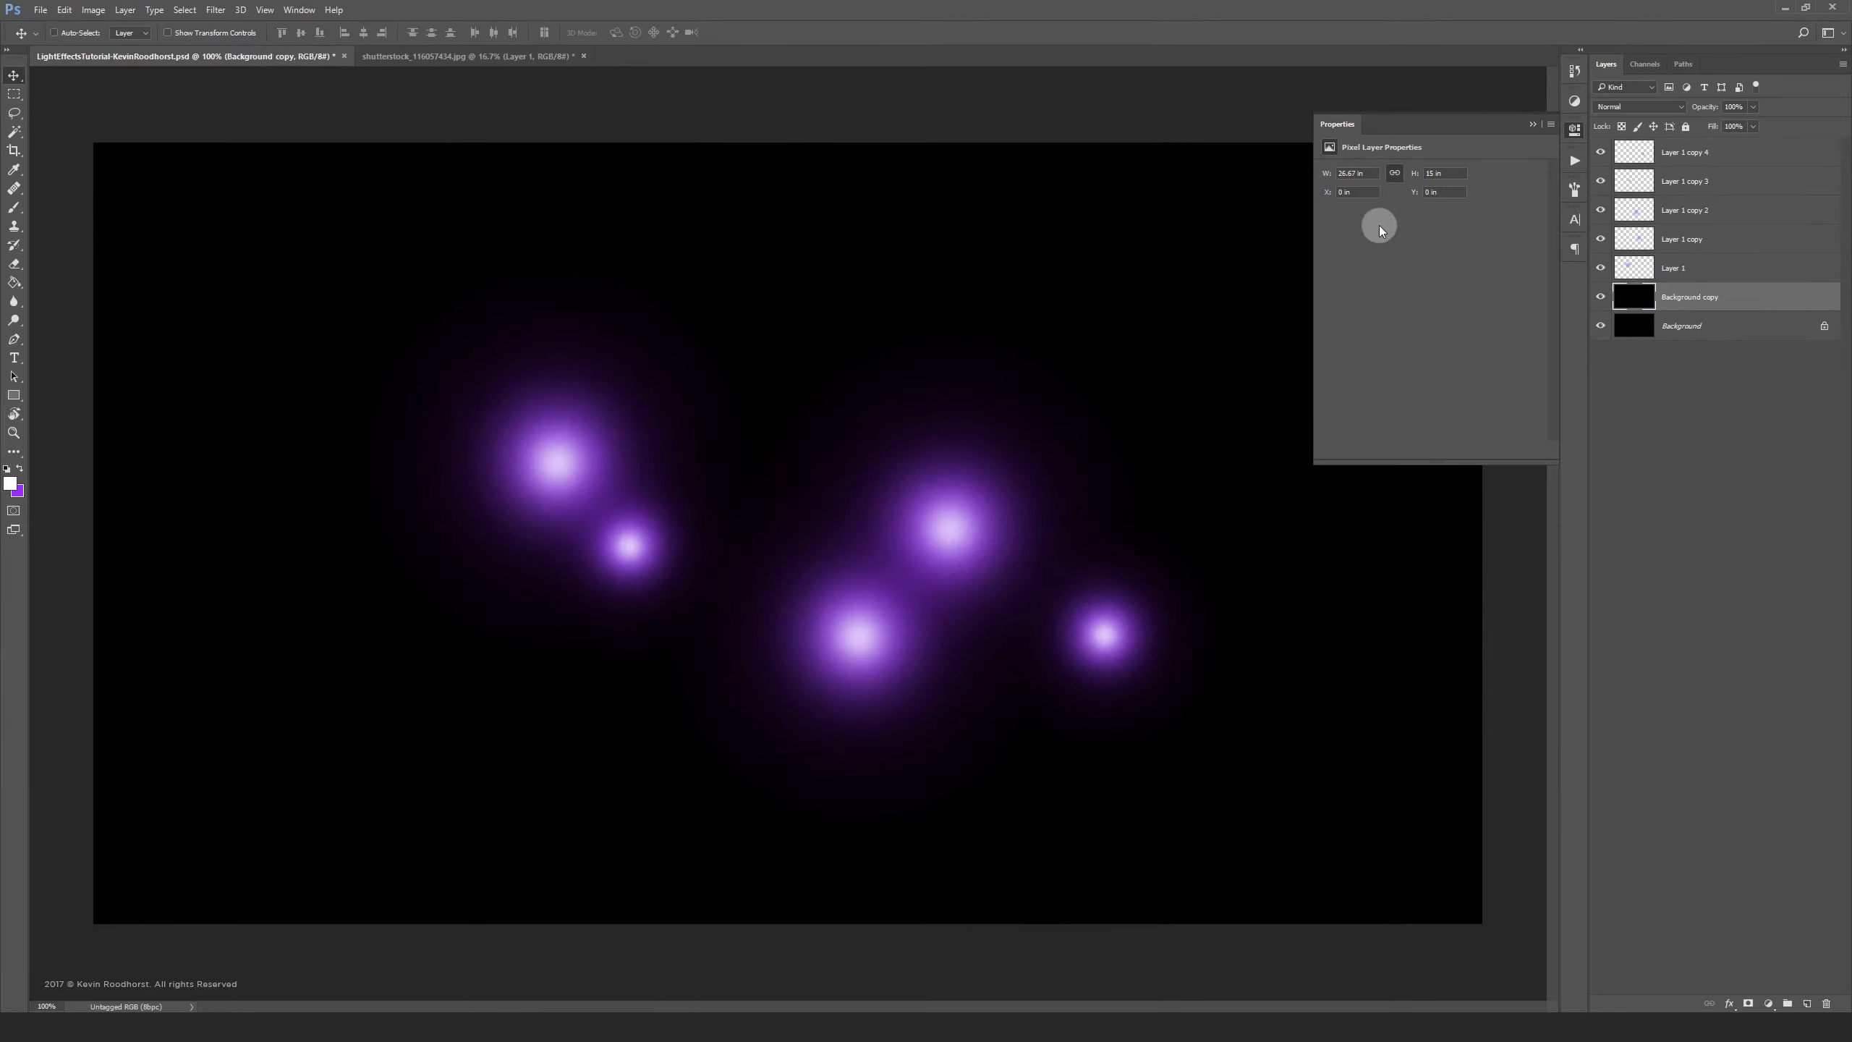
Randomize the Wave distortion pattern on the purple spots and widen the amplitude range
{"action": "left_click", "coordinate": [214, 10]}
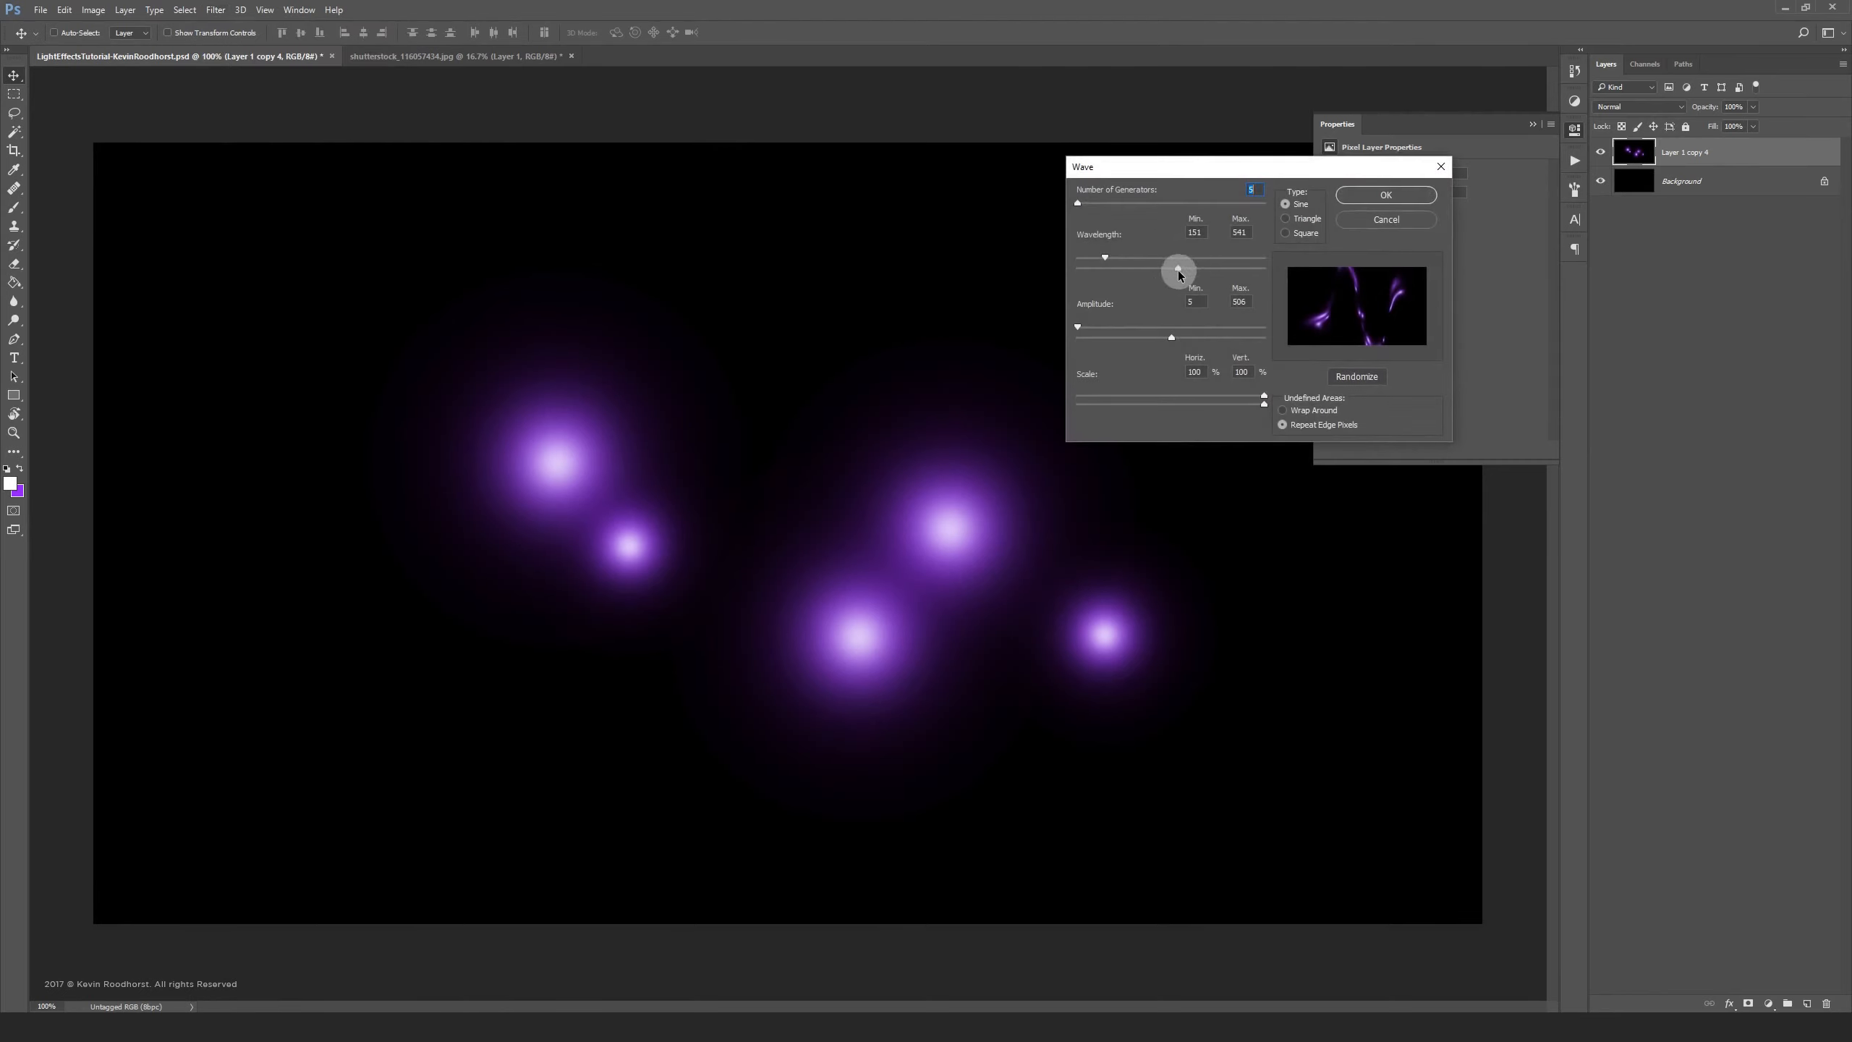
{"action": "left_click", "coordinate": [1356, 376]}
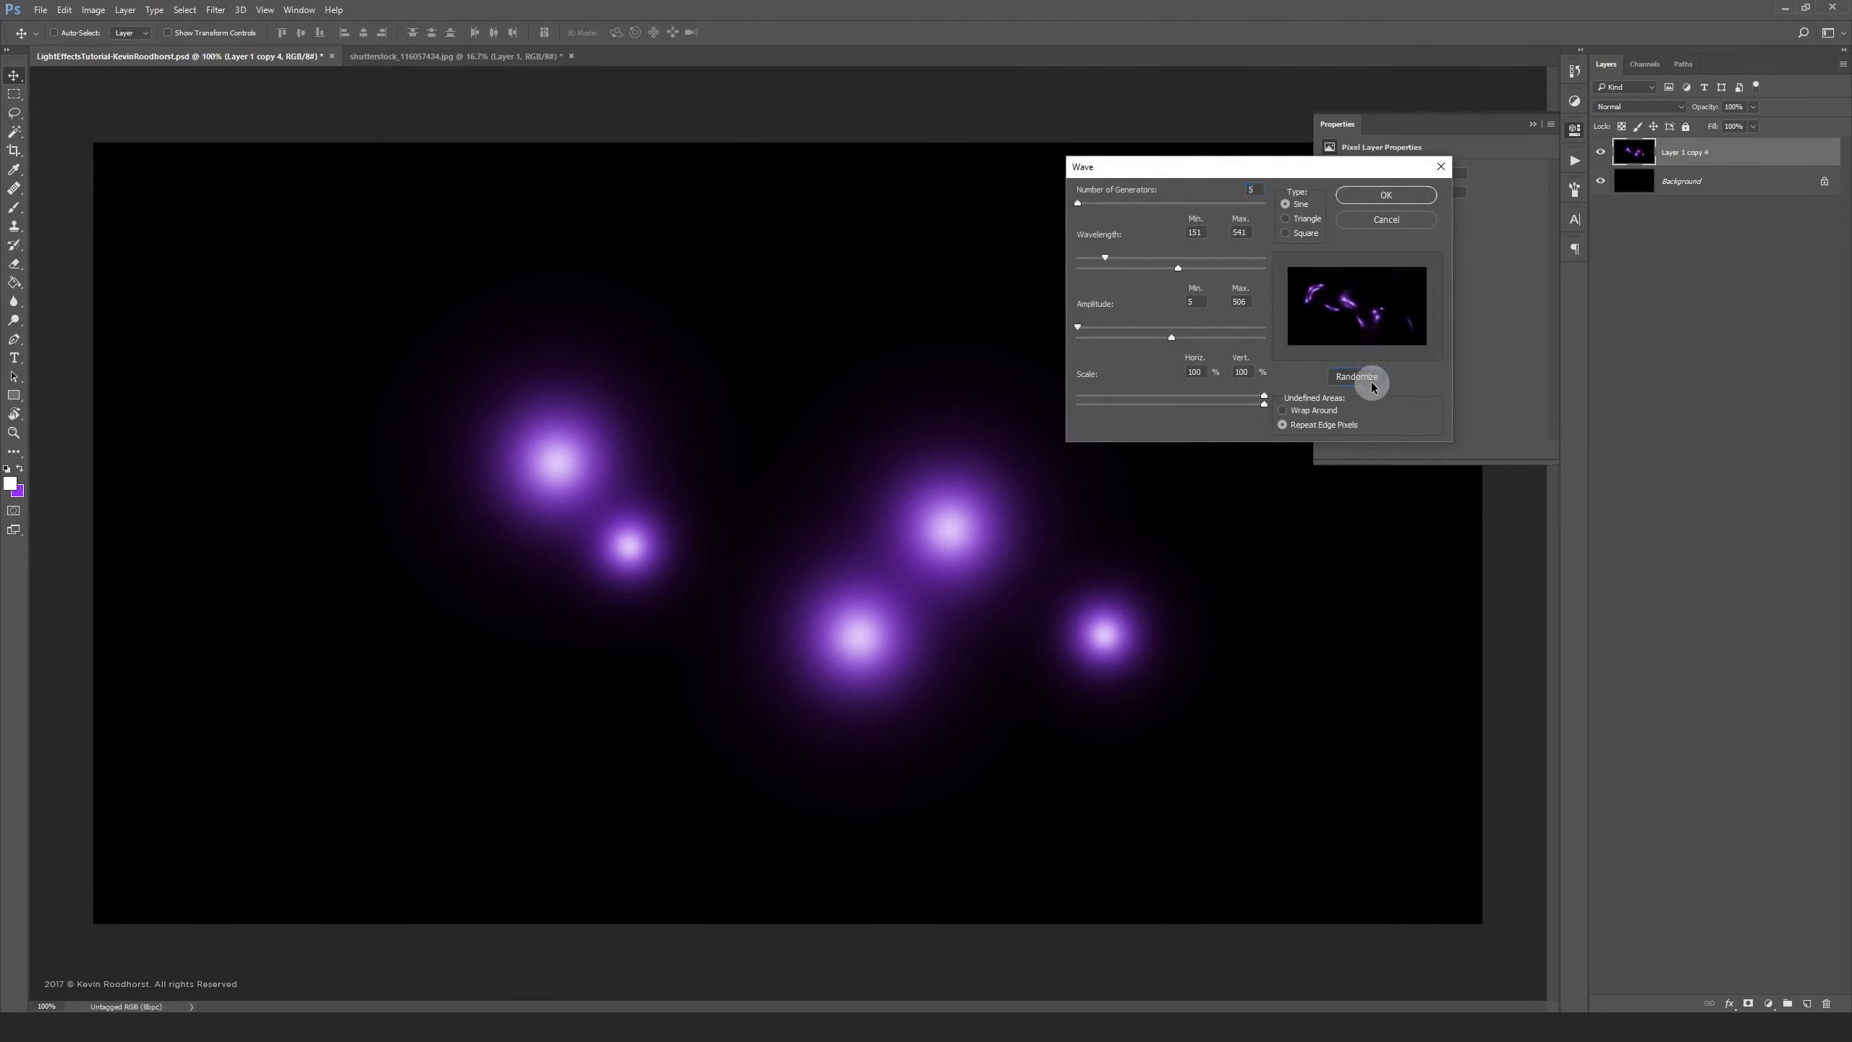
{"action": "left_click", "coordinate": [1358, 376]}
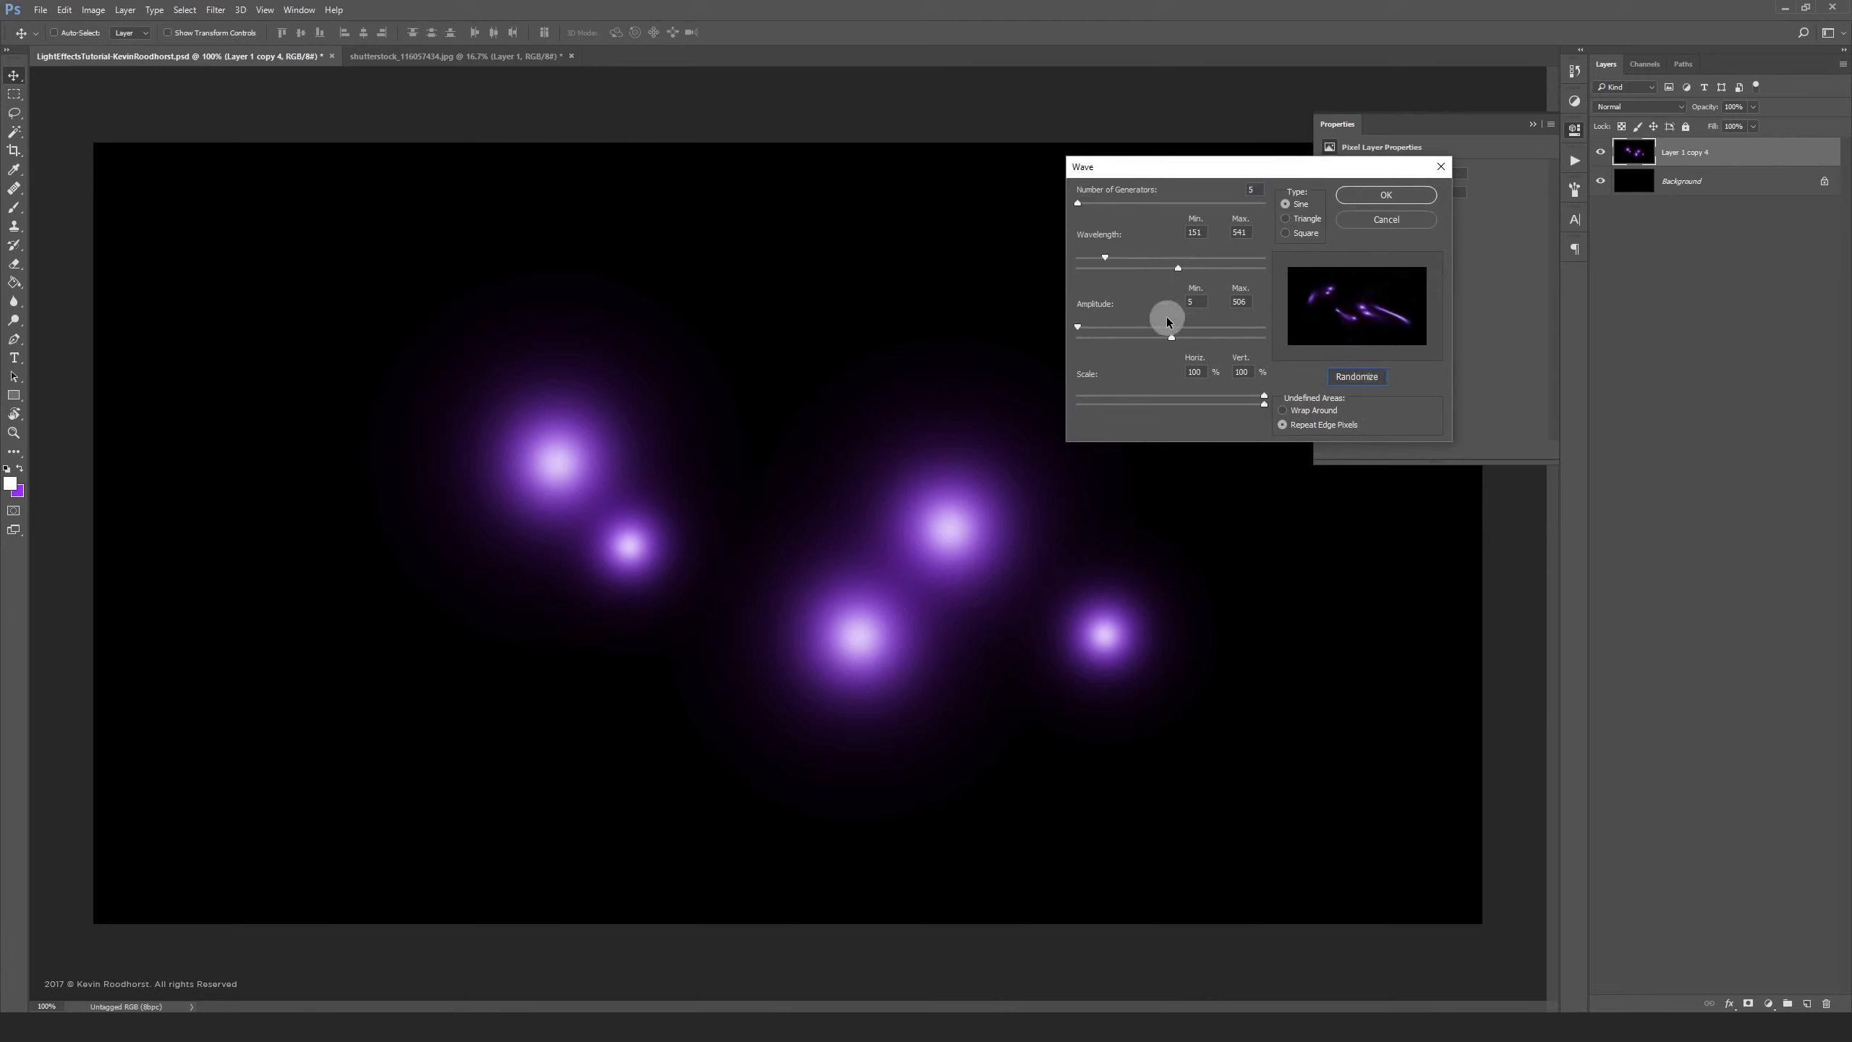
{"action": "left_click_drag", "start_coordinate": [1167, 321], "coordinate": [1182, 340]}
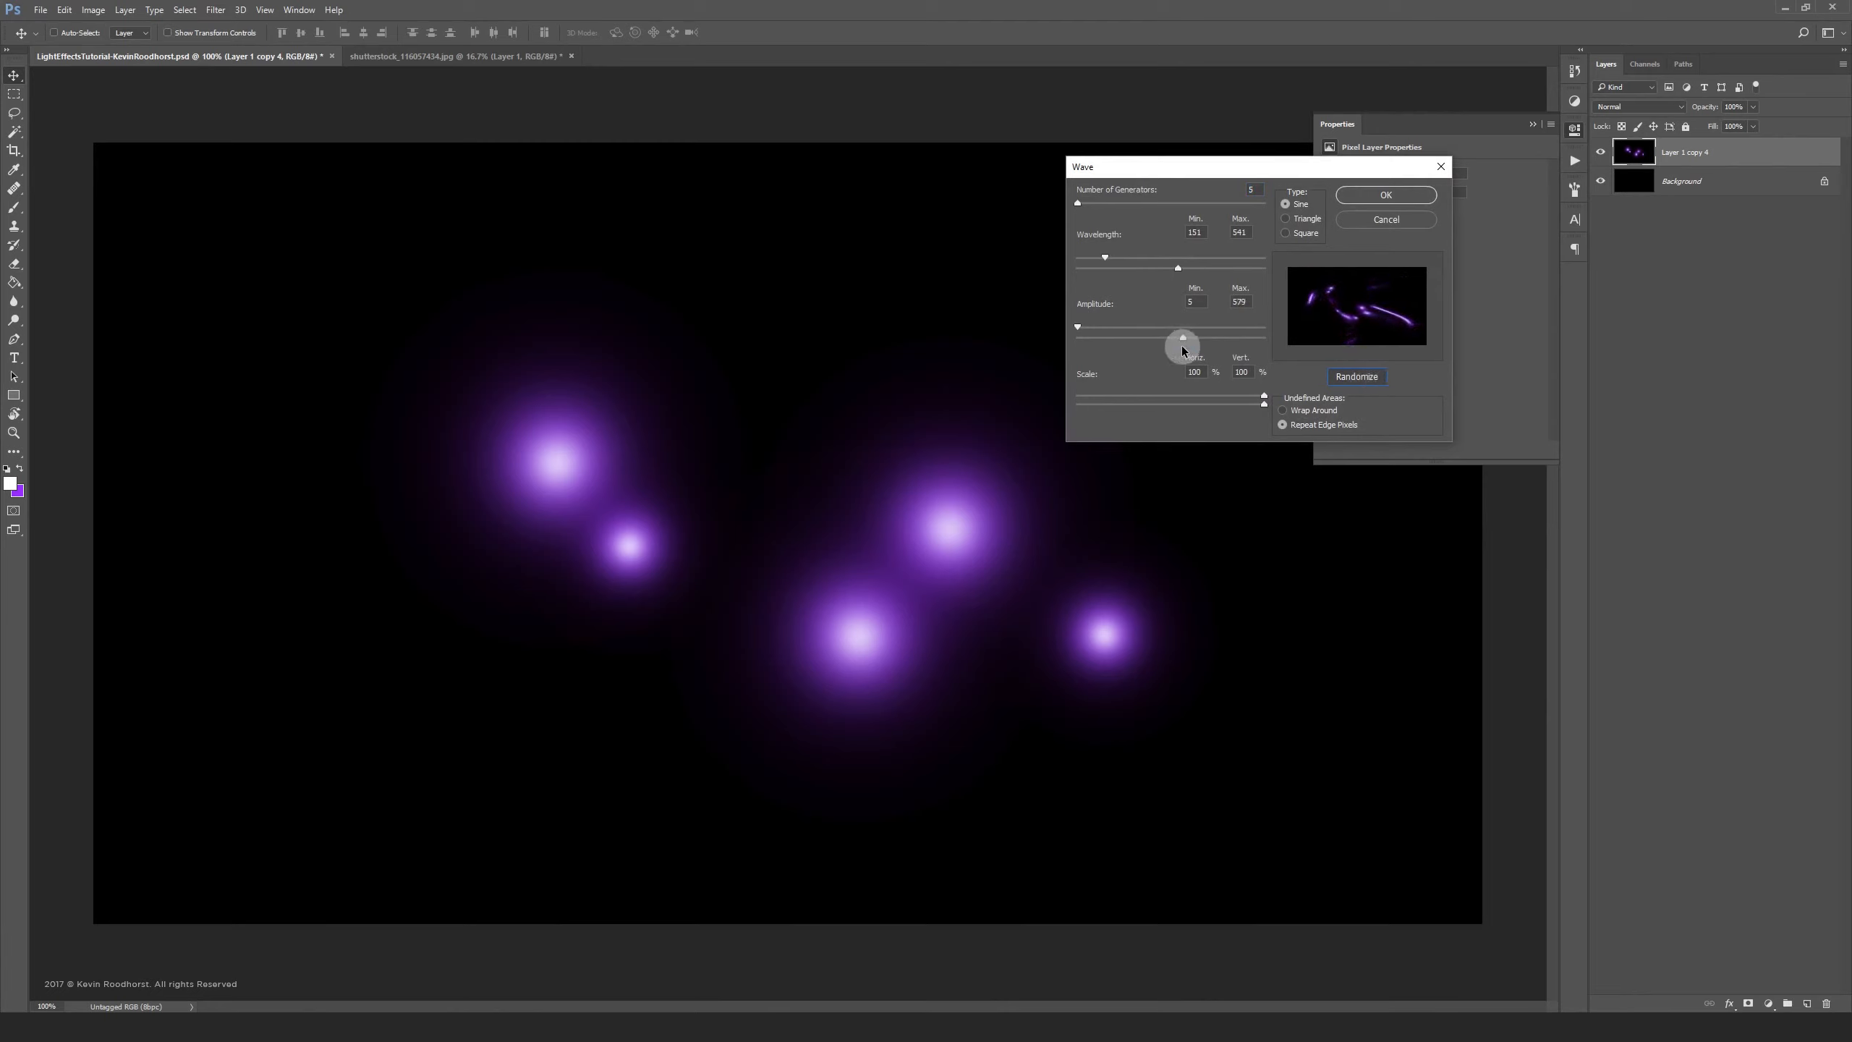
{"action": "left_click_drag", "start_coordinate": [1182, 340], "coordinate": [1222, 336]}
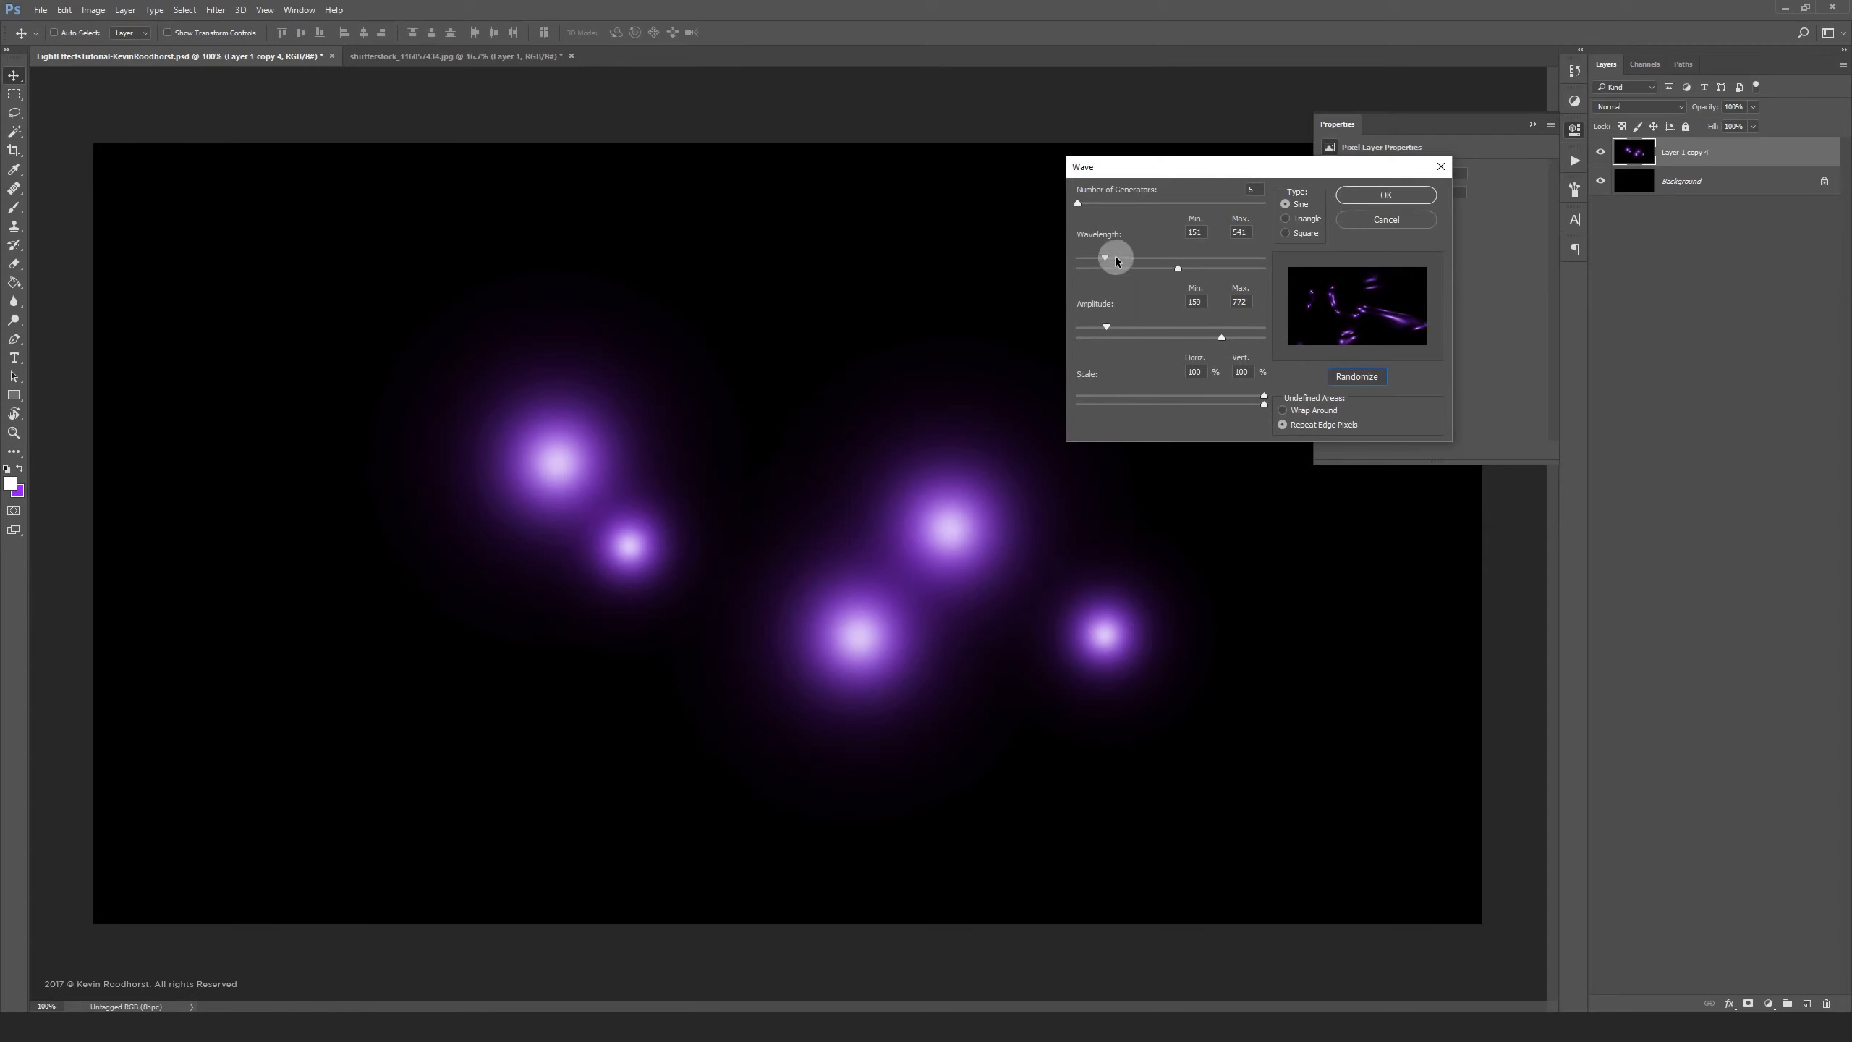
Tune the minimum and maximum wavelength, apply the Wave filter, and return to the dancer photo
{"action": "left_click_drag", "start_coordinate": [1104, 257], "coordinate": [1108, 268]}
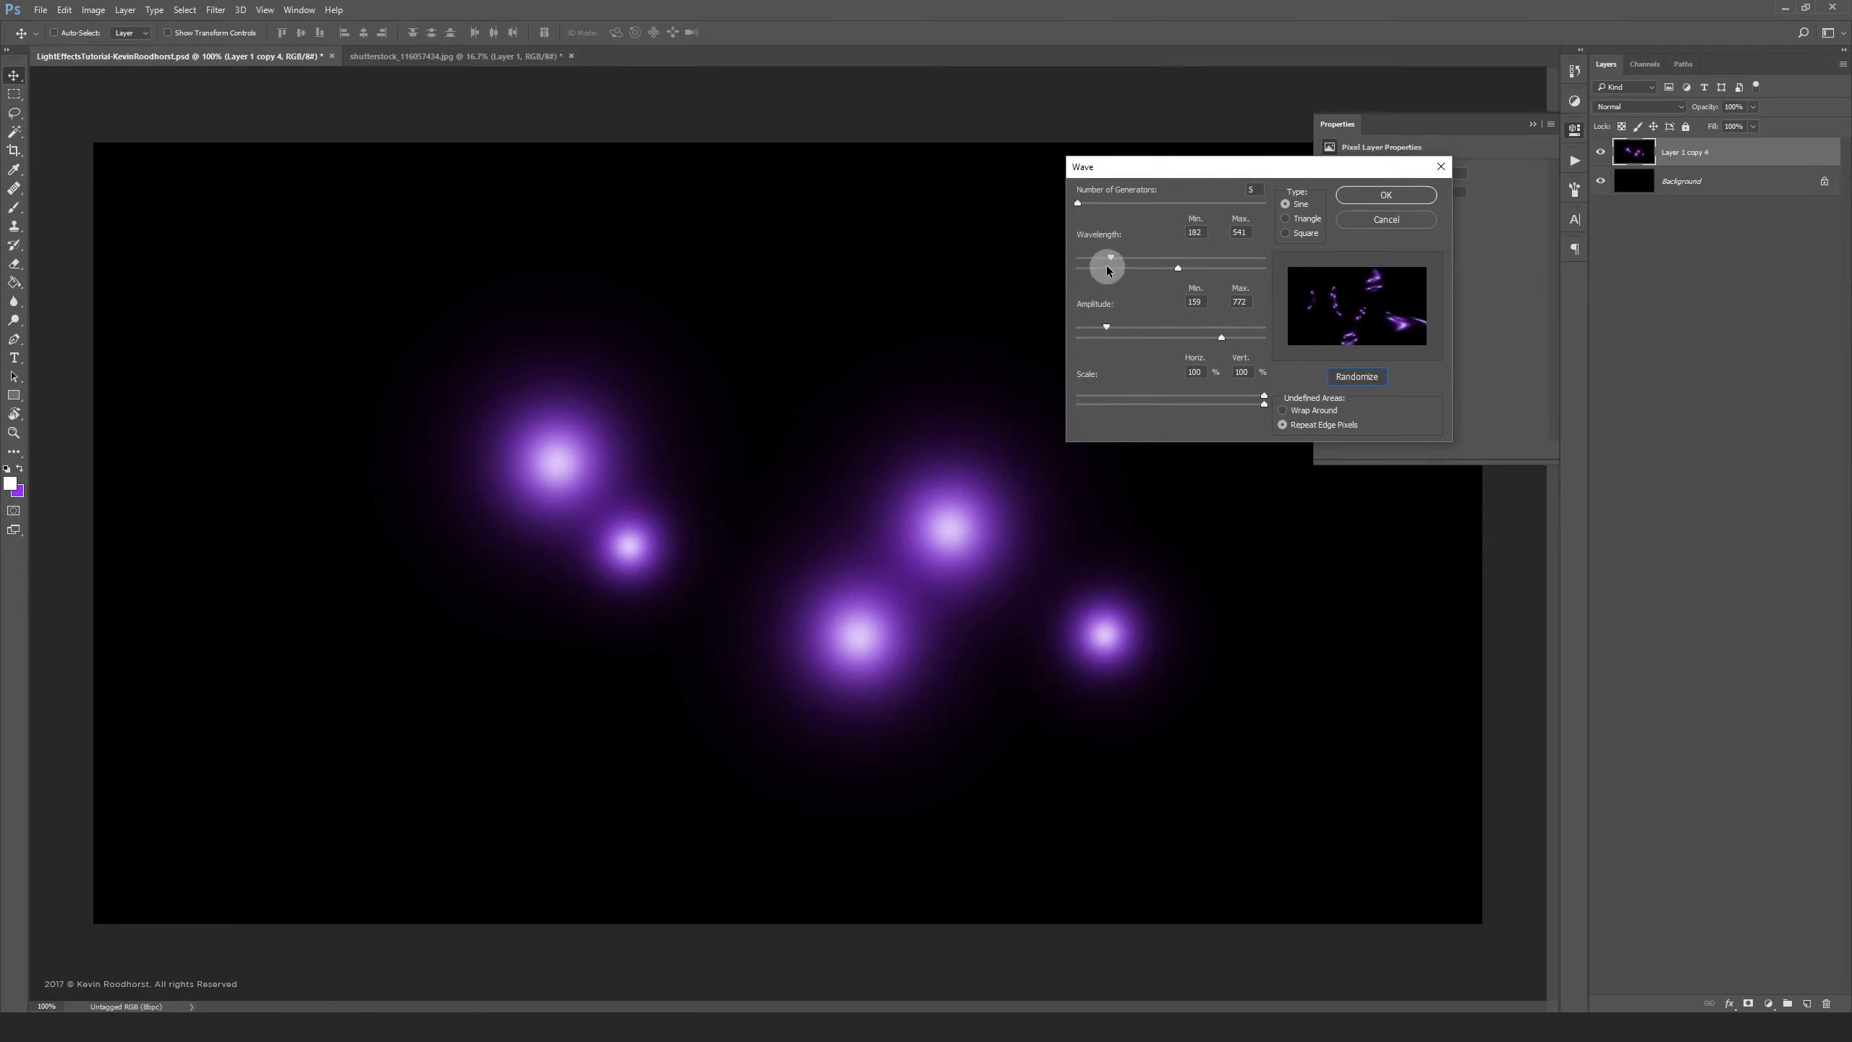
{"action": "left_click_drag", "start_coordinate": [1107, 267], "coordinate": [1208, 267]}
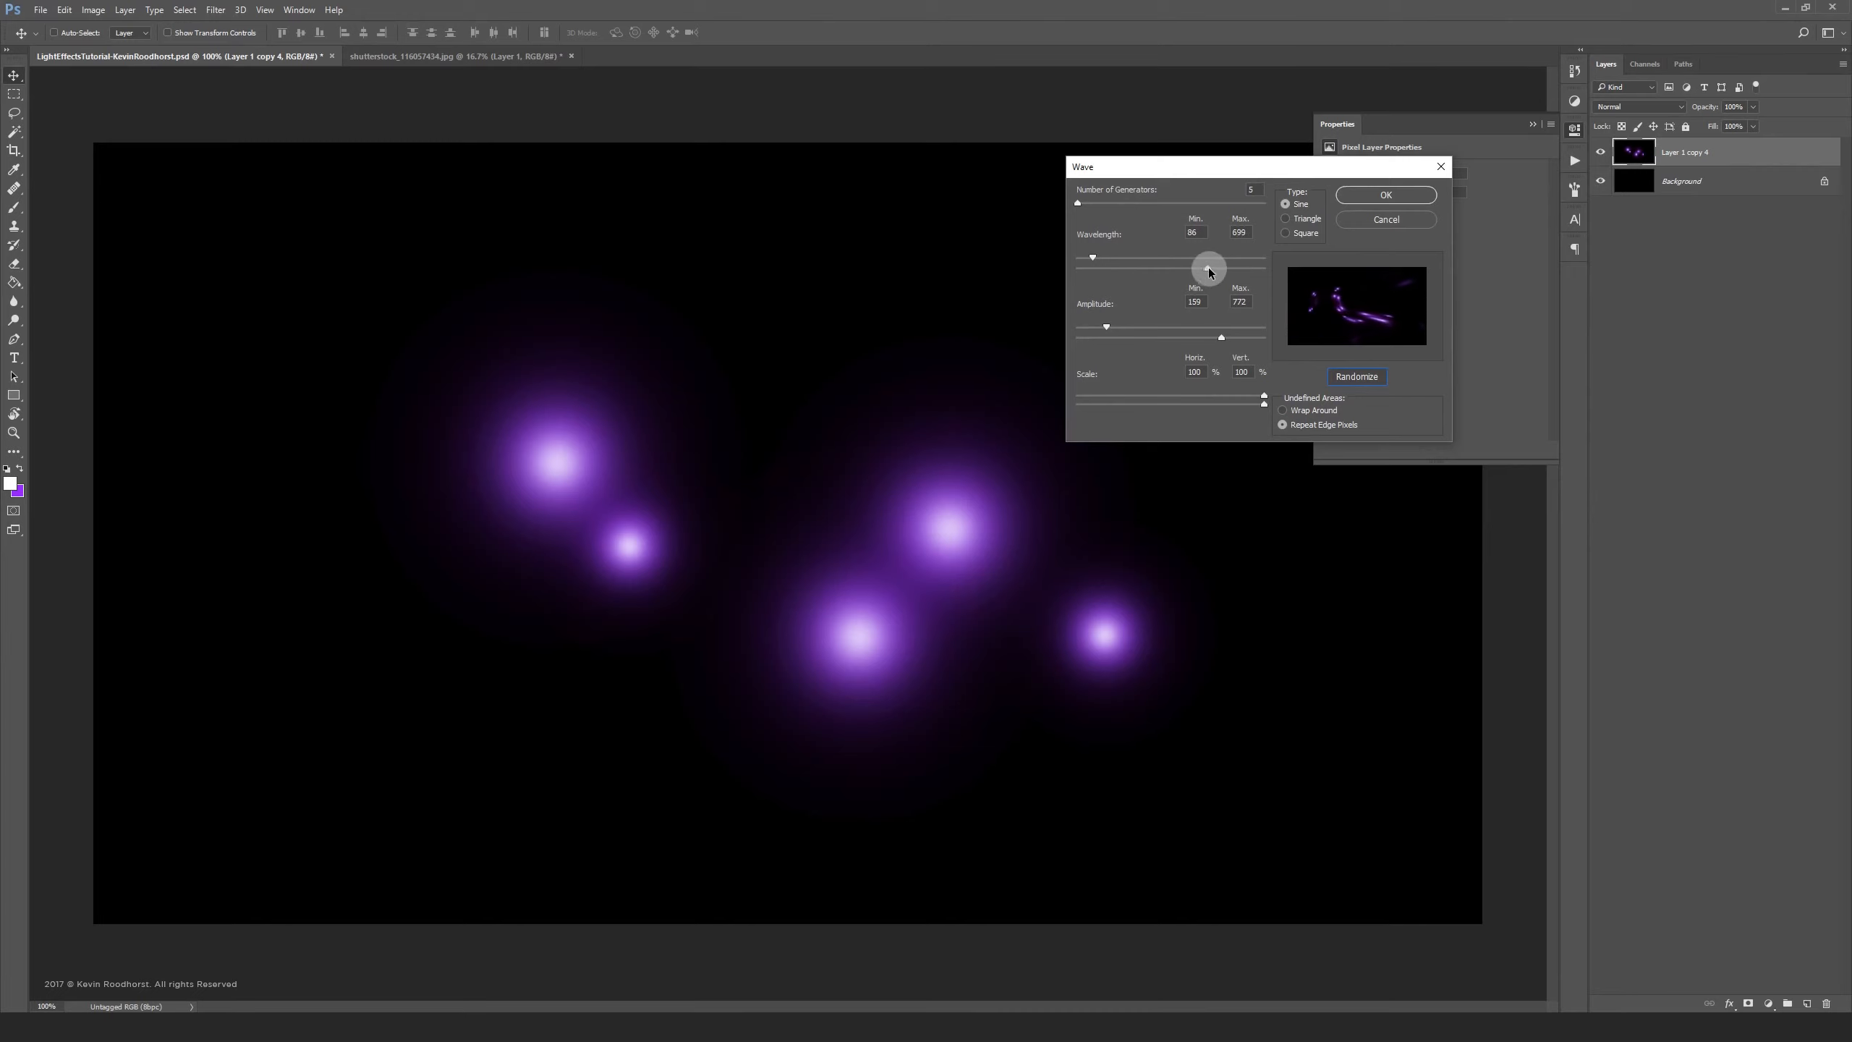
{"action": "left_click_drag", "start_coordinate": [1208, 267], "coordinate": [1175, 267]}
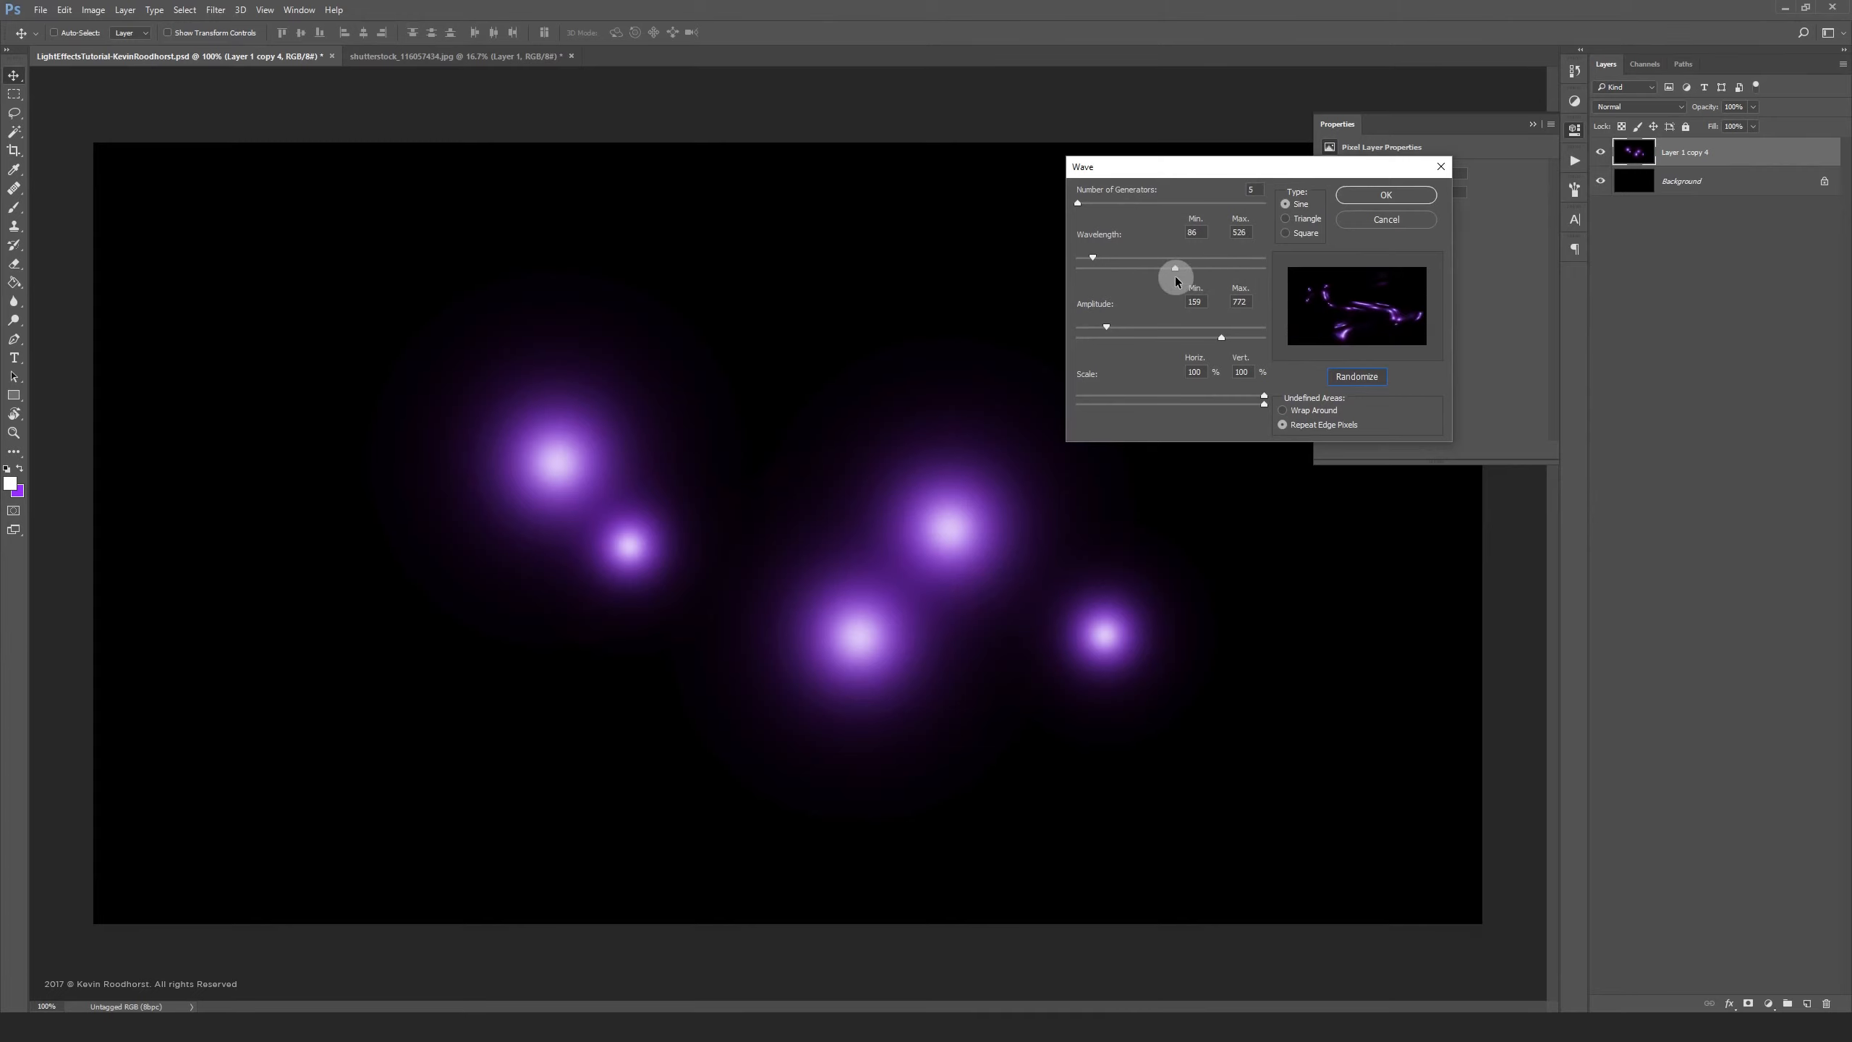
{"action": "left_click", "coordinate": [1386, 195]}
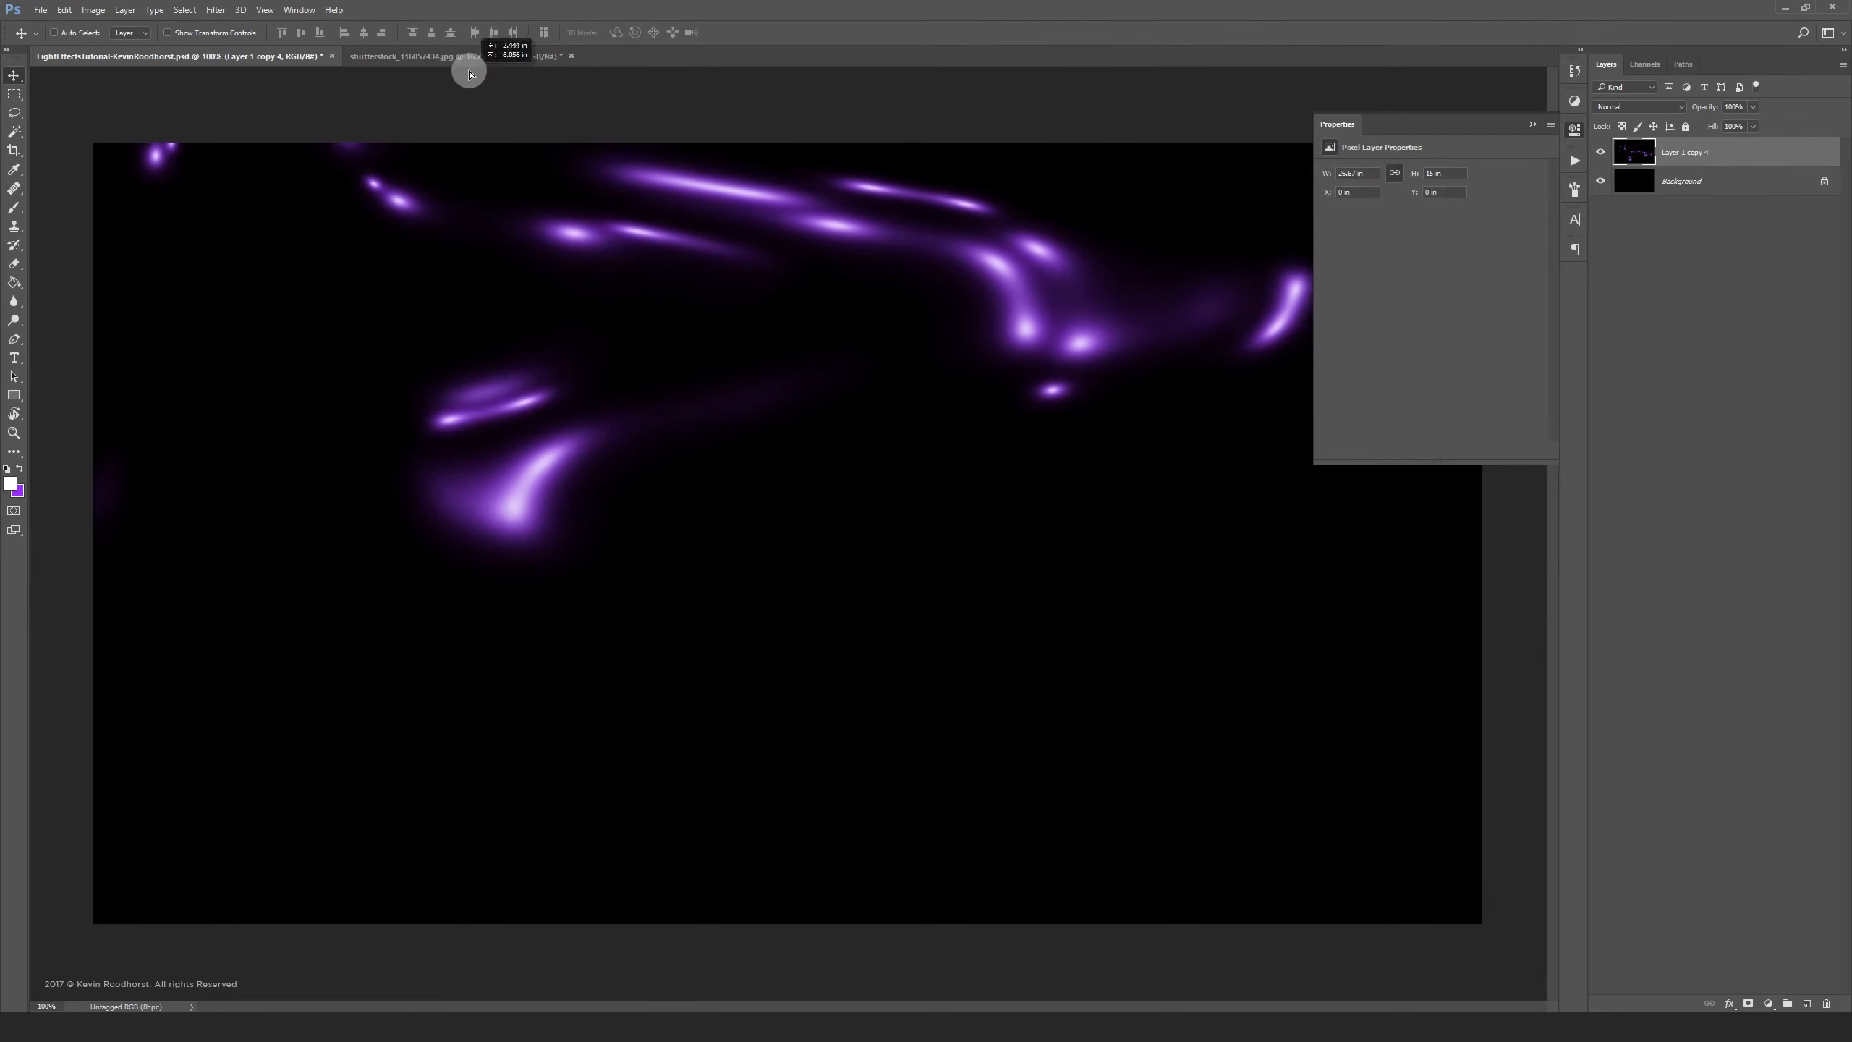
{"action": "left_click", "coordinate": [429, 55]}
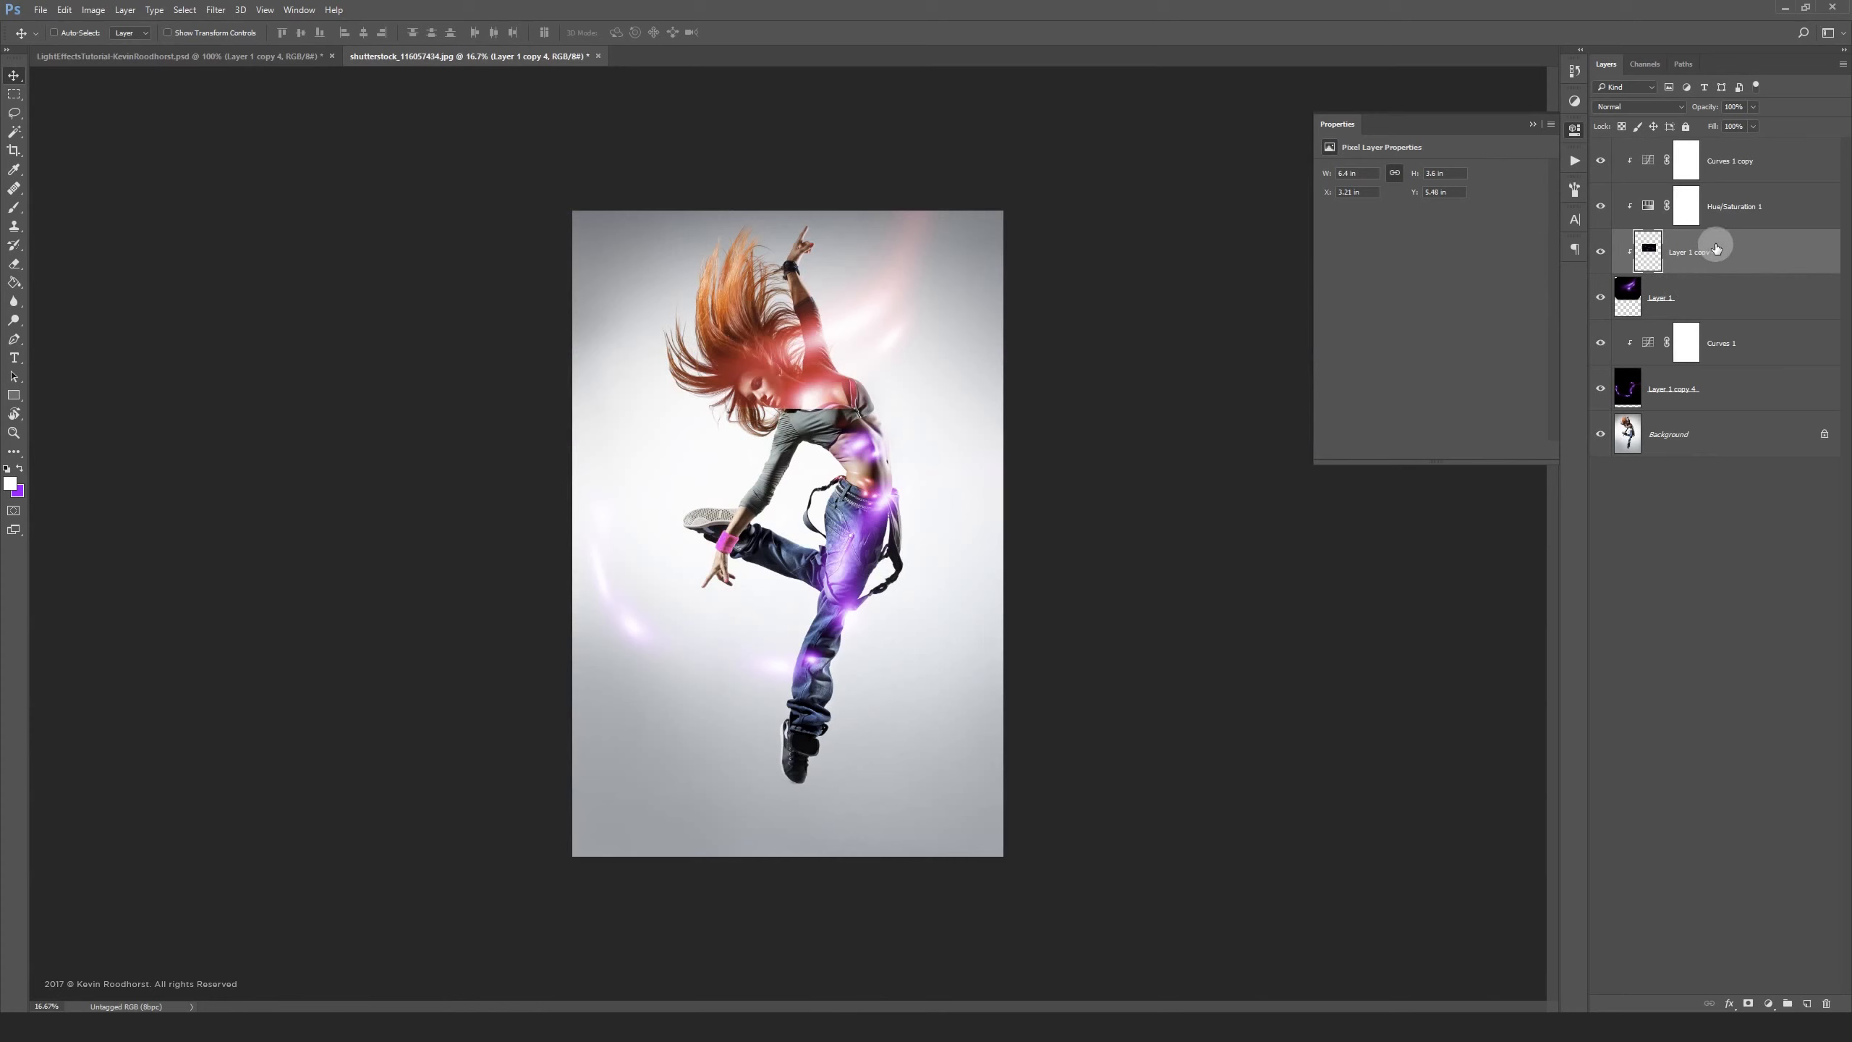